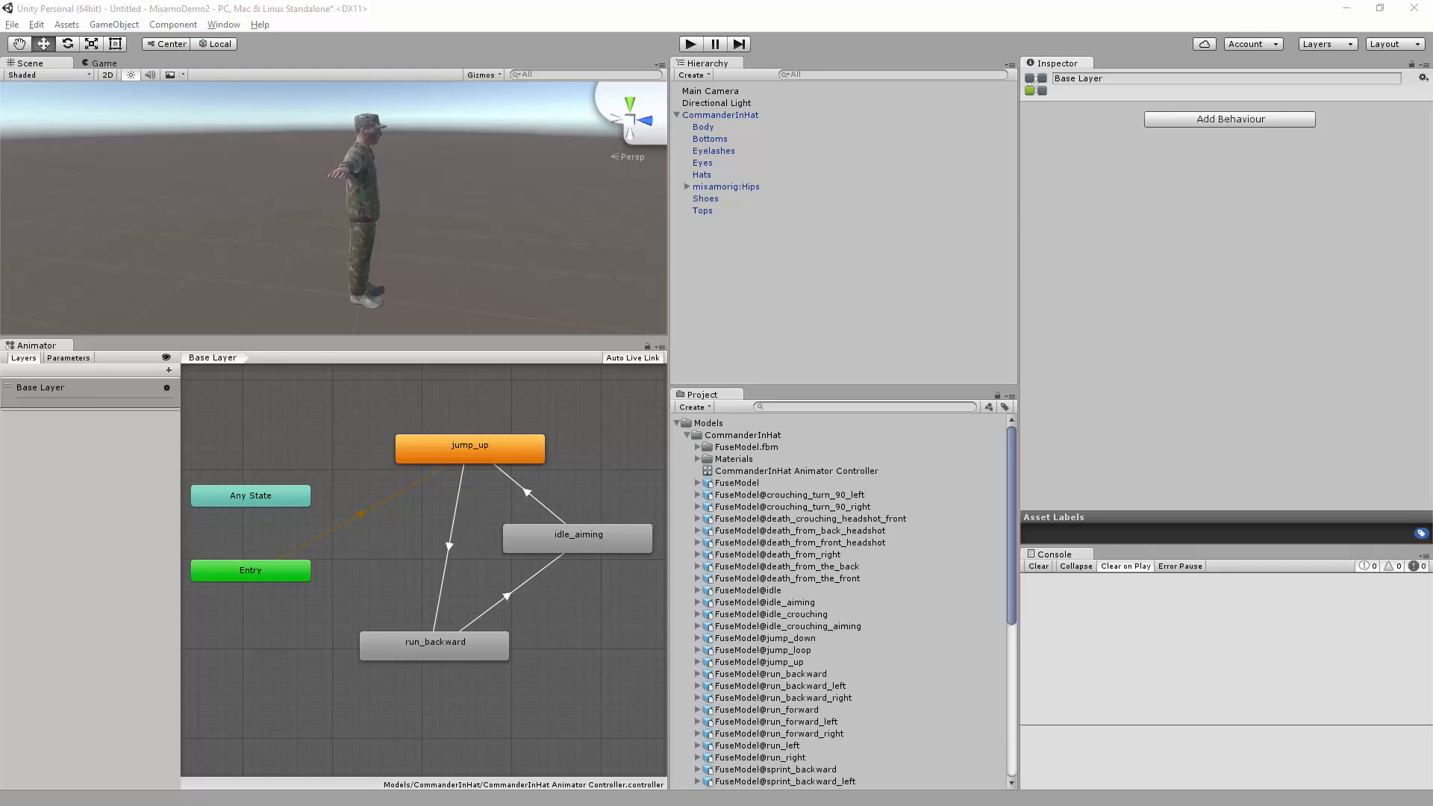
Start a new Unity project named MixamoD, then switch to the browser on Mixamo's downloads page
click(12, 24)
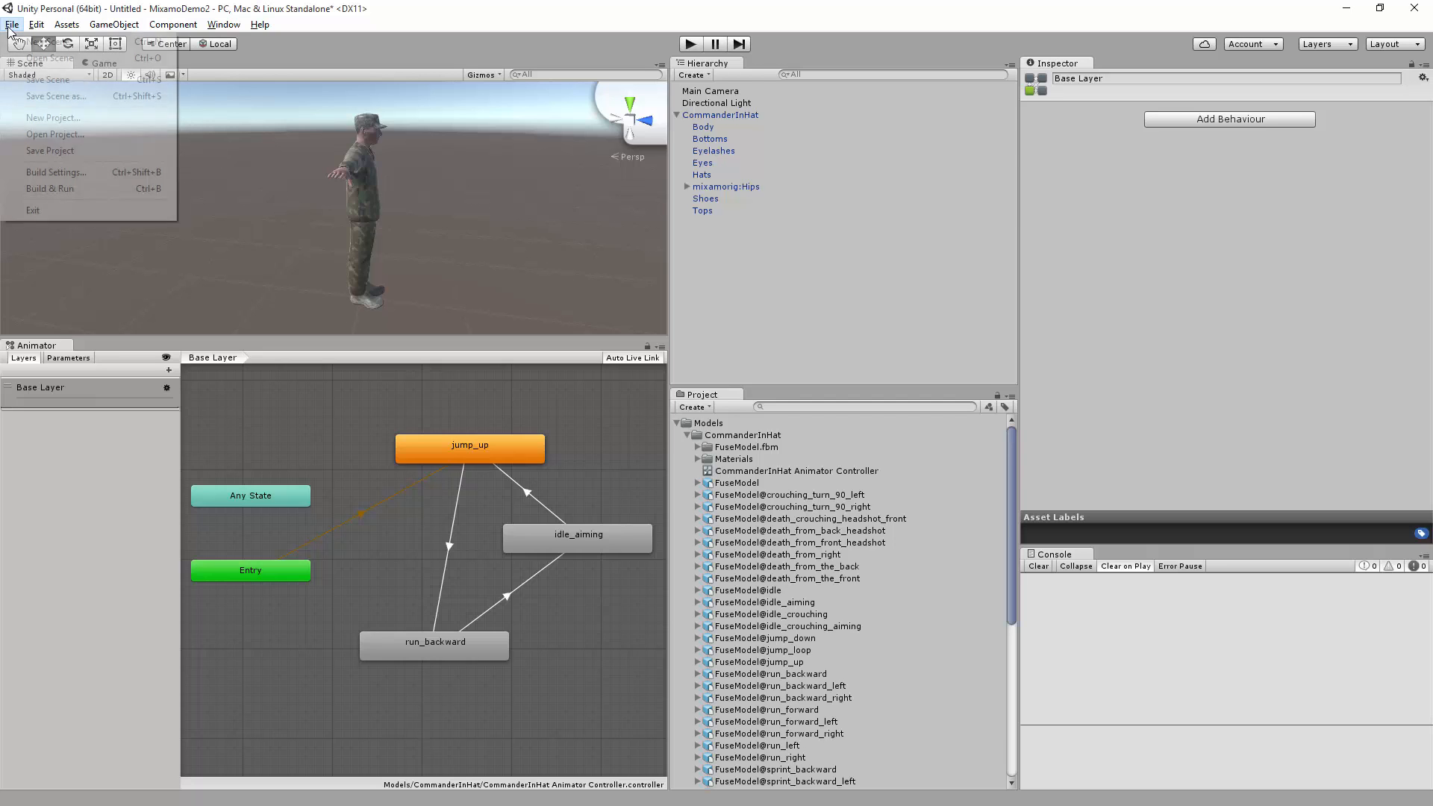
click(53, 116)
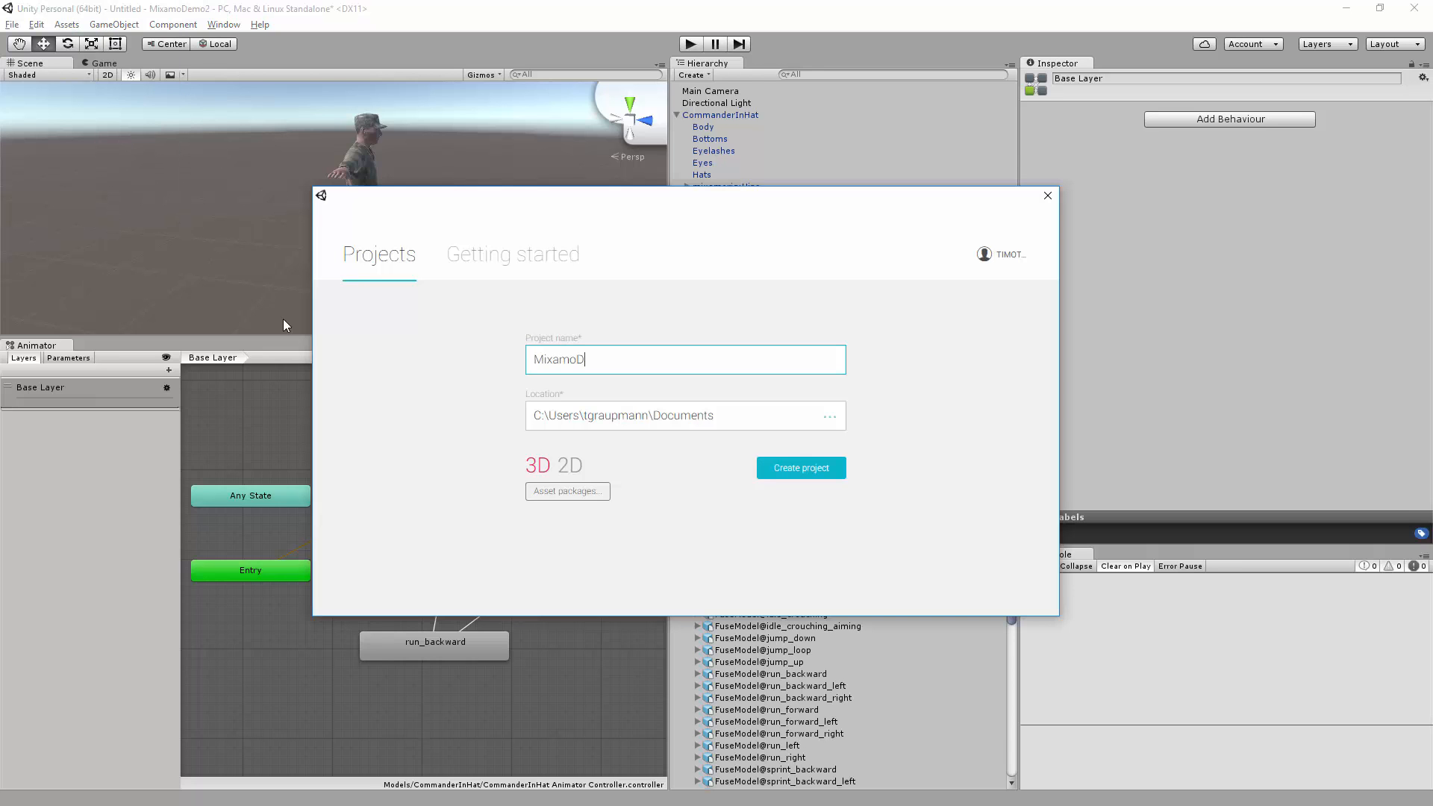
click(798, 468)
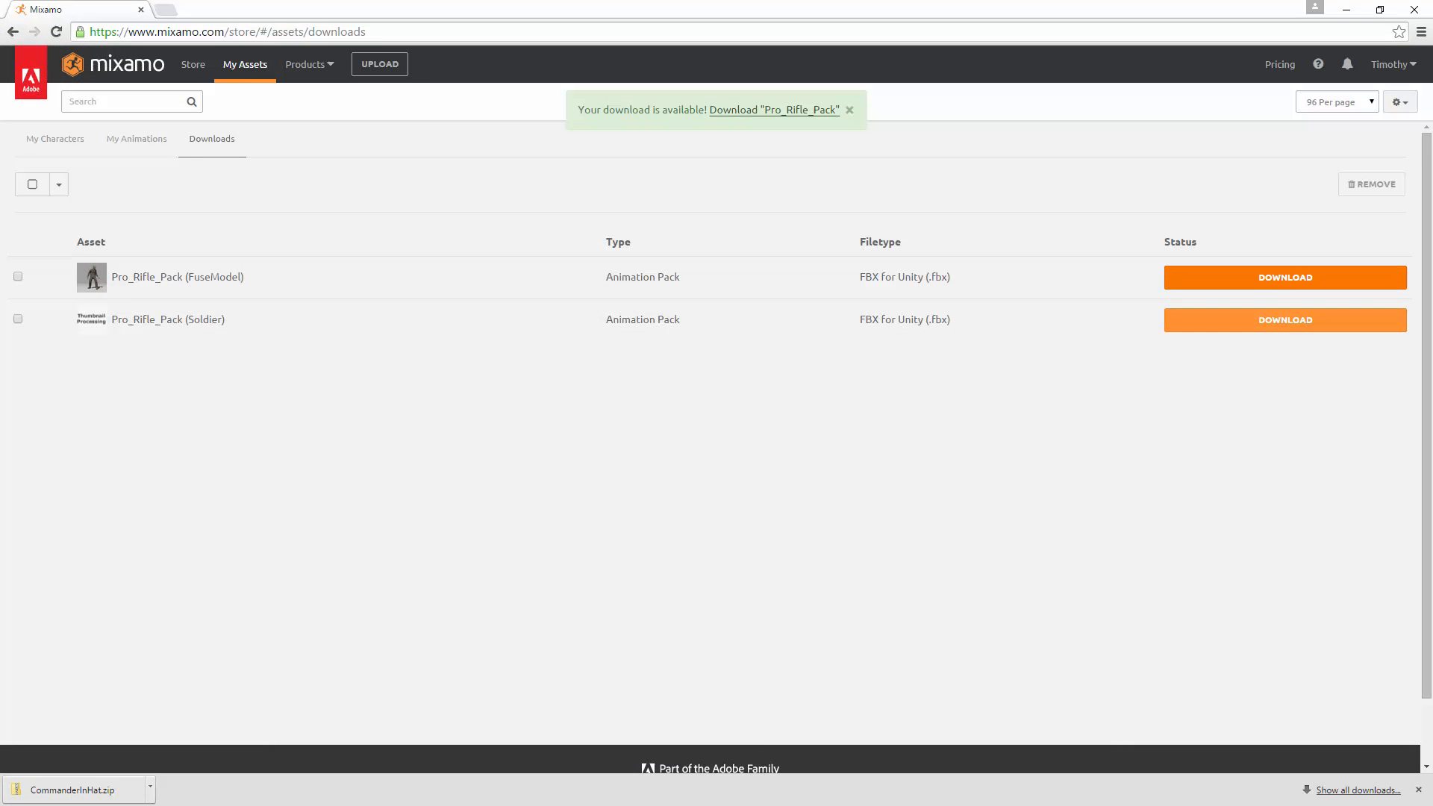
Browse the Mixamo store's Characters catalog (Jasper, Malcolm, Regina…) and return to the Featured packs
click(129, 64)
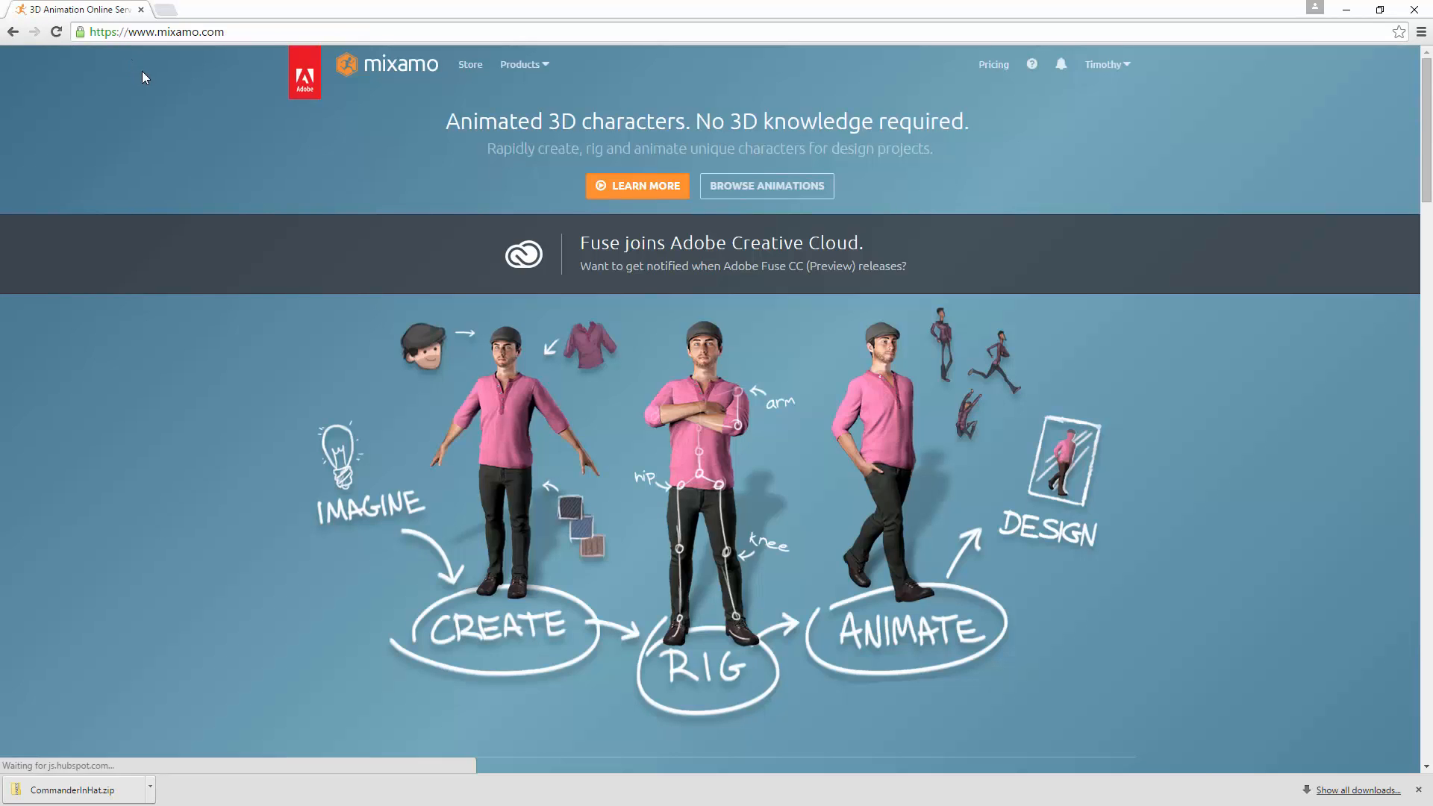
click(1105, 65)
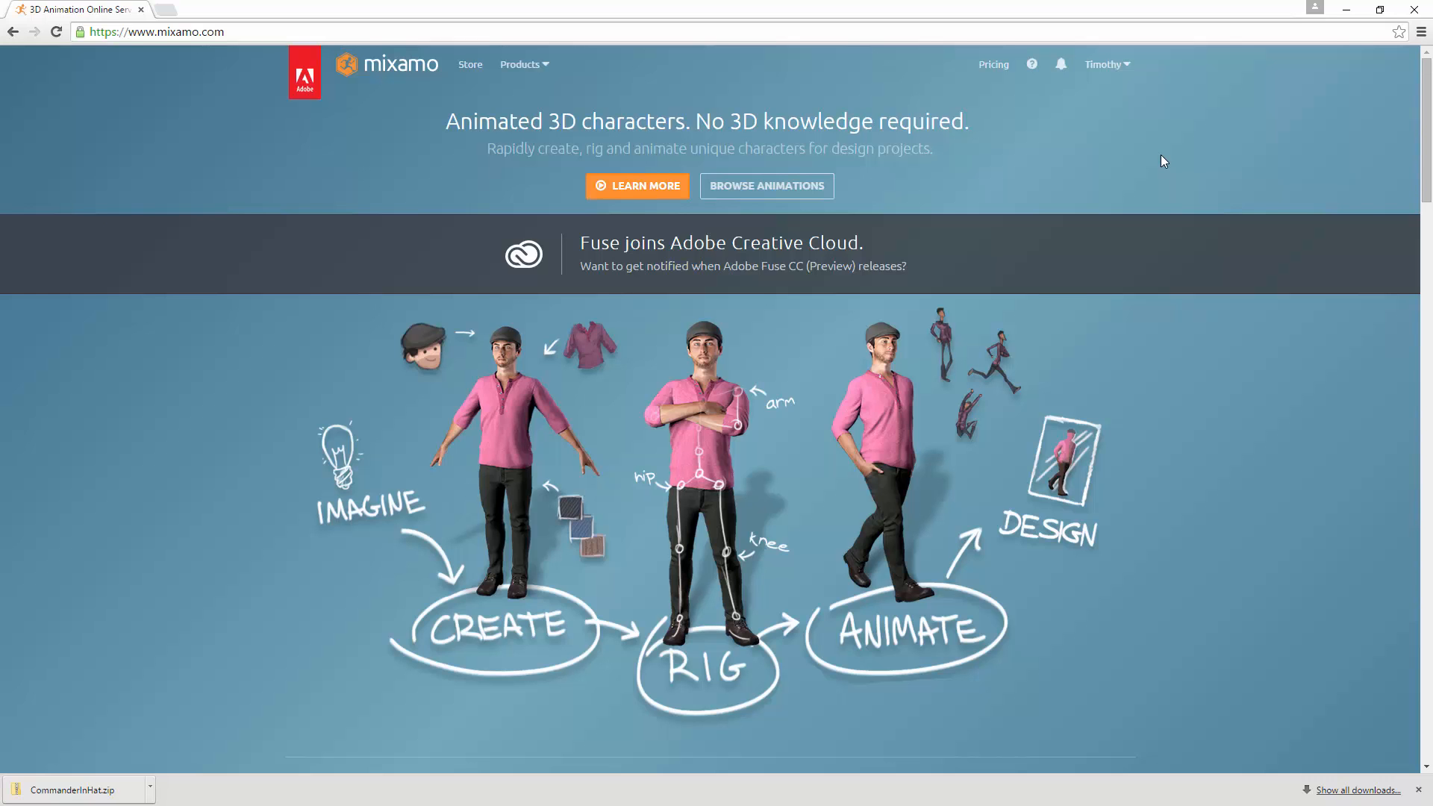
mouse_move(1022, 188)
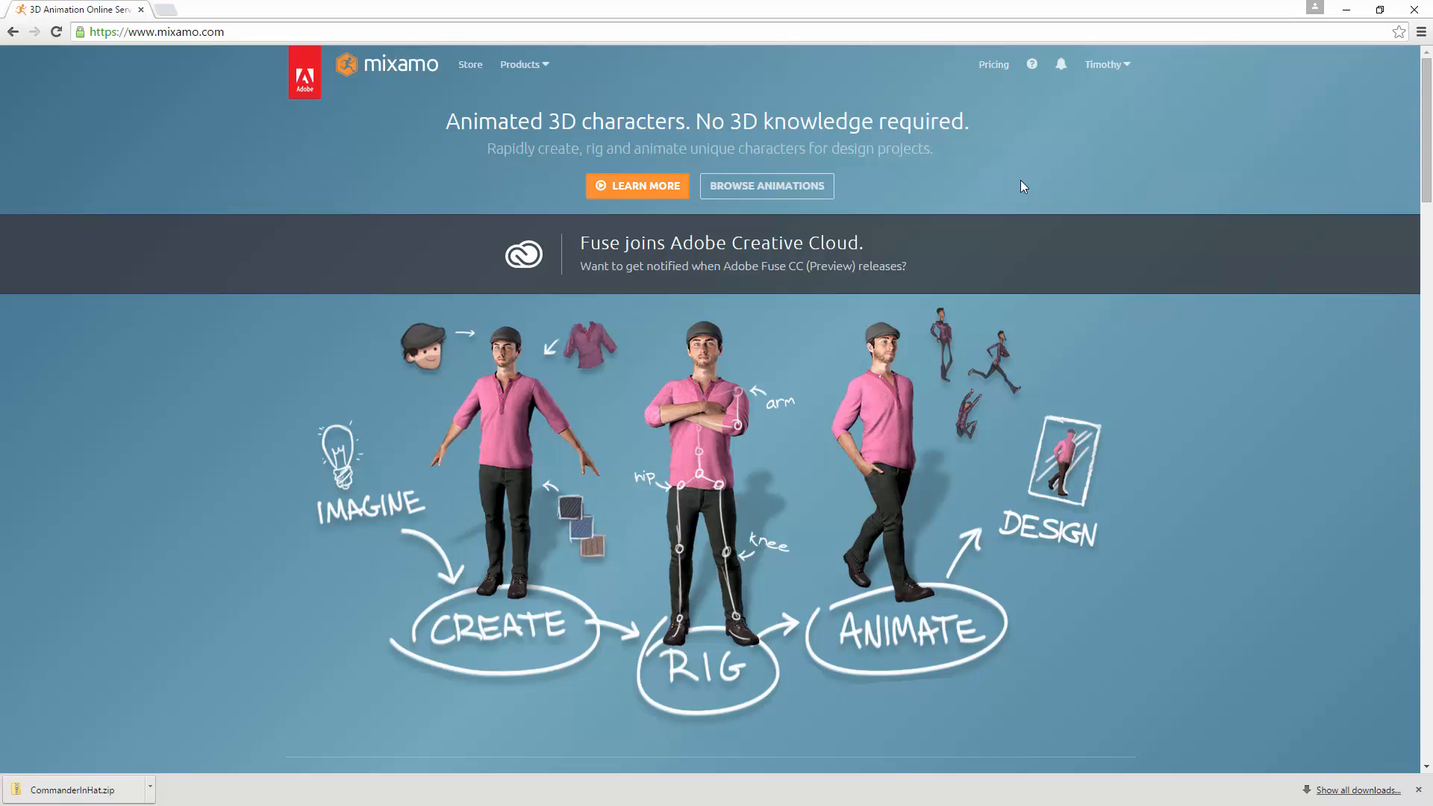
mouse_move(470, 64)
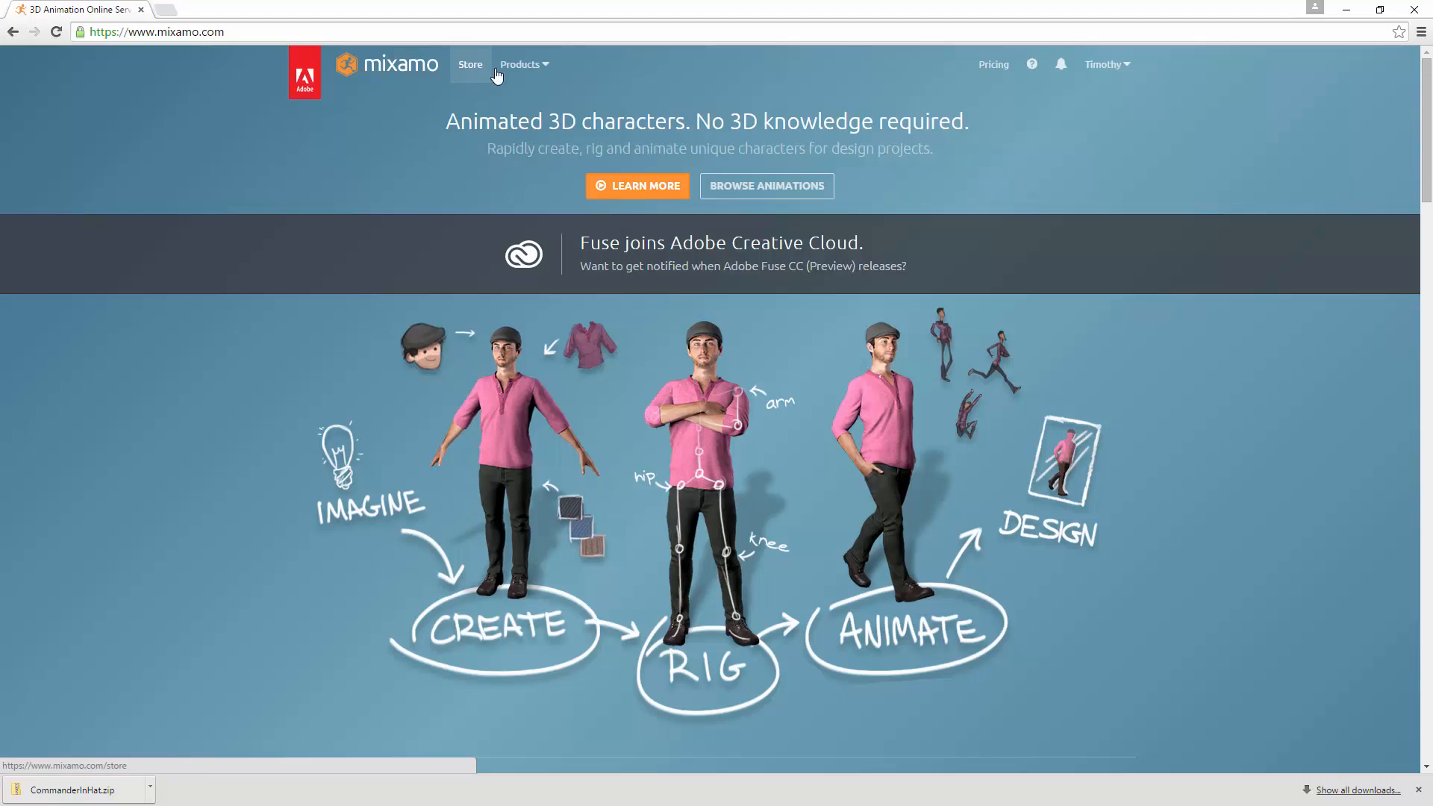
mouse_move(470, 72)
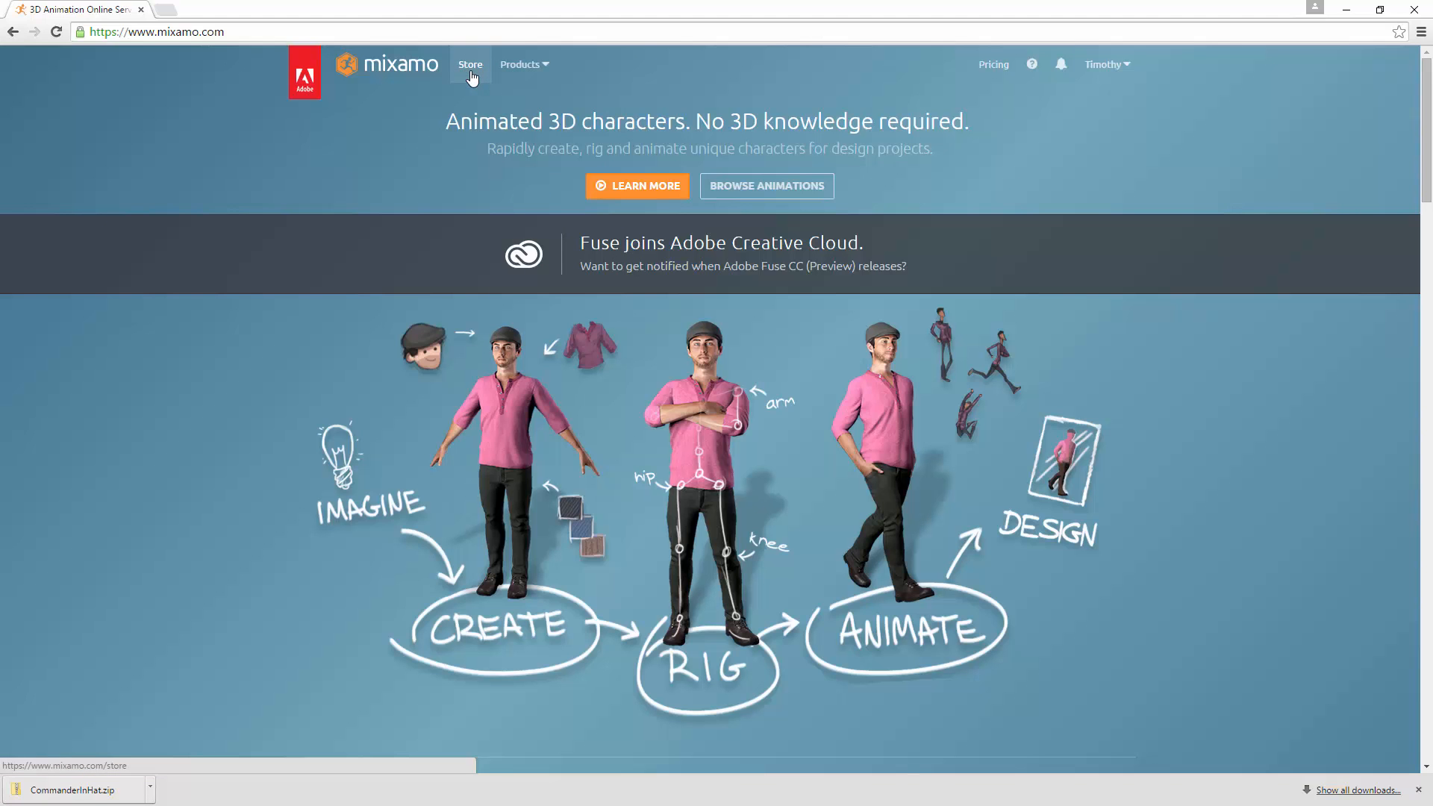
click(470, 65)
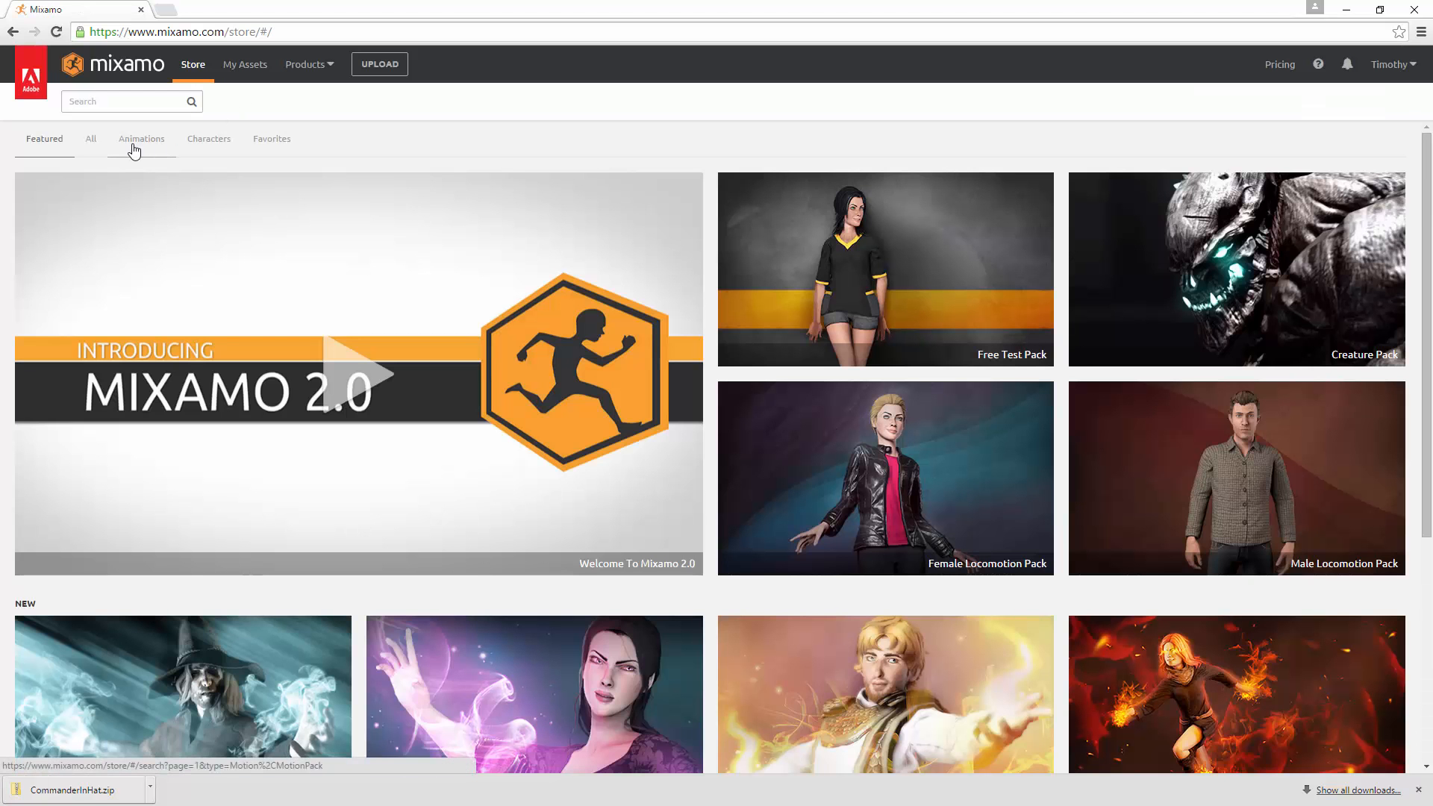
click(209, 137)
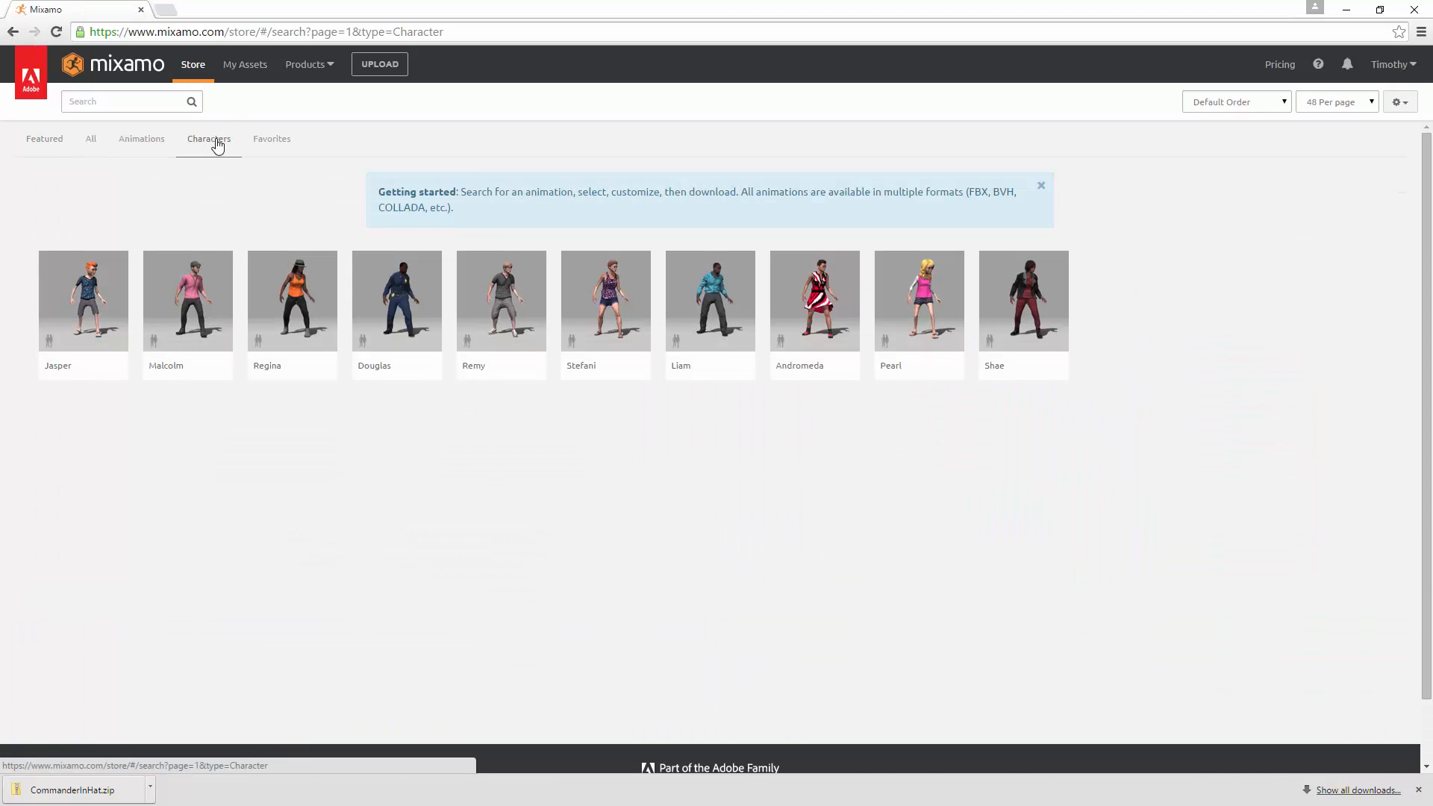
mouse_move(198, 367)
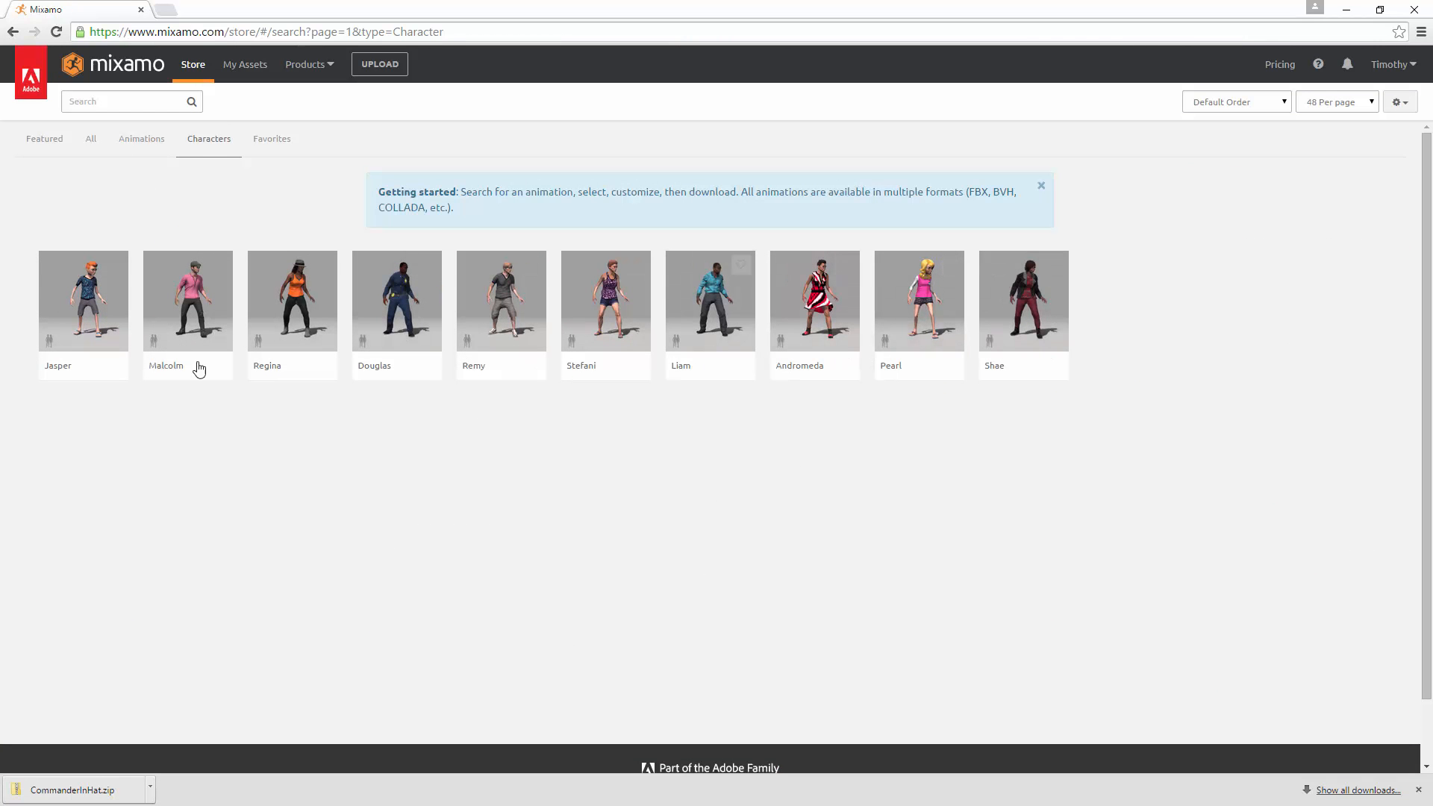
mouse_move(64, 332)
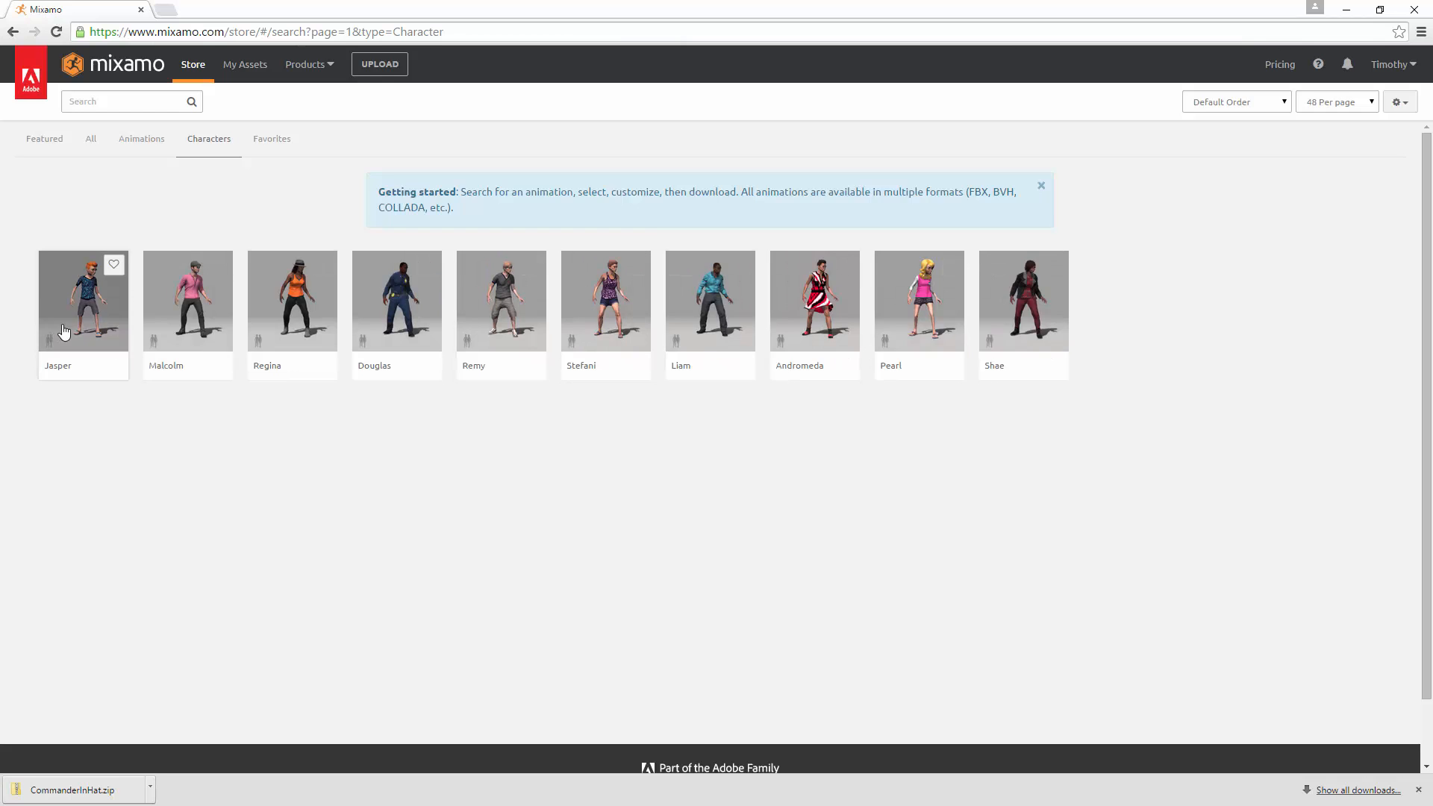
click(84, 300)
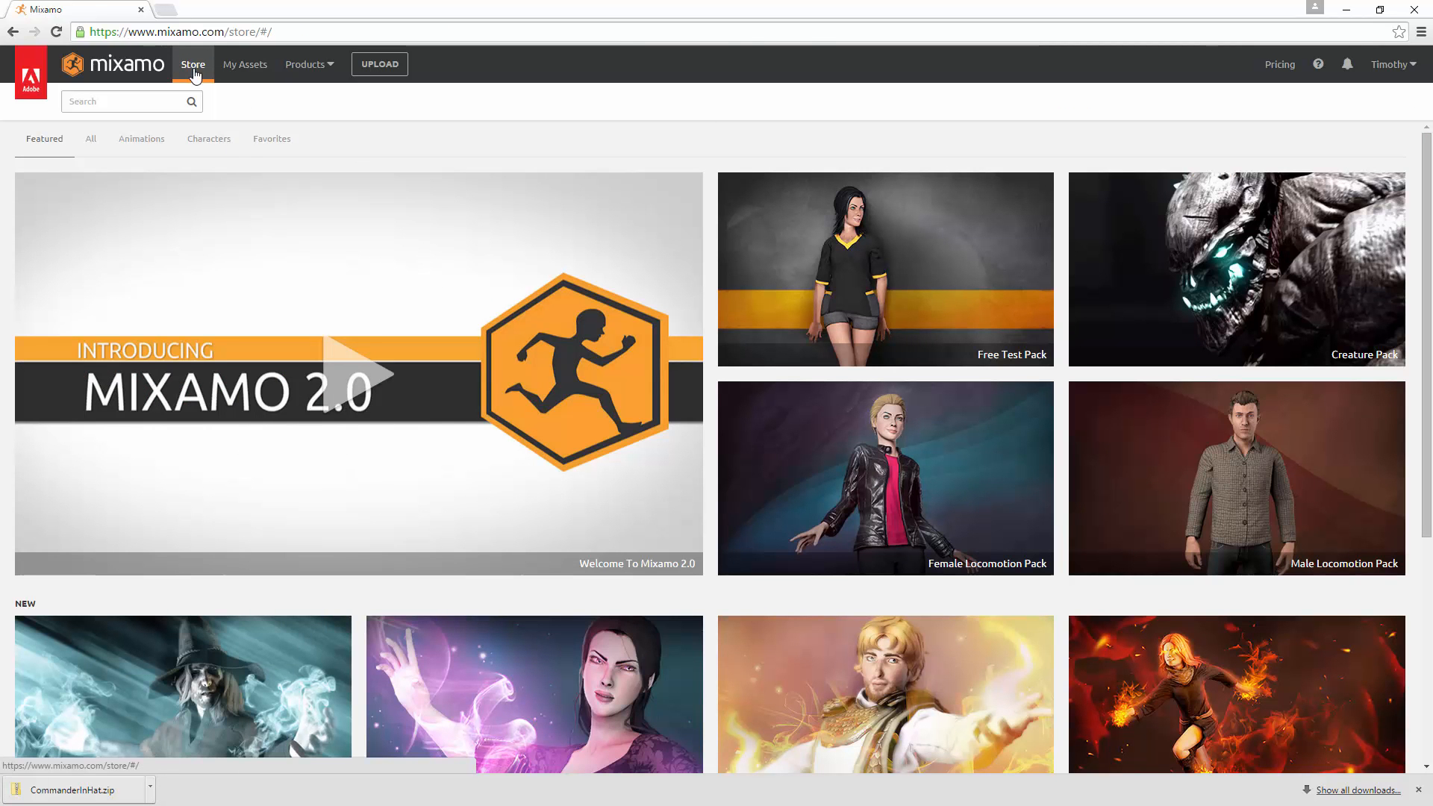
Preview the Pro Rifle Pack's 49 animations on the custom FuseModel soldier instead of Jasper
scroll(down, 3)
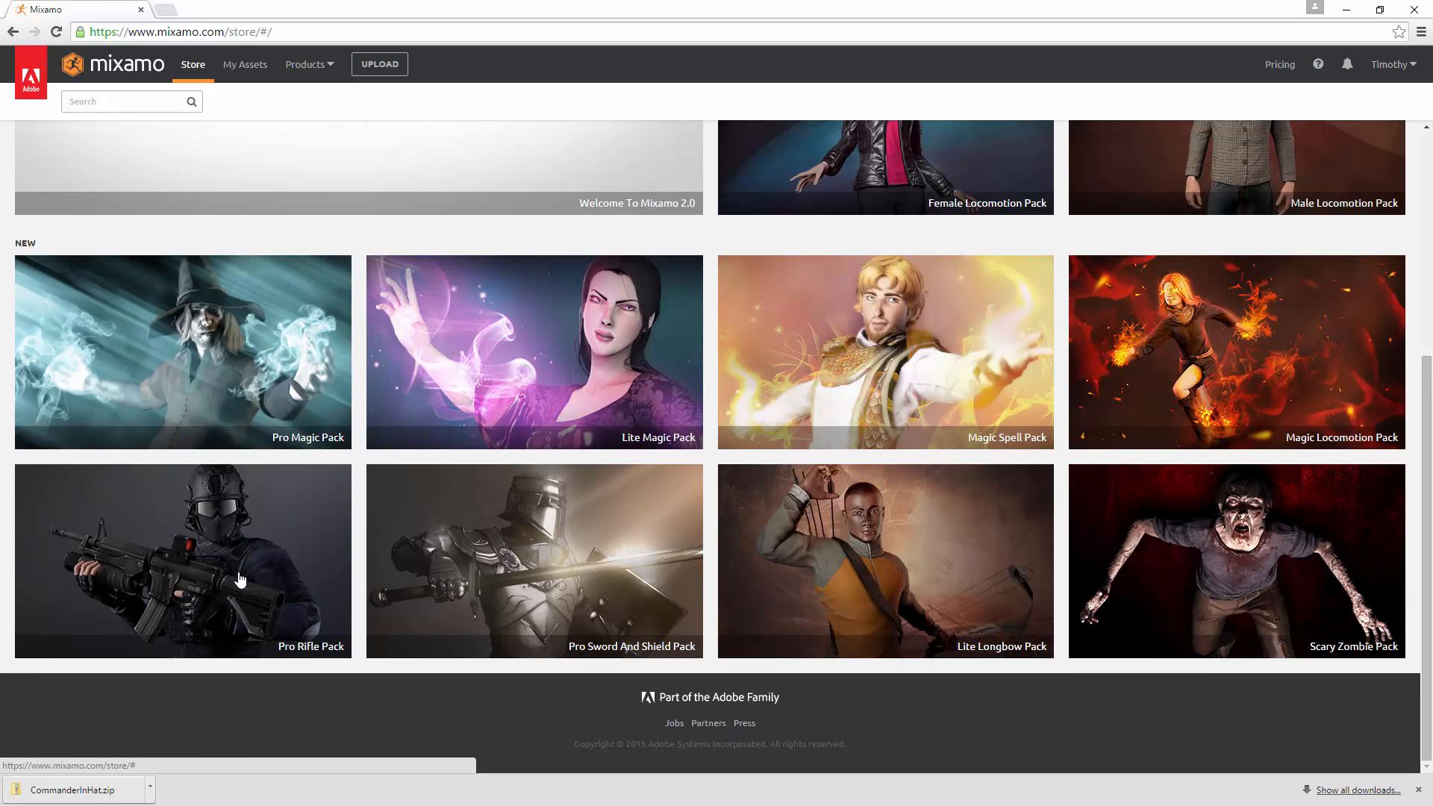
mouse_move(243, 575)
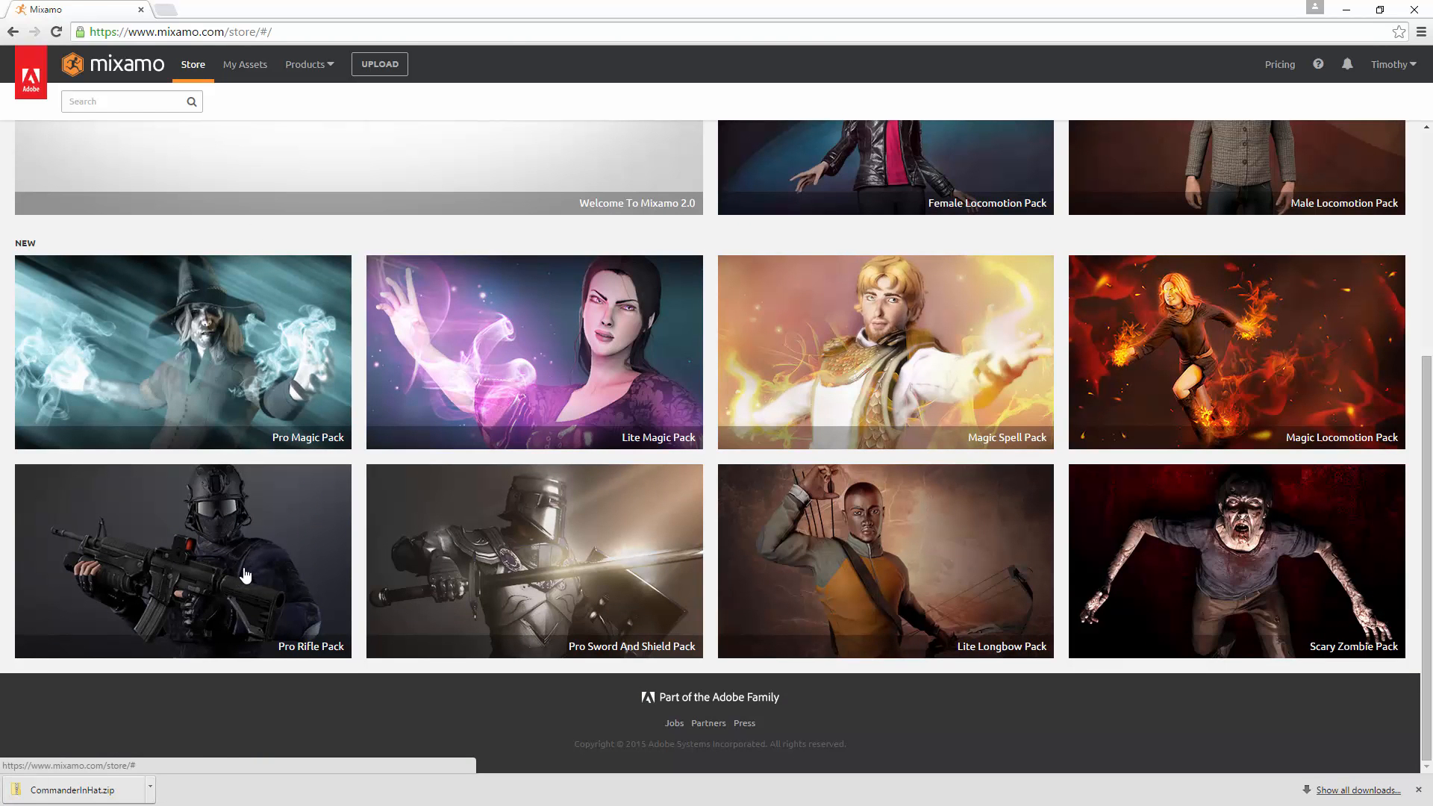
click(182, 561)
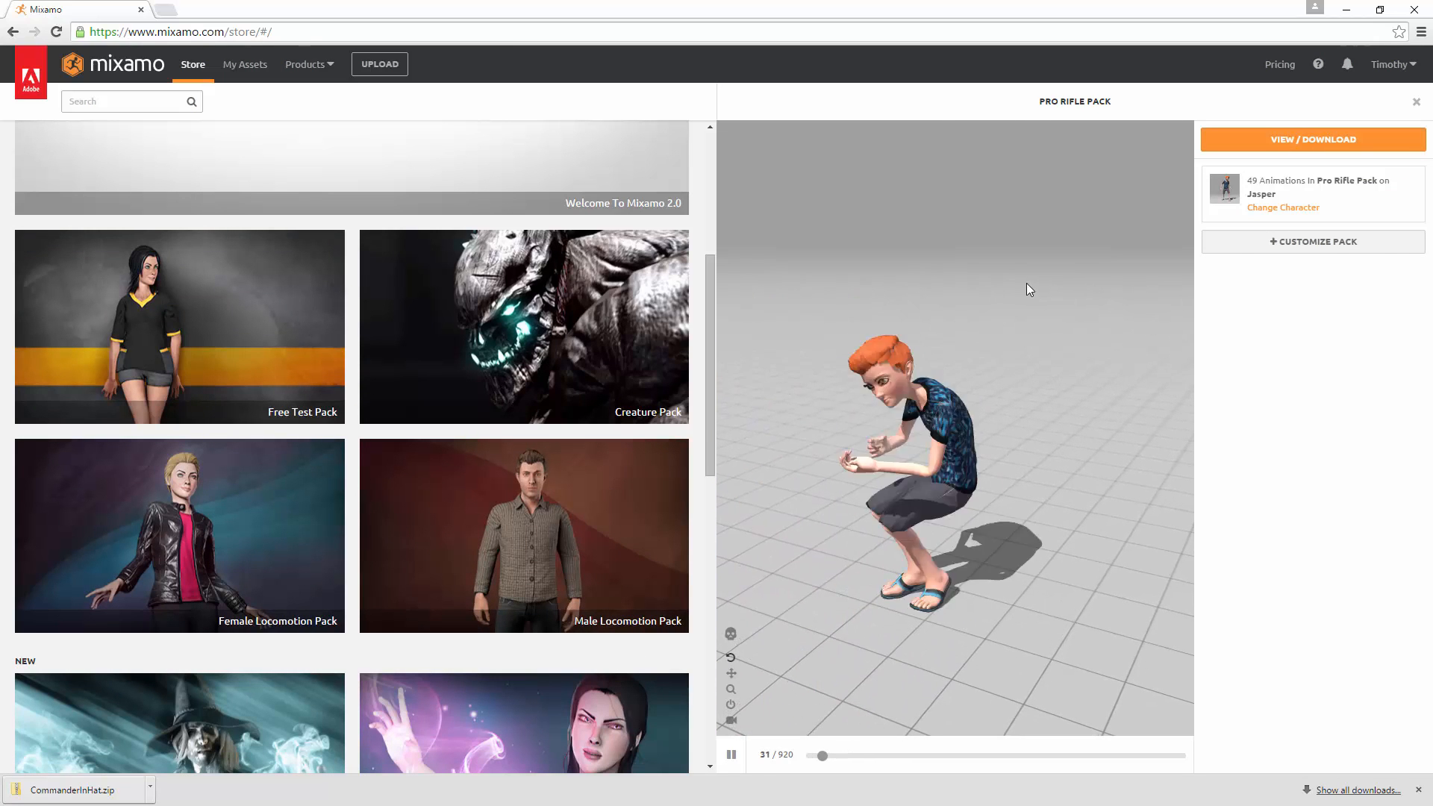
click(1281, 207)
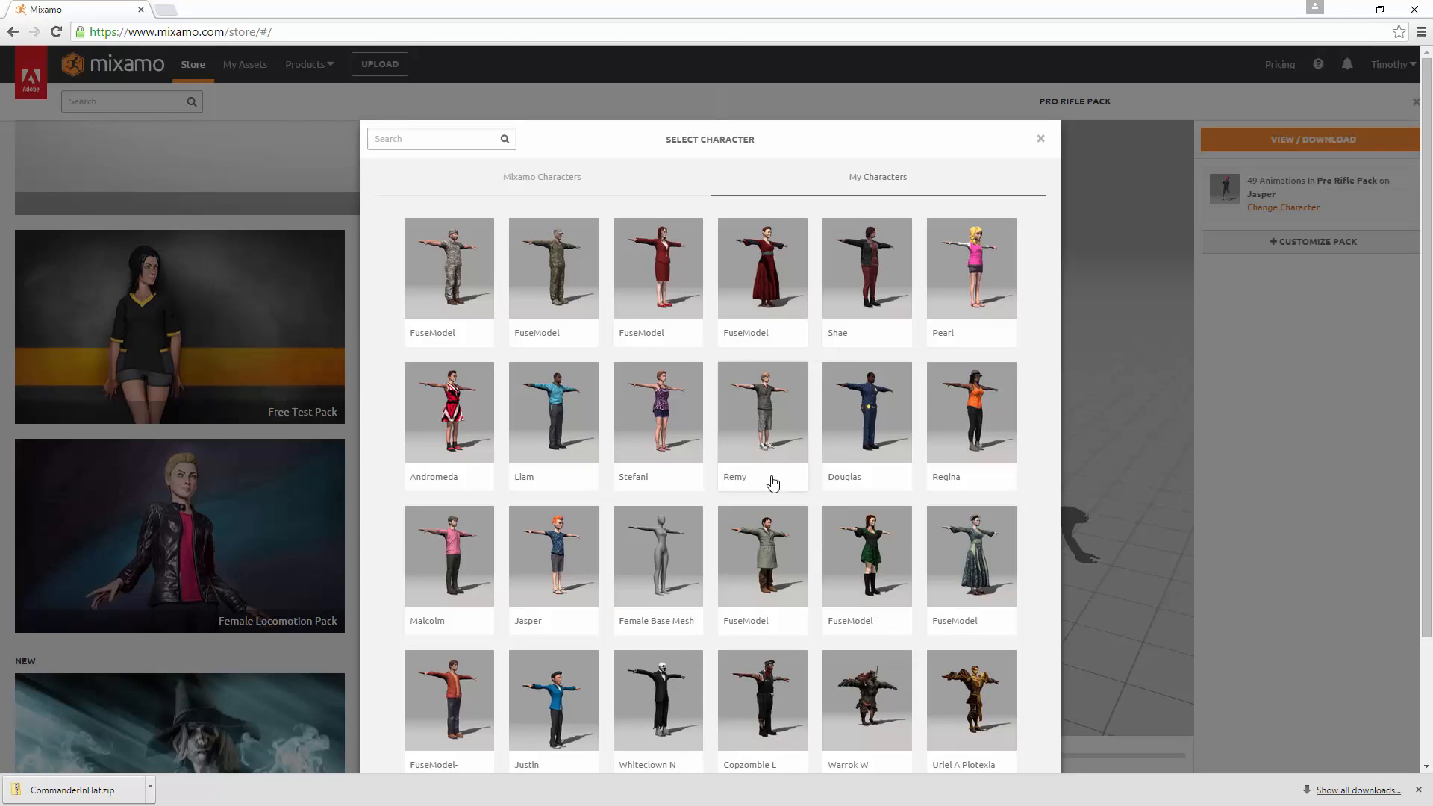
mouse_move(727, 443)
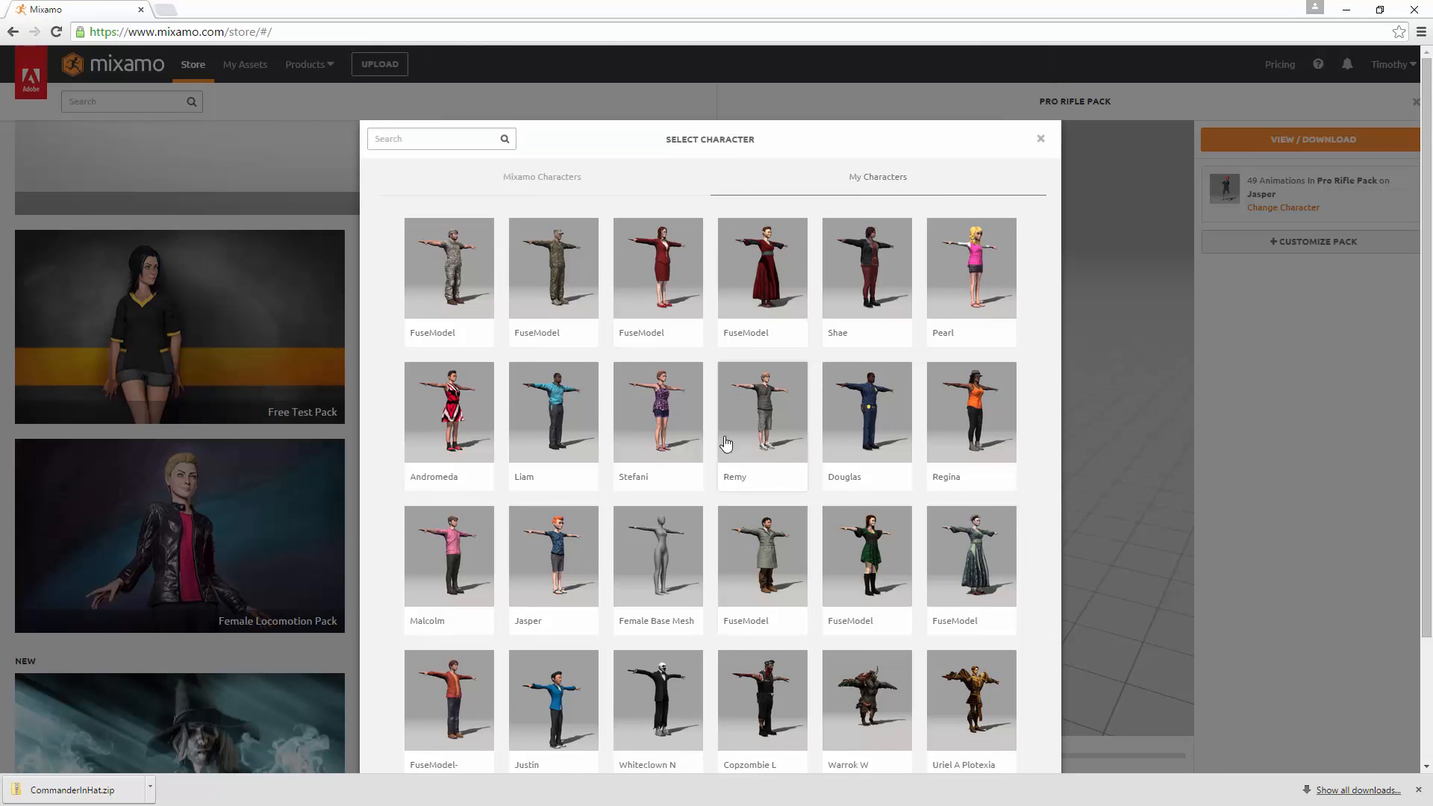
mouse_move(448, 280)
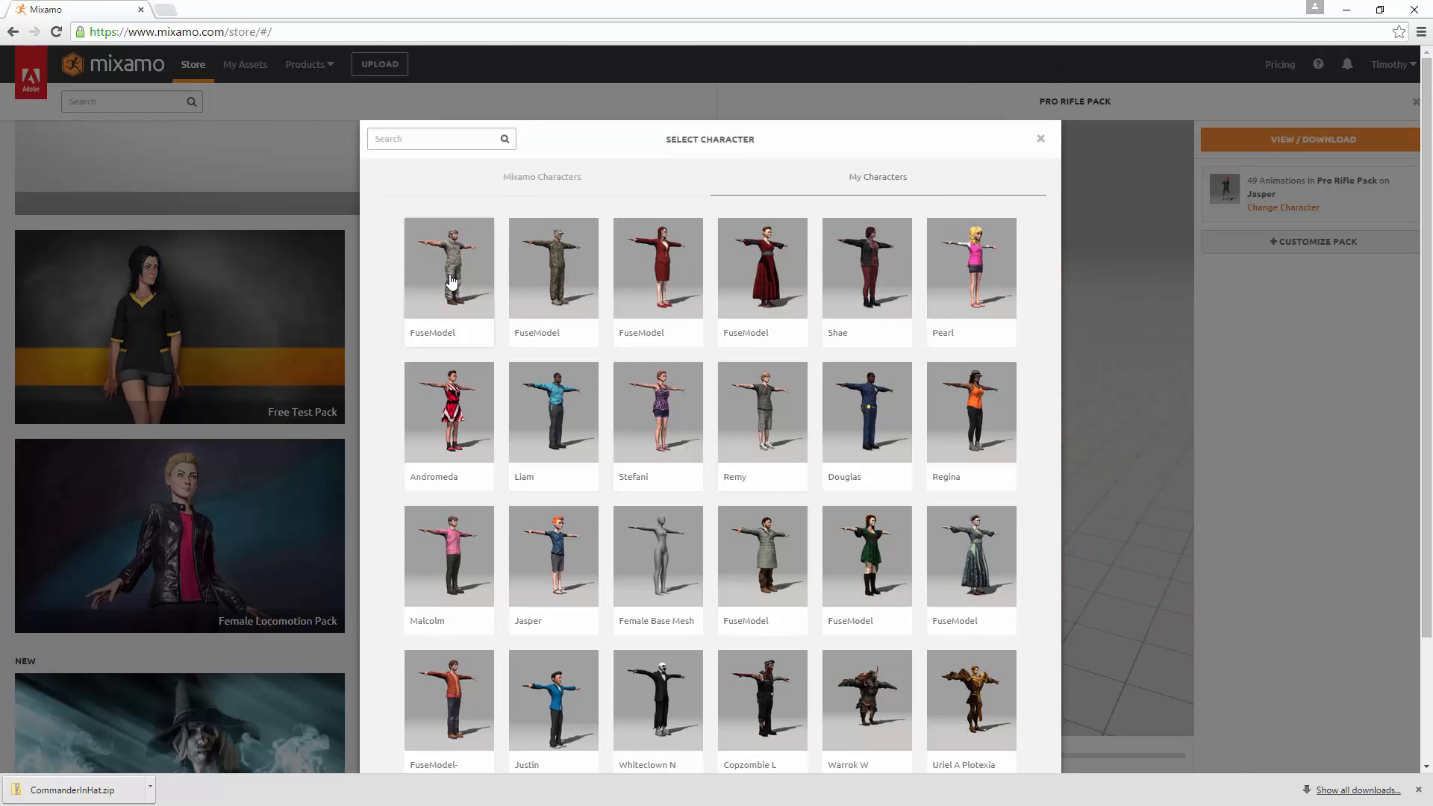
click(448, 267)
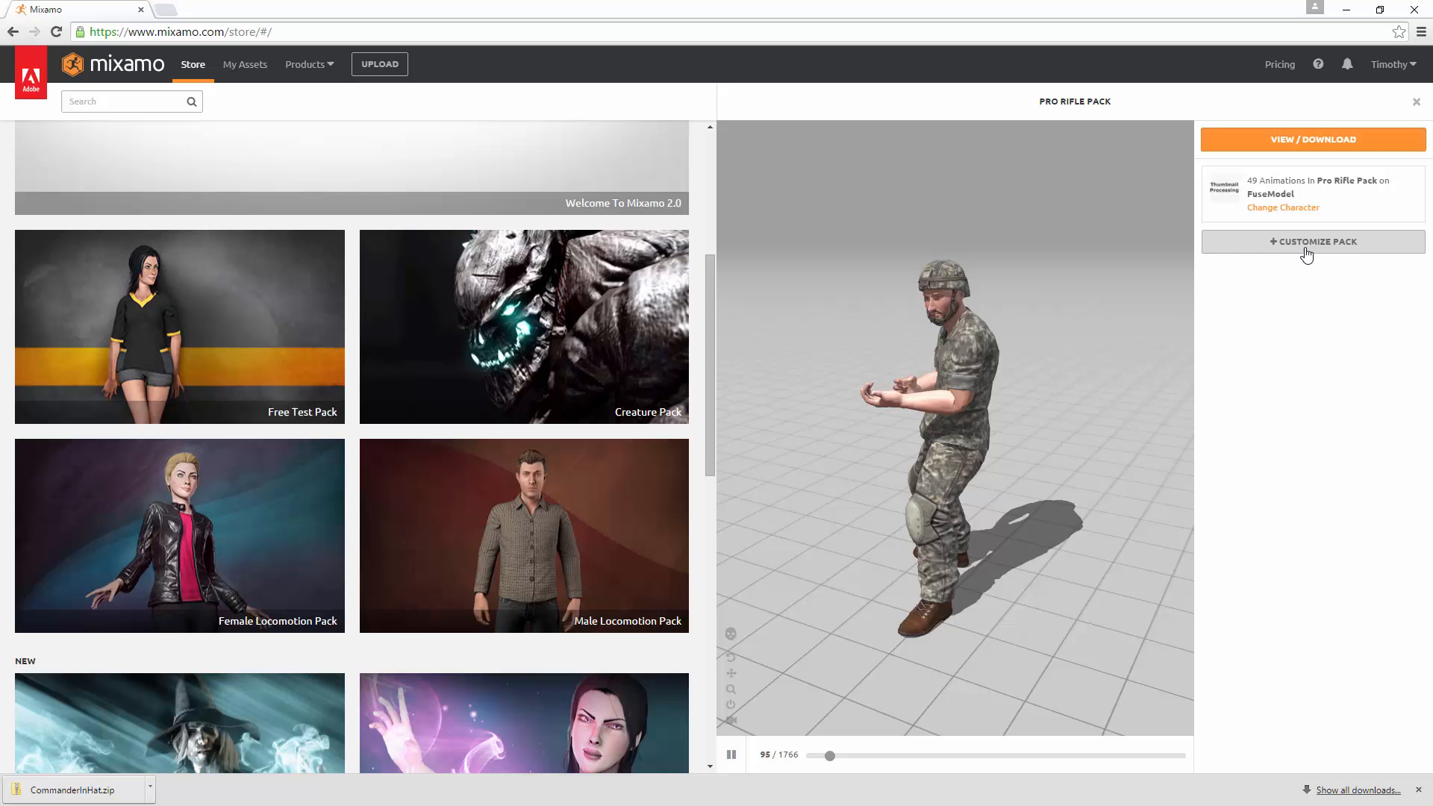
Customize the rifle pack, rename it Pro_Rifle_Pack and save it to My Animations
click(1312, 241)
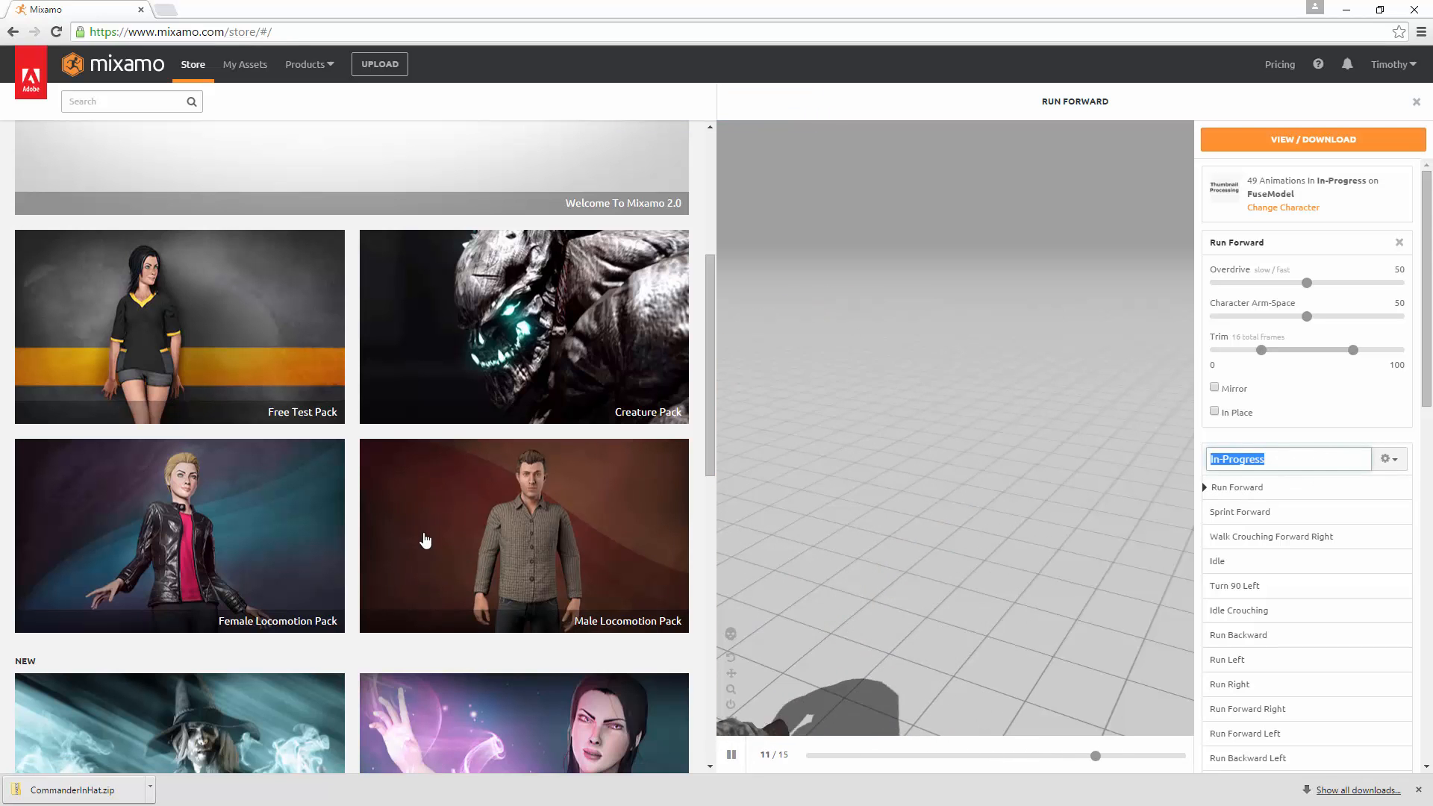
scroll(down, 3)
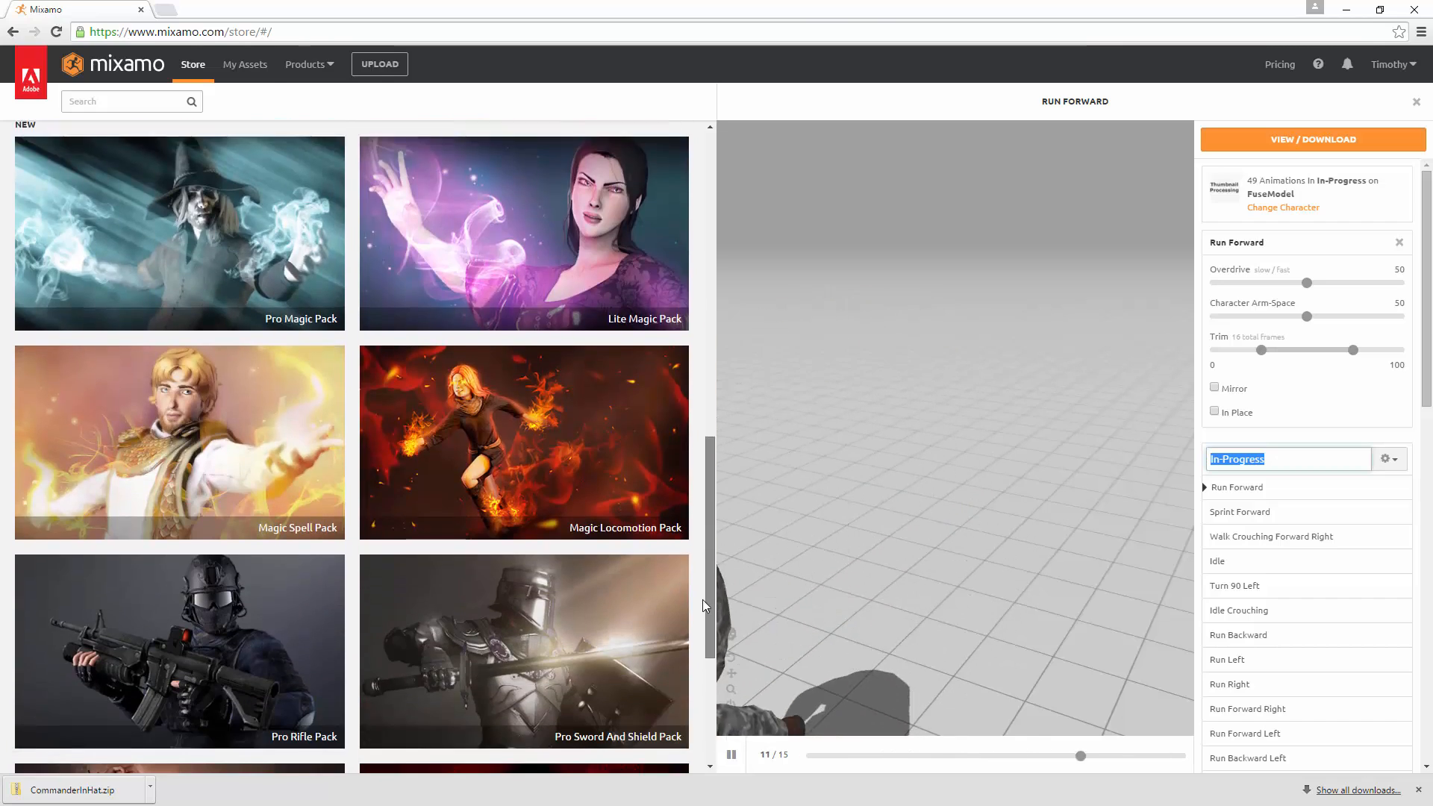
scroll(down, 3)
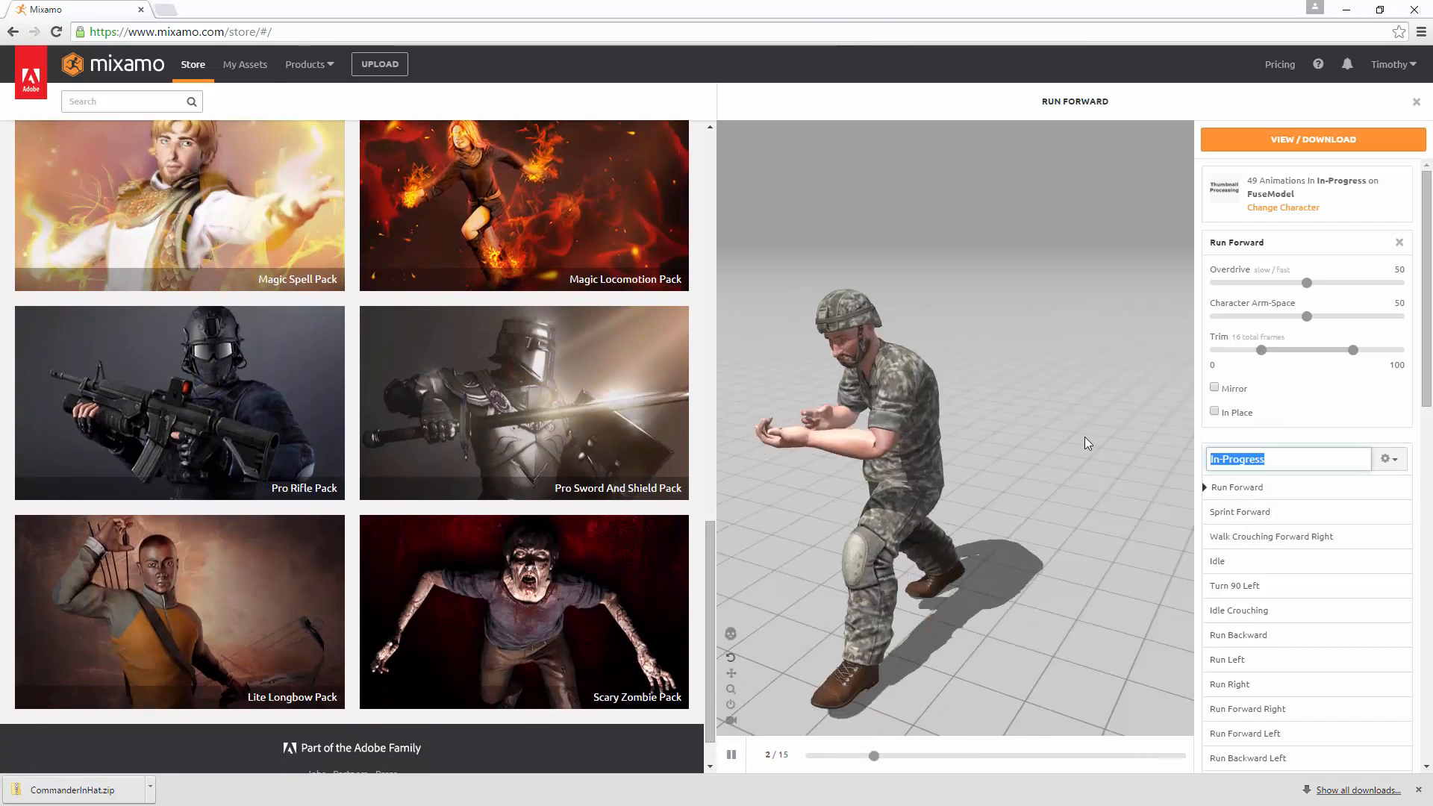
text(Pro_Rifle_Pack)
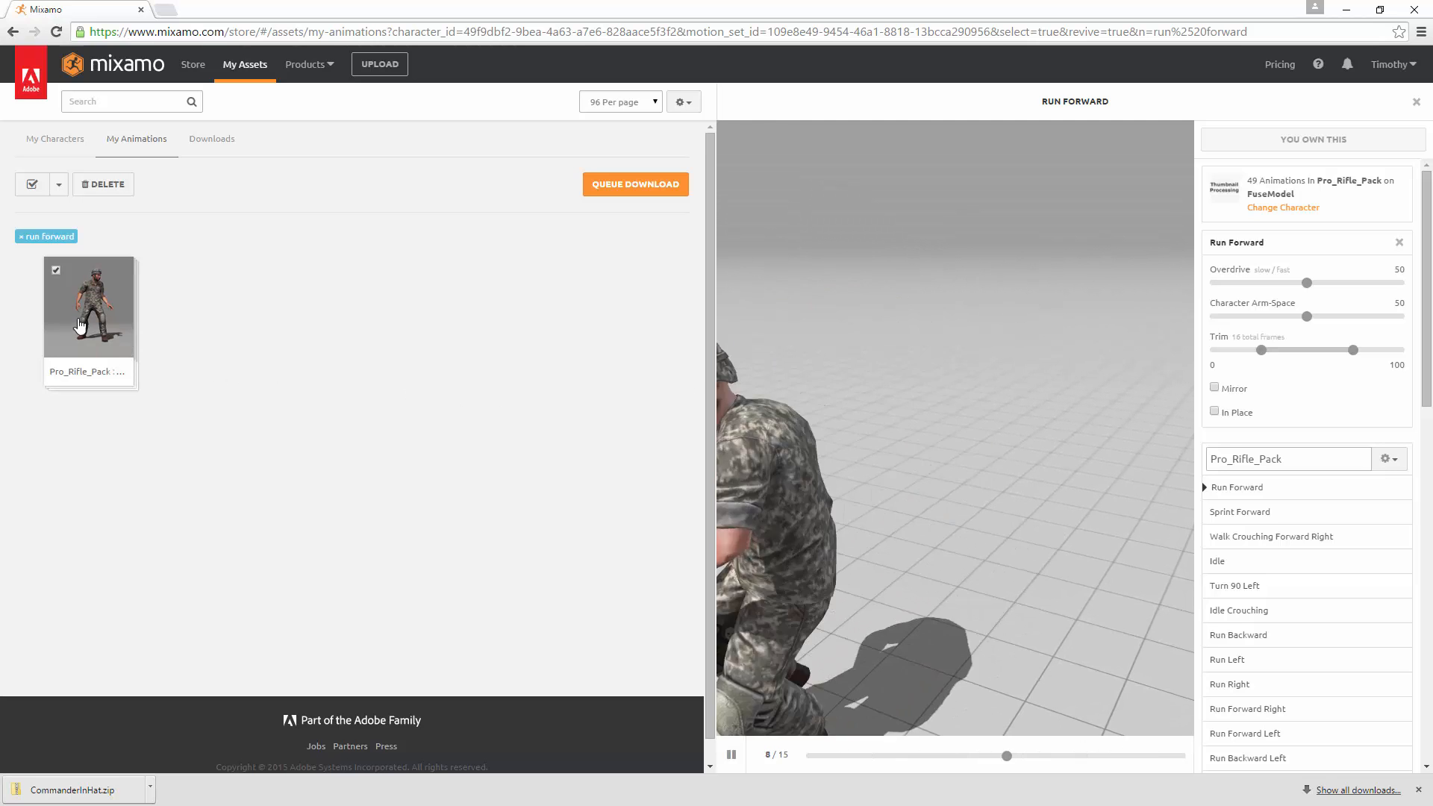
mouse_move(567, 421)
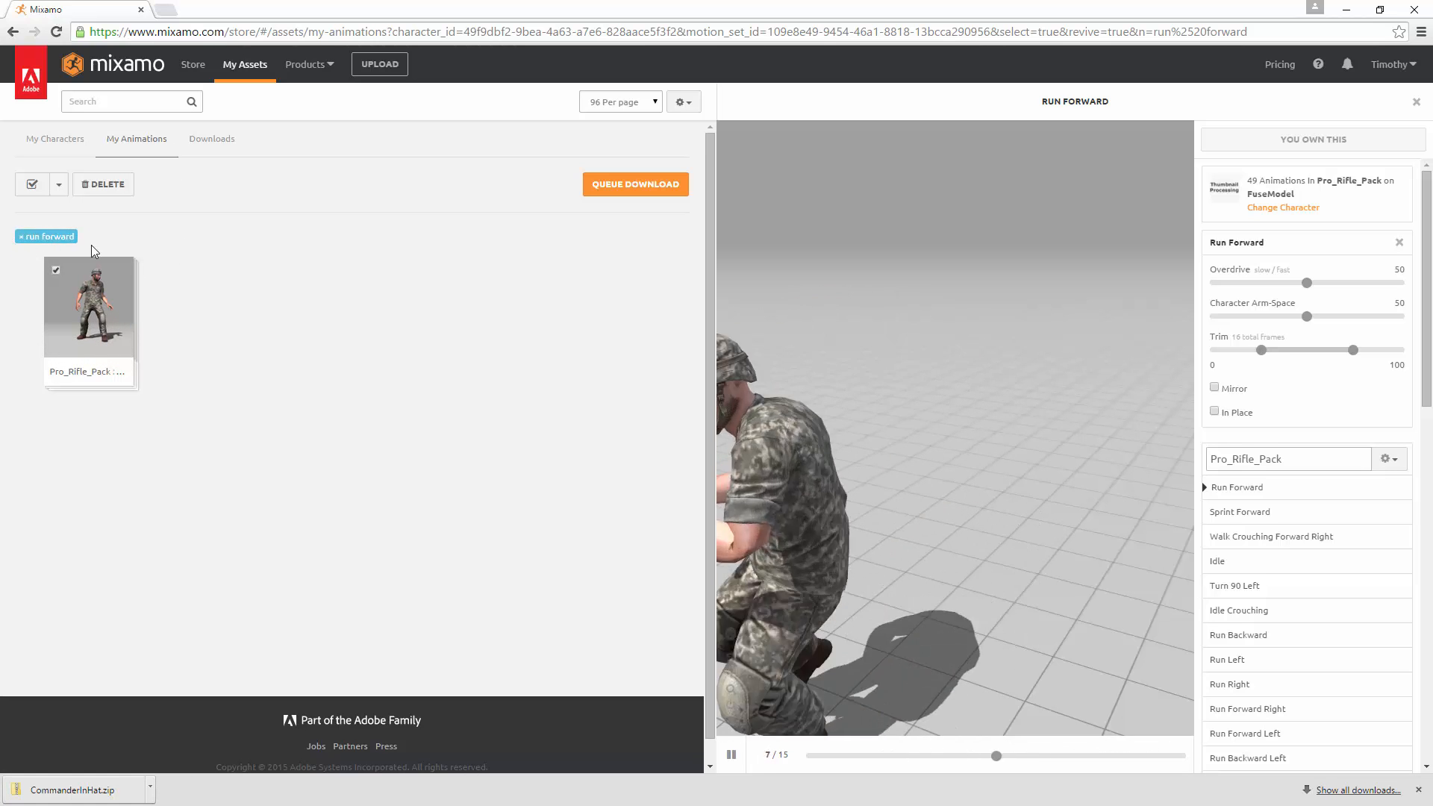
mouse_move(100, 296)
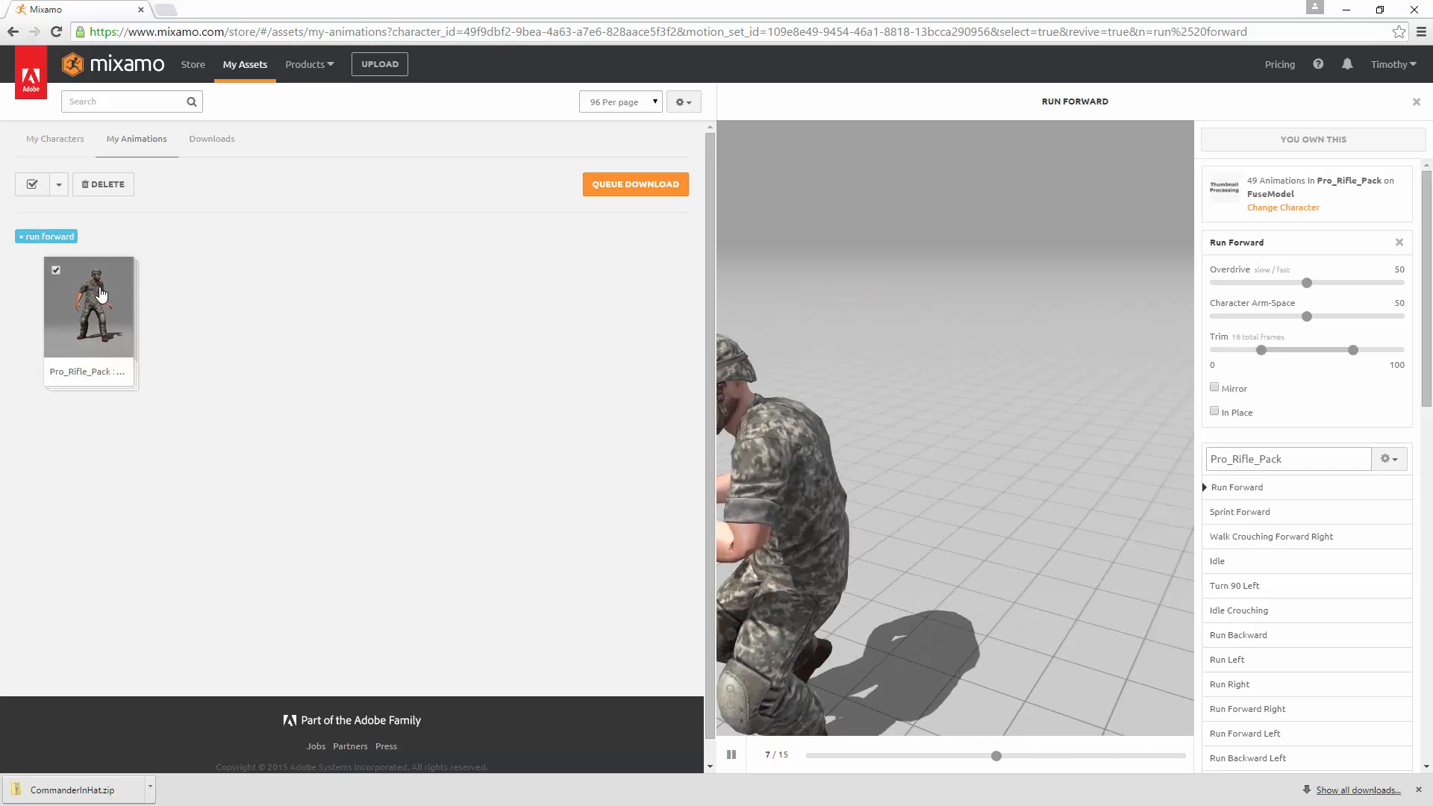
mouse_move(409, 340)
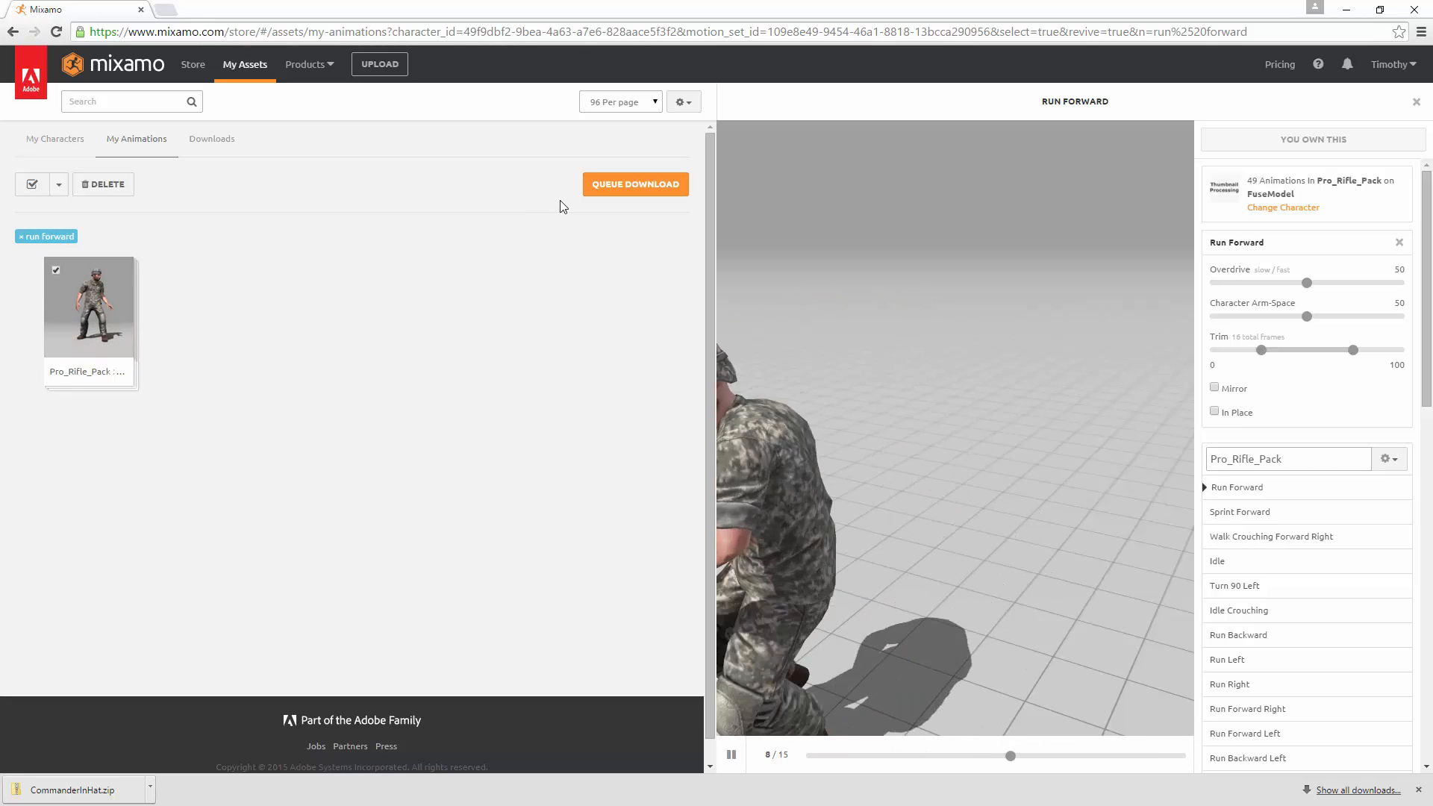
Queue Pro_Rifle_Pack for the FuseModel as FBX for Unity and watch it process in Downloads
click(636, 183)
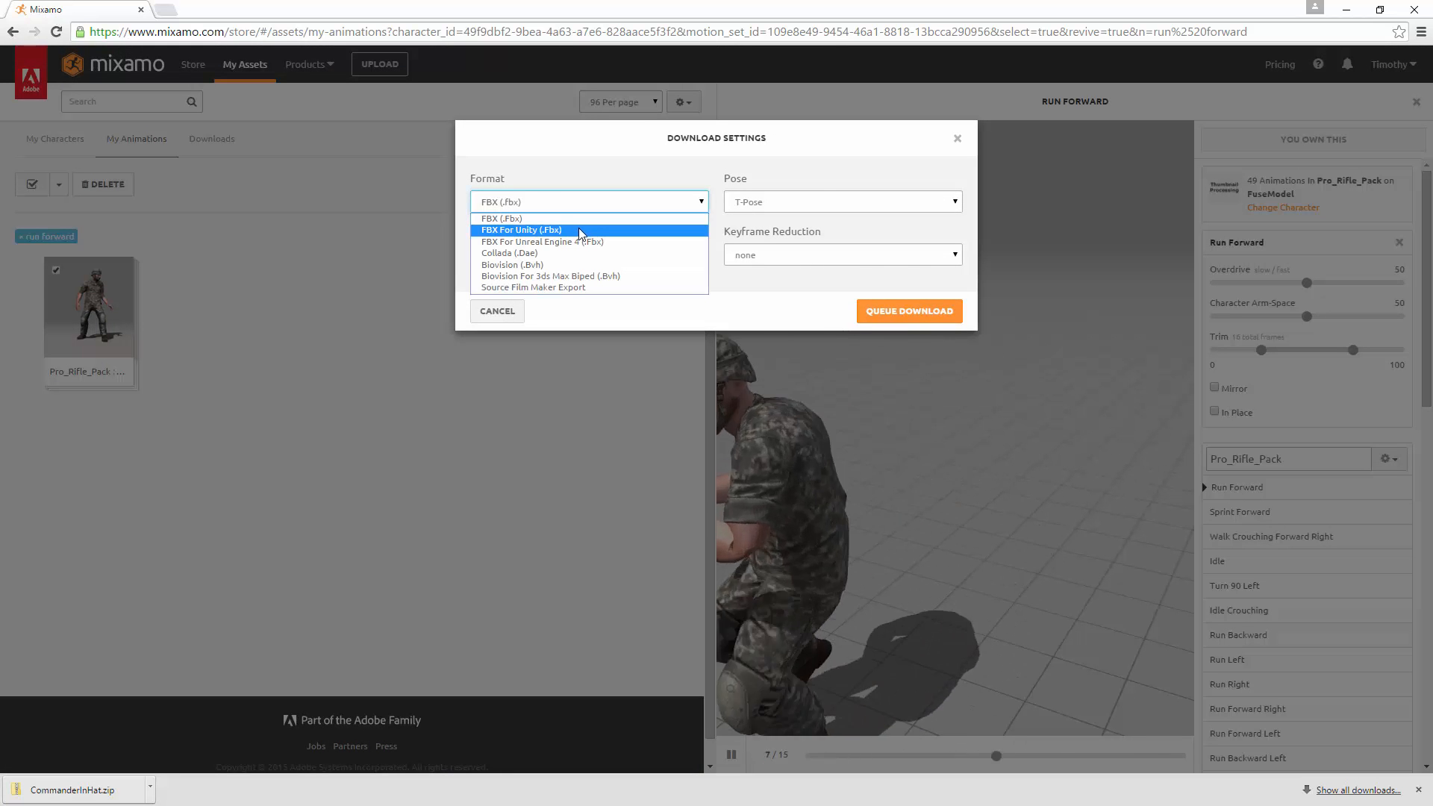
click(521, 229)
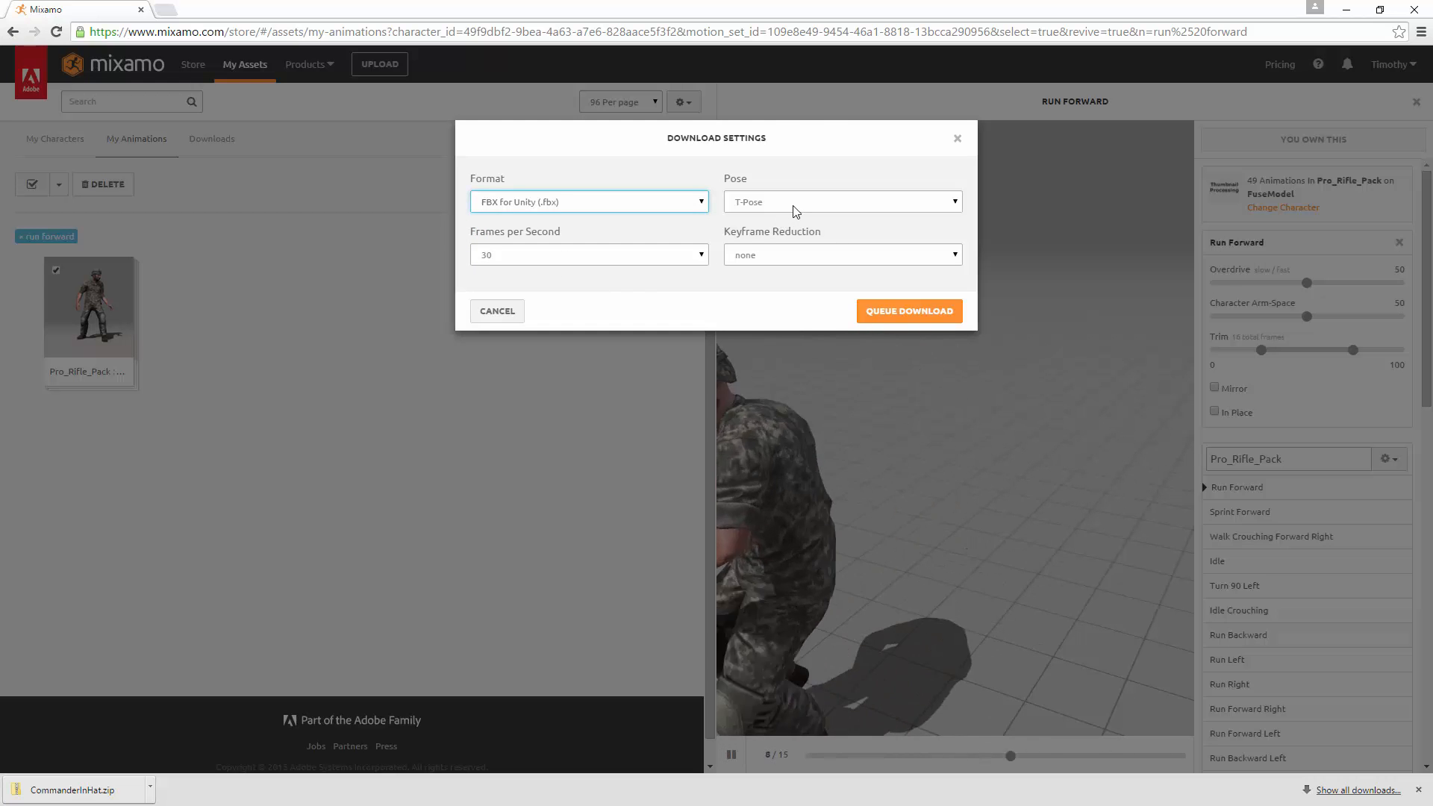
mouse_move(909, 311)
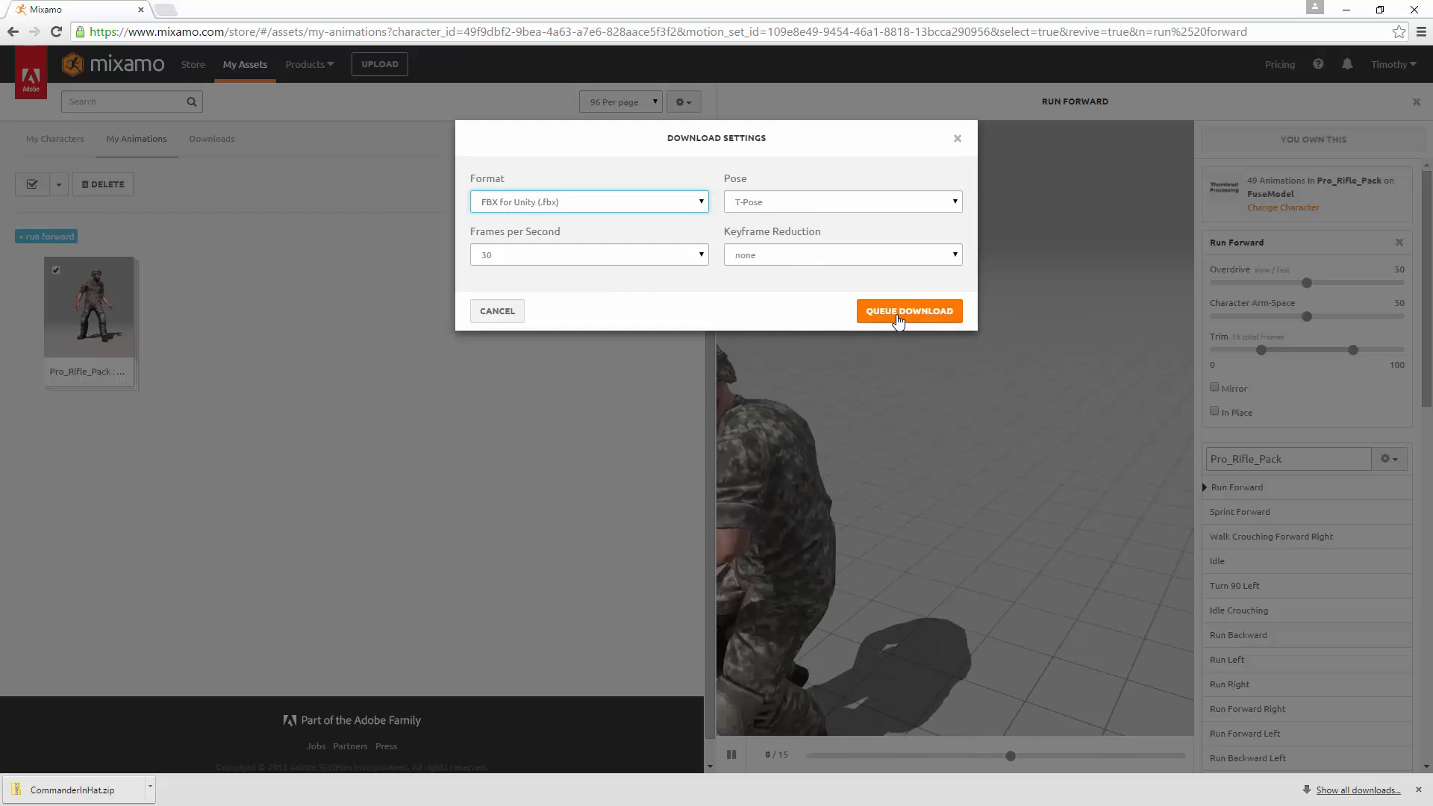
click(908, 310)
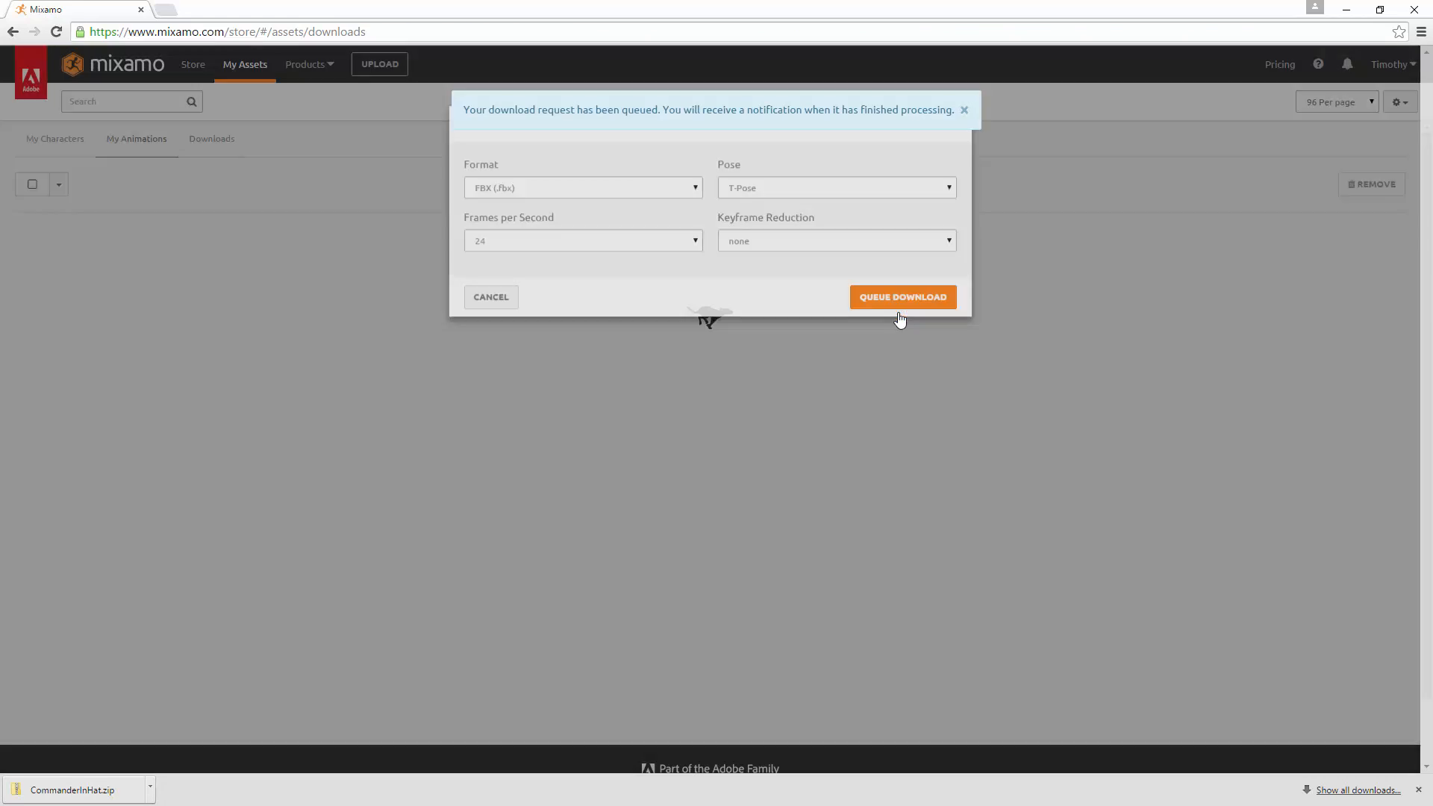
click(901, 297)
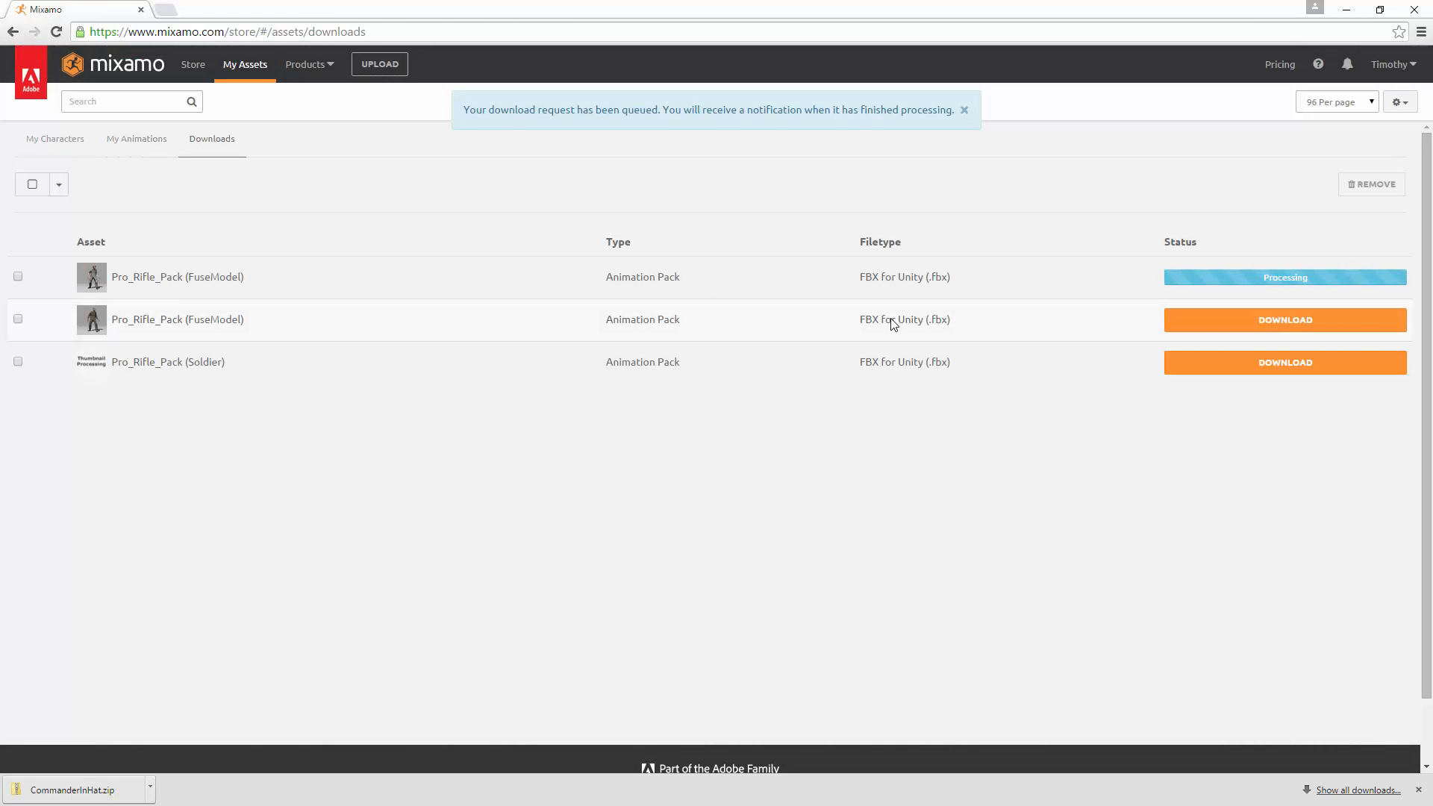
click(962, 109)
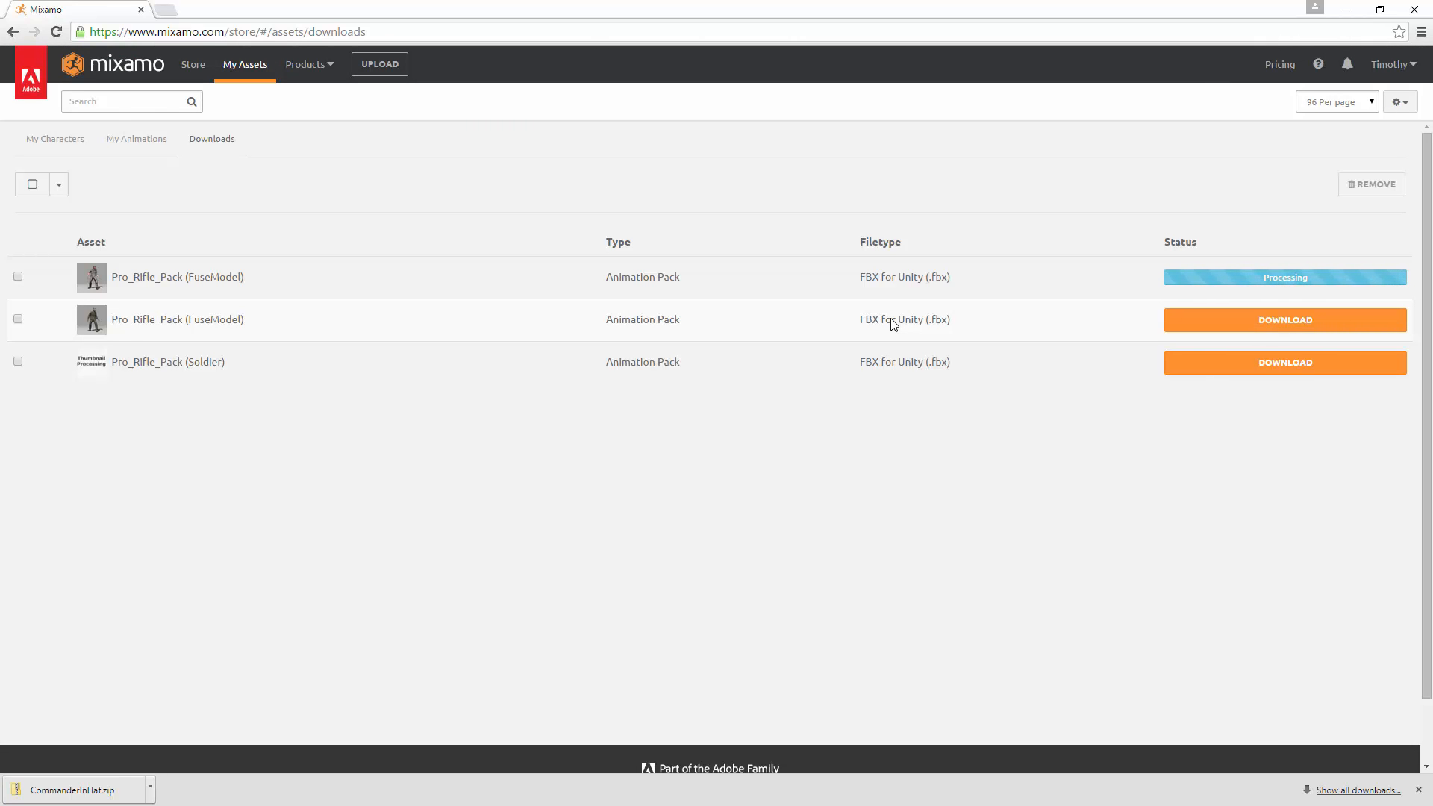
mouse_move(515, 333)
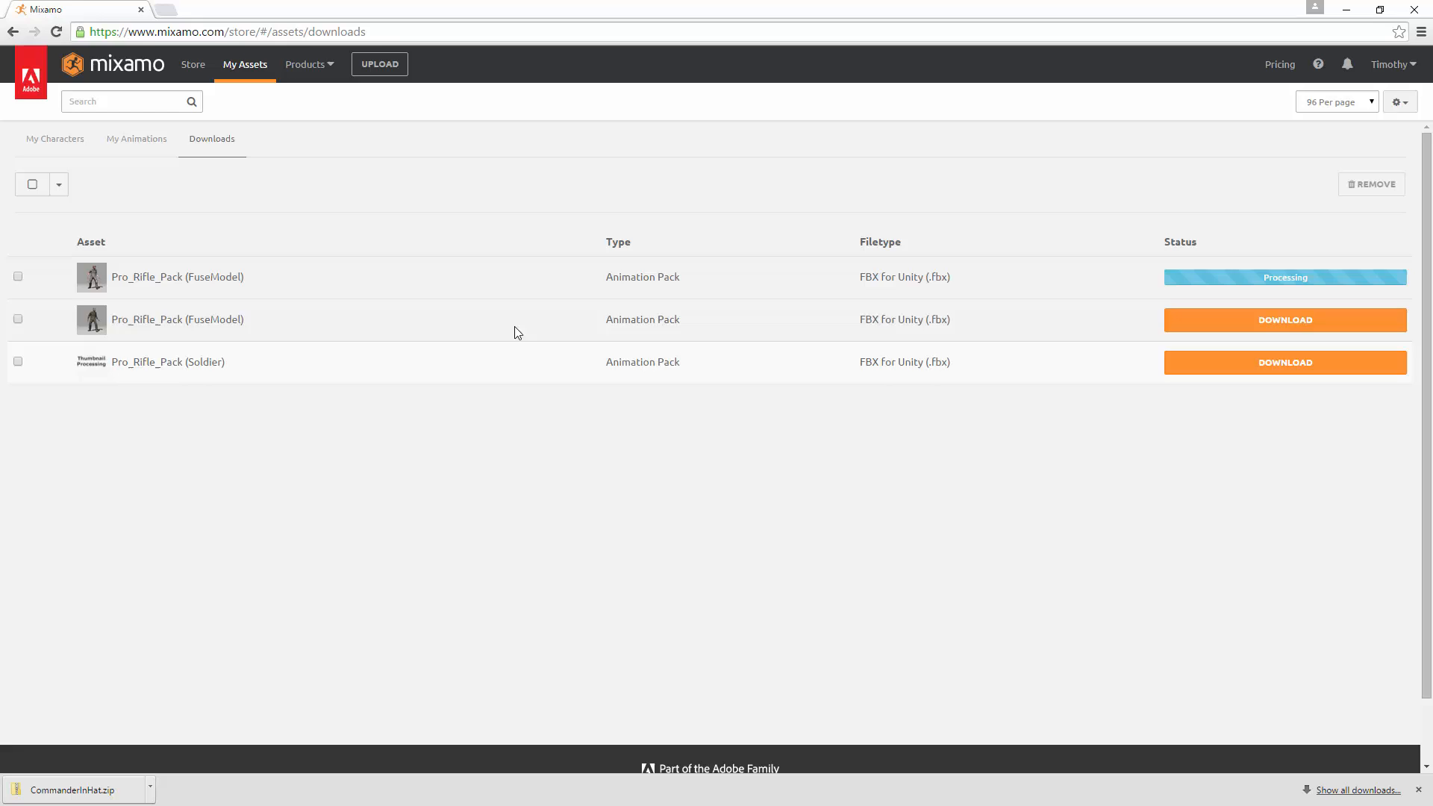
mouse_move(645, 273)
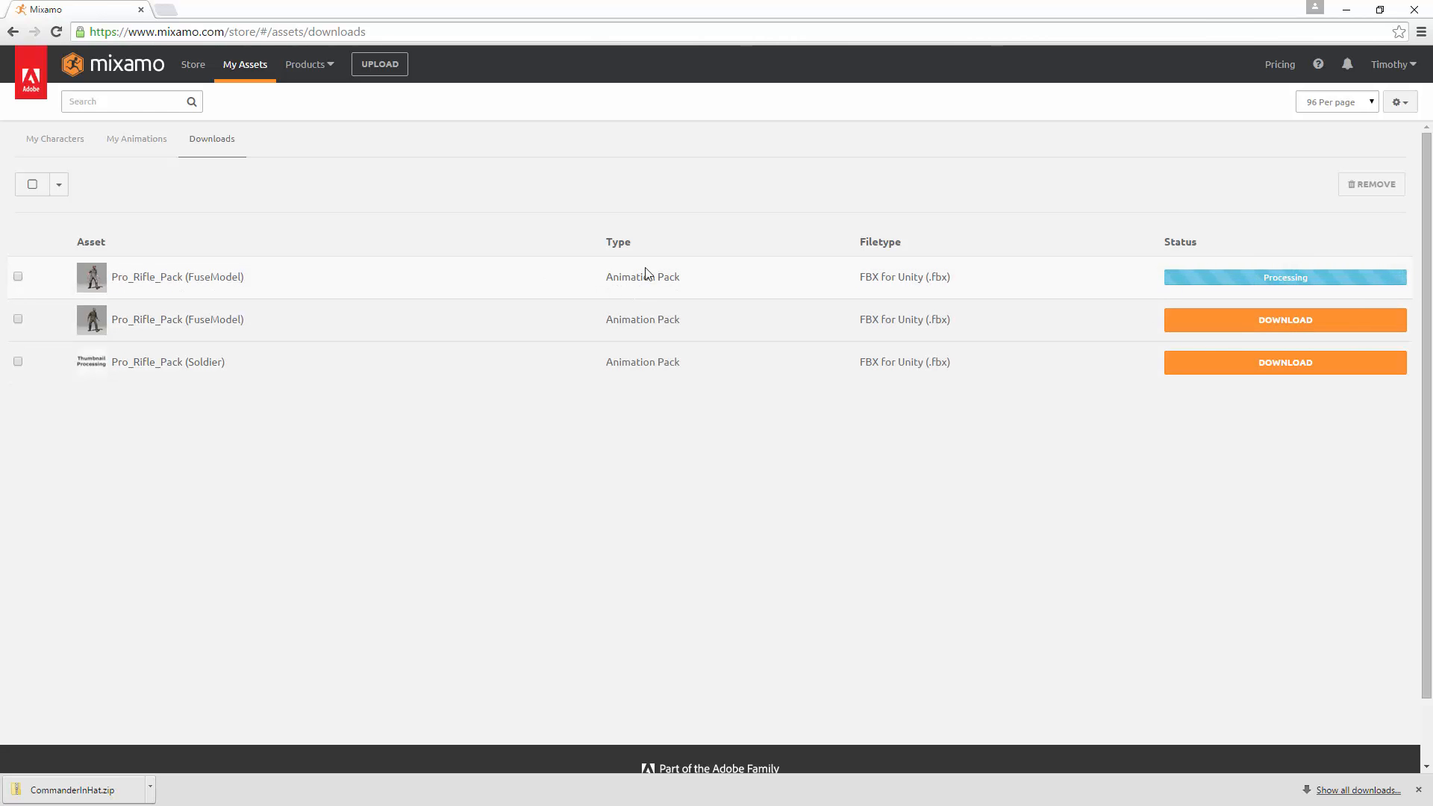
mouse_move(683, 270)
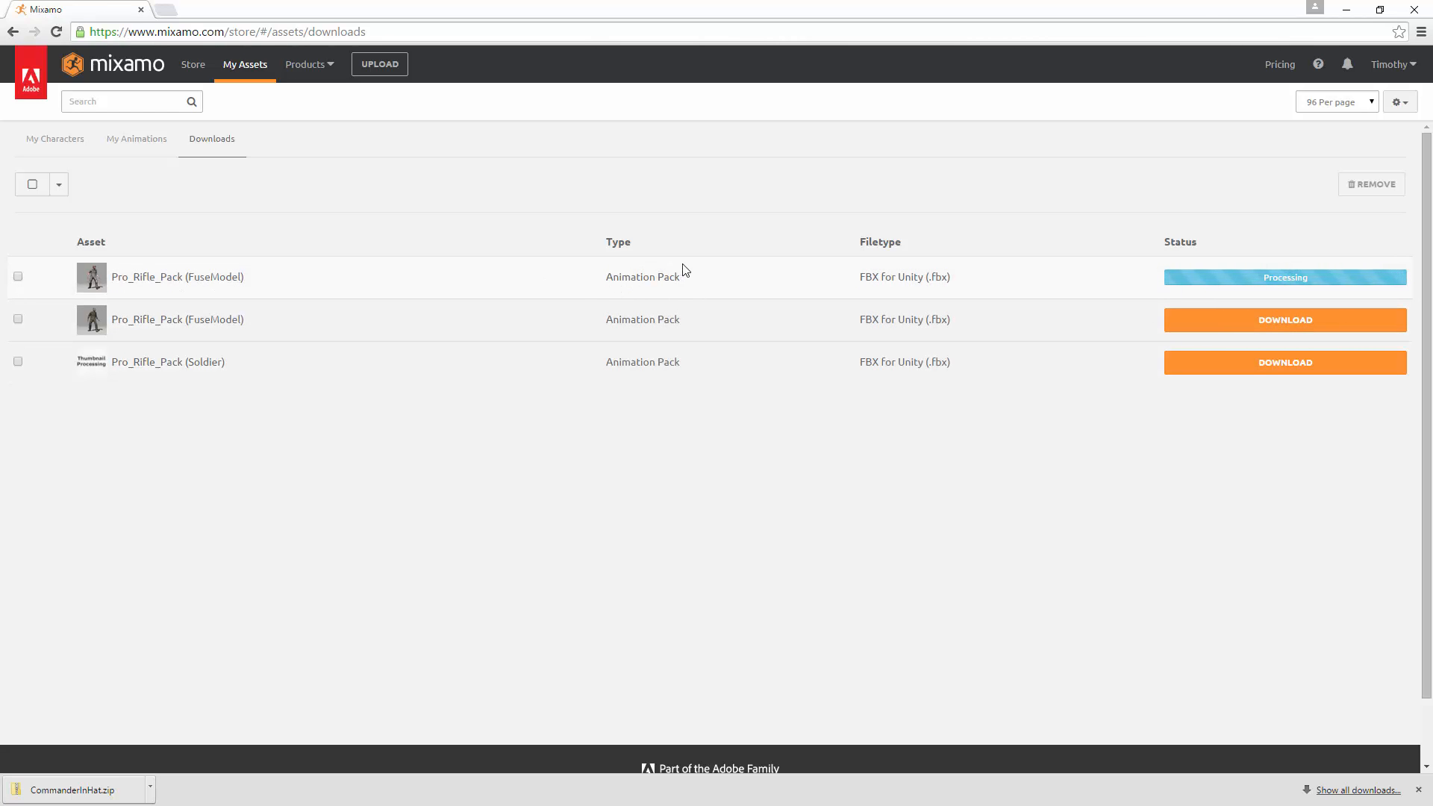
mouse_move(689, 291)
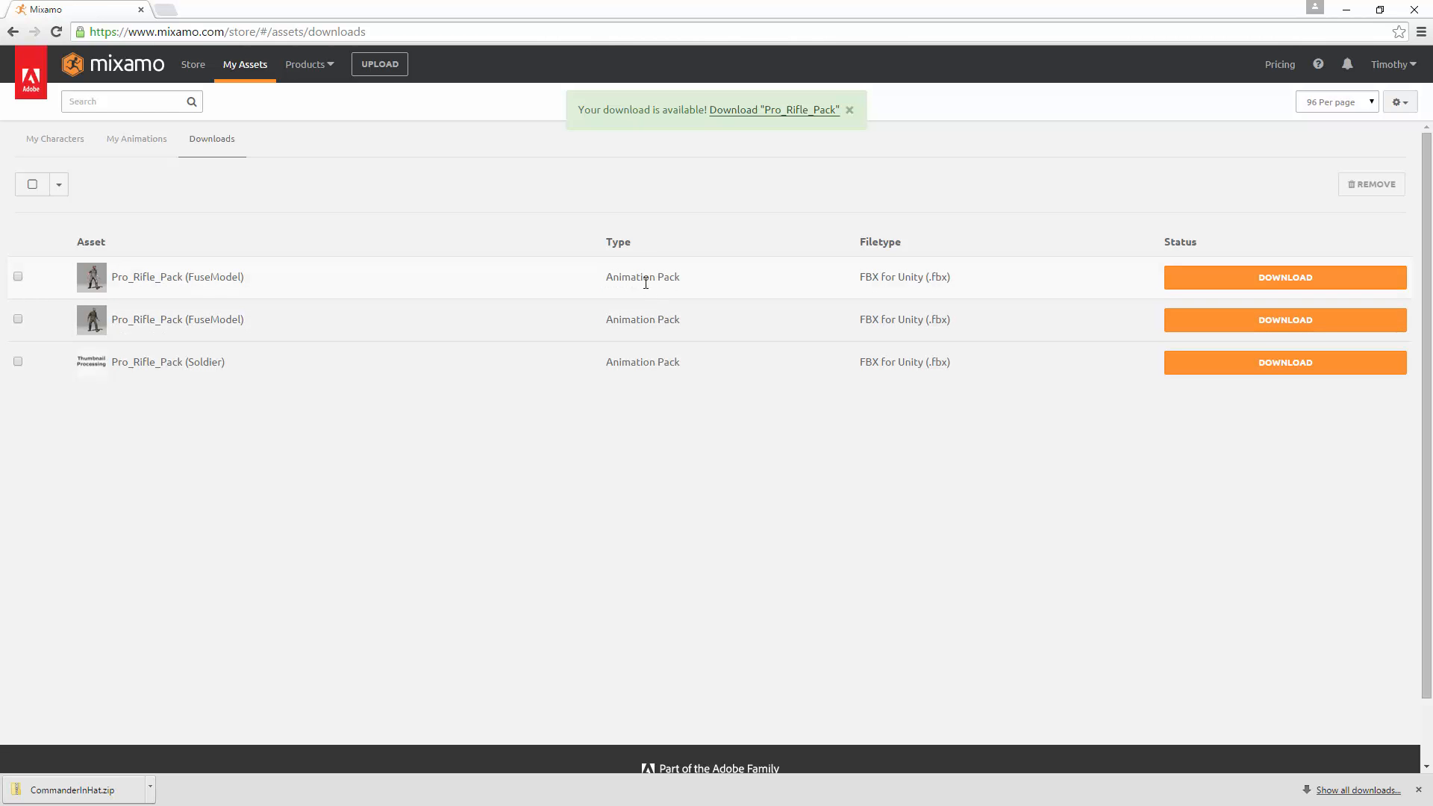
mouse_move(603, 263)
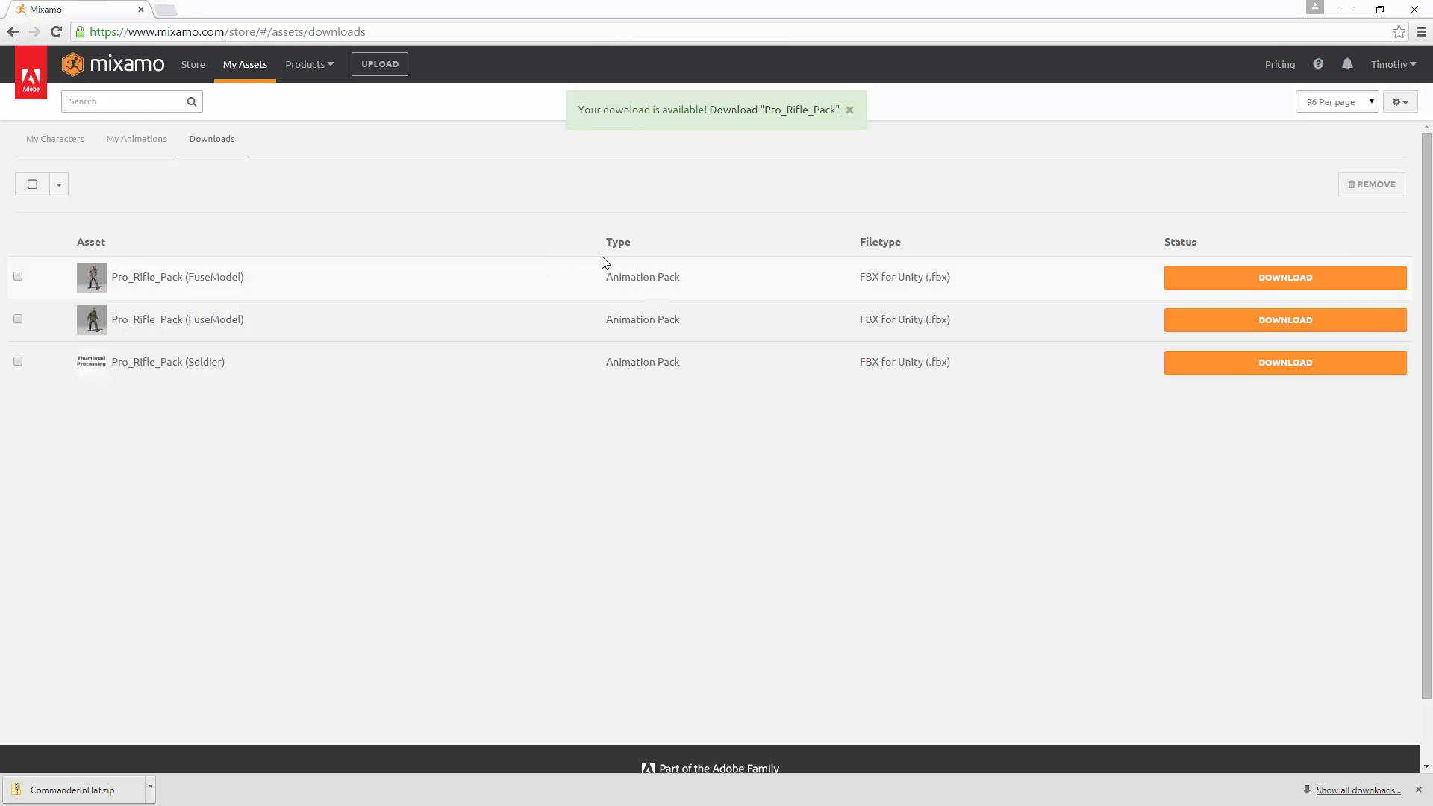
mouse_move(1256, 327)
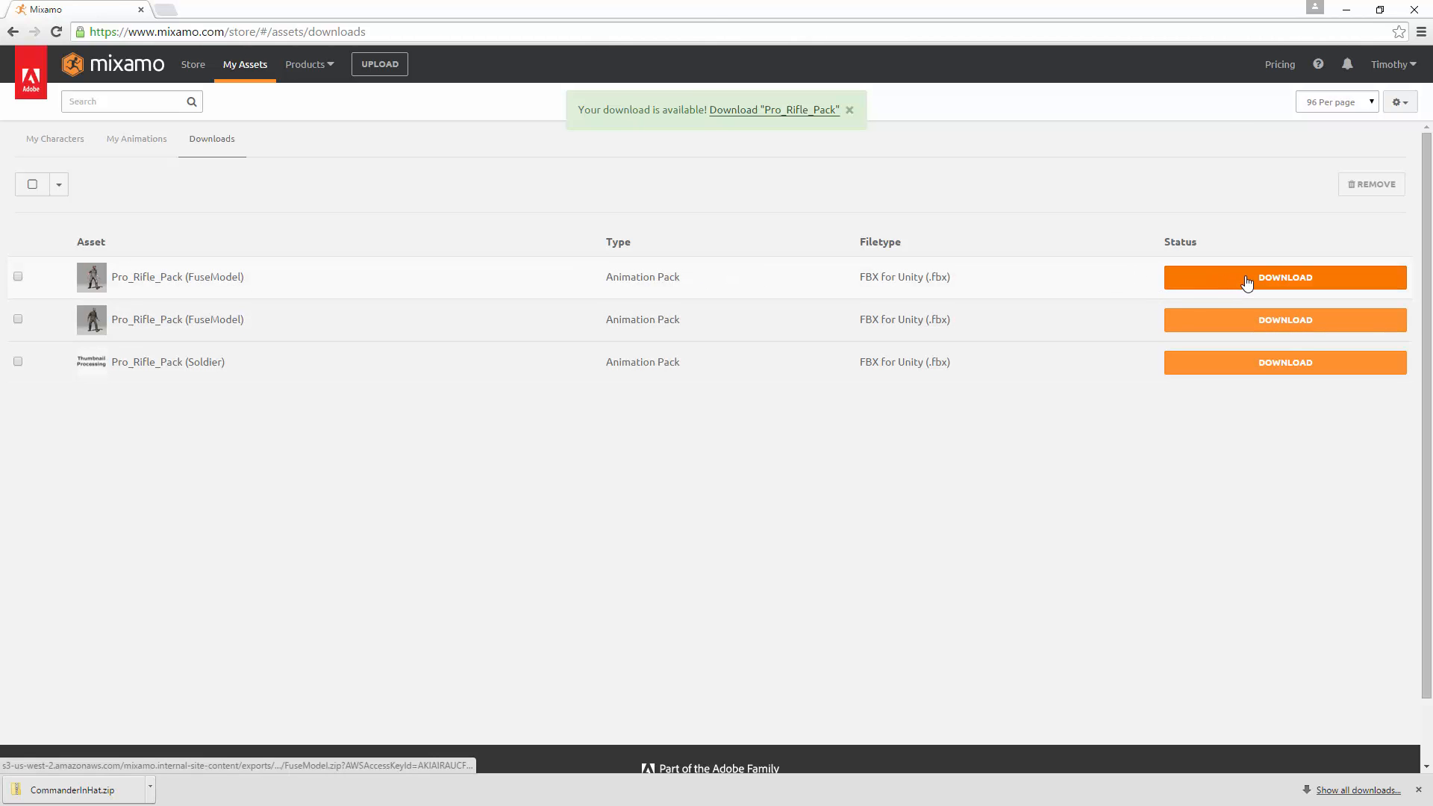
Download the pack as FuseSoldierWithHat.zip into a new Models folder inside the project's Assets
click(1284, 278)
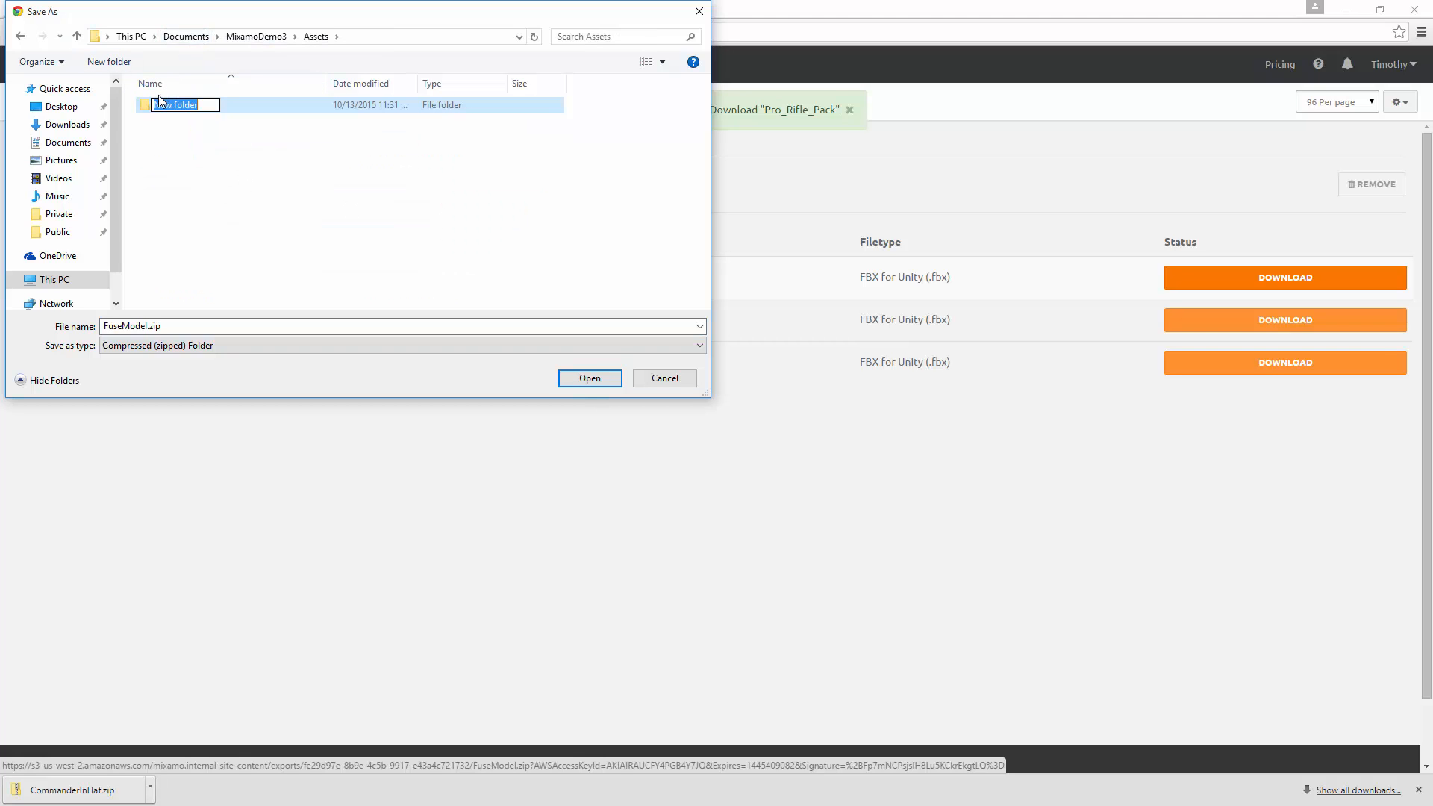
text(Models)
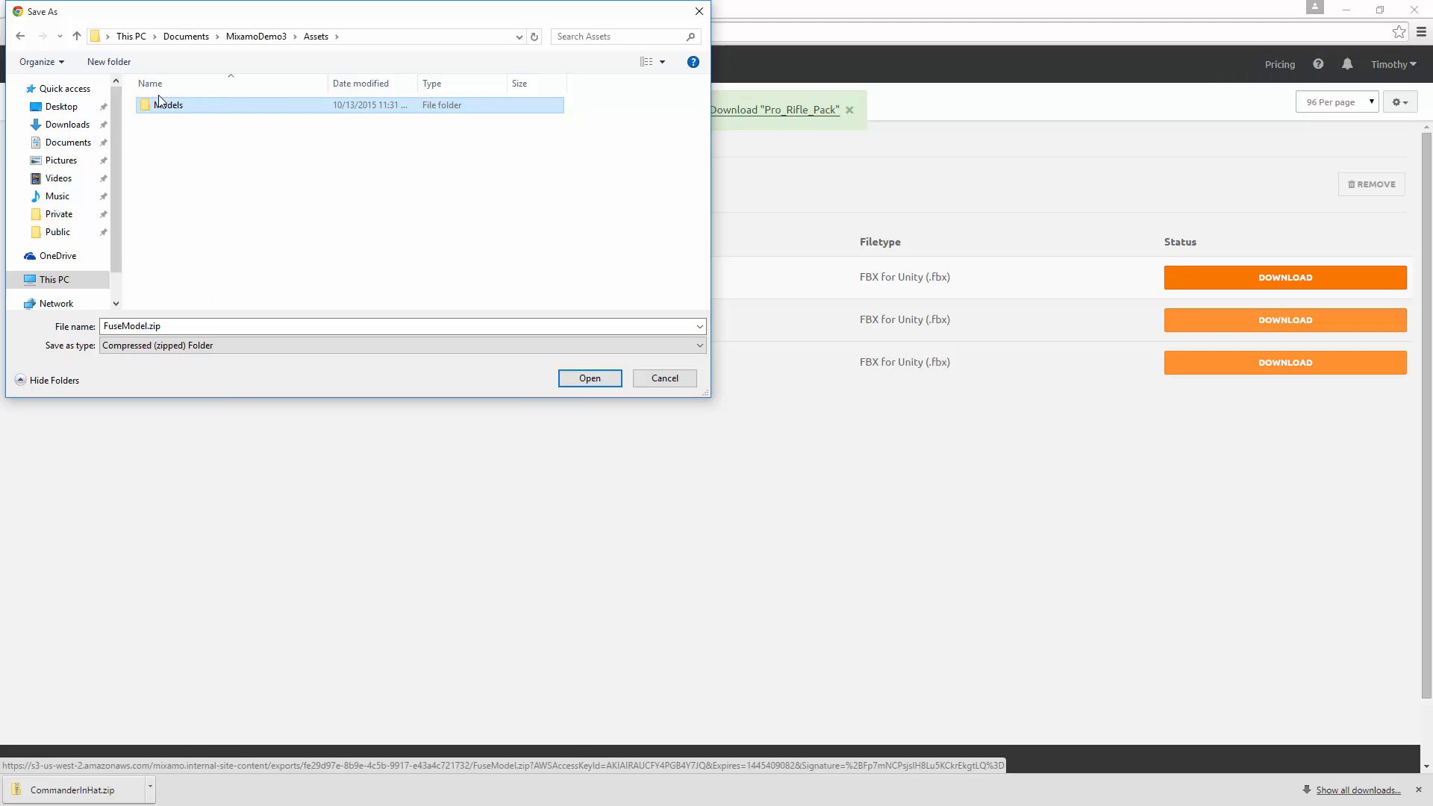
double_click(169, 104)
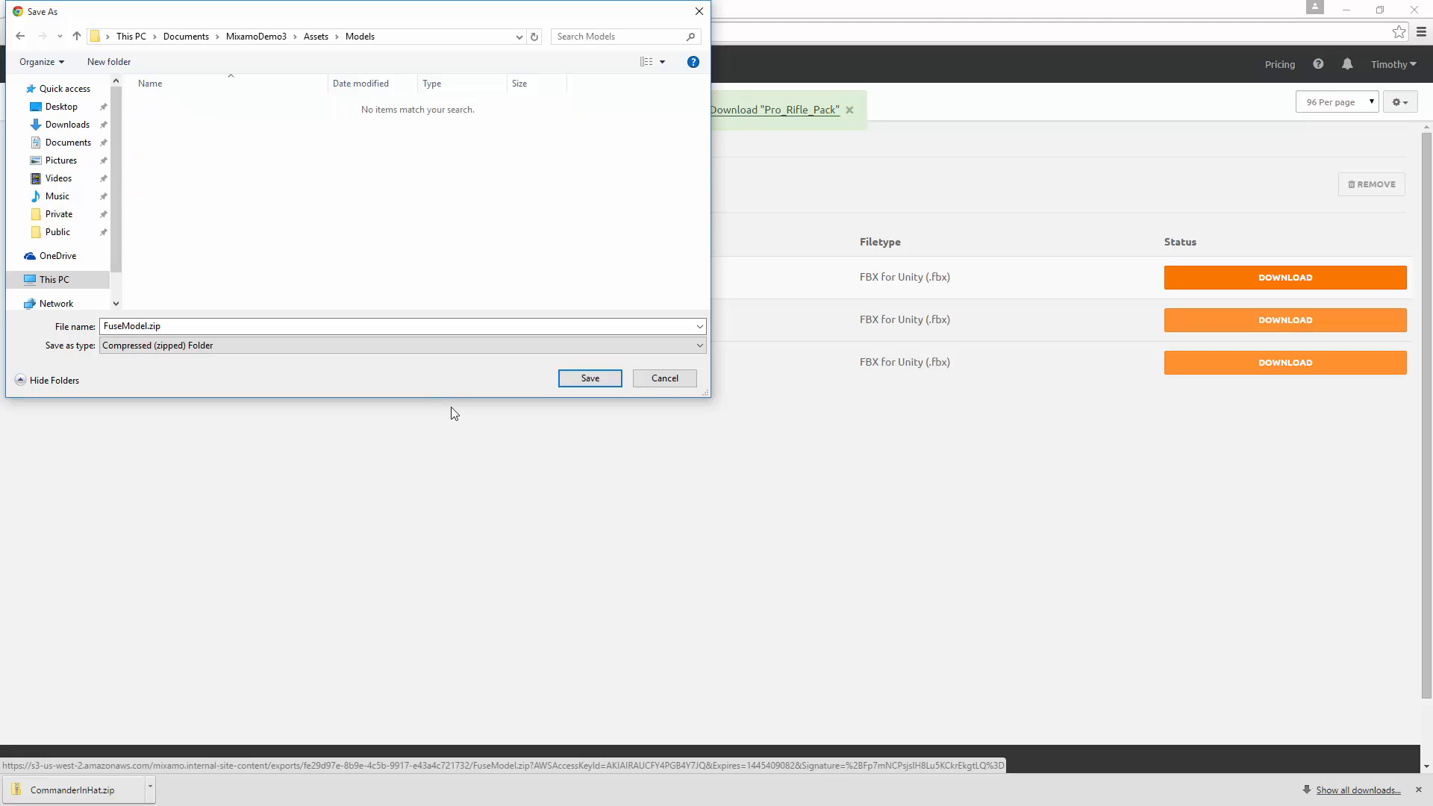
mouse_move(506, 372)
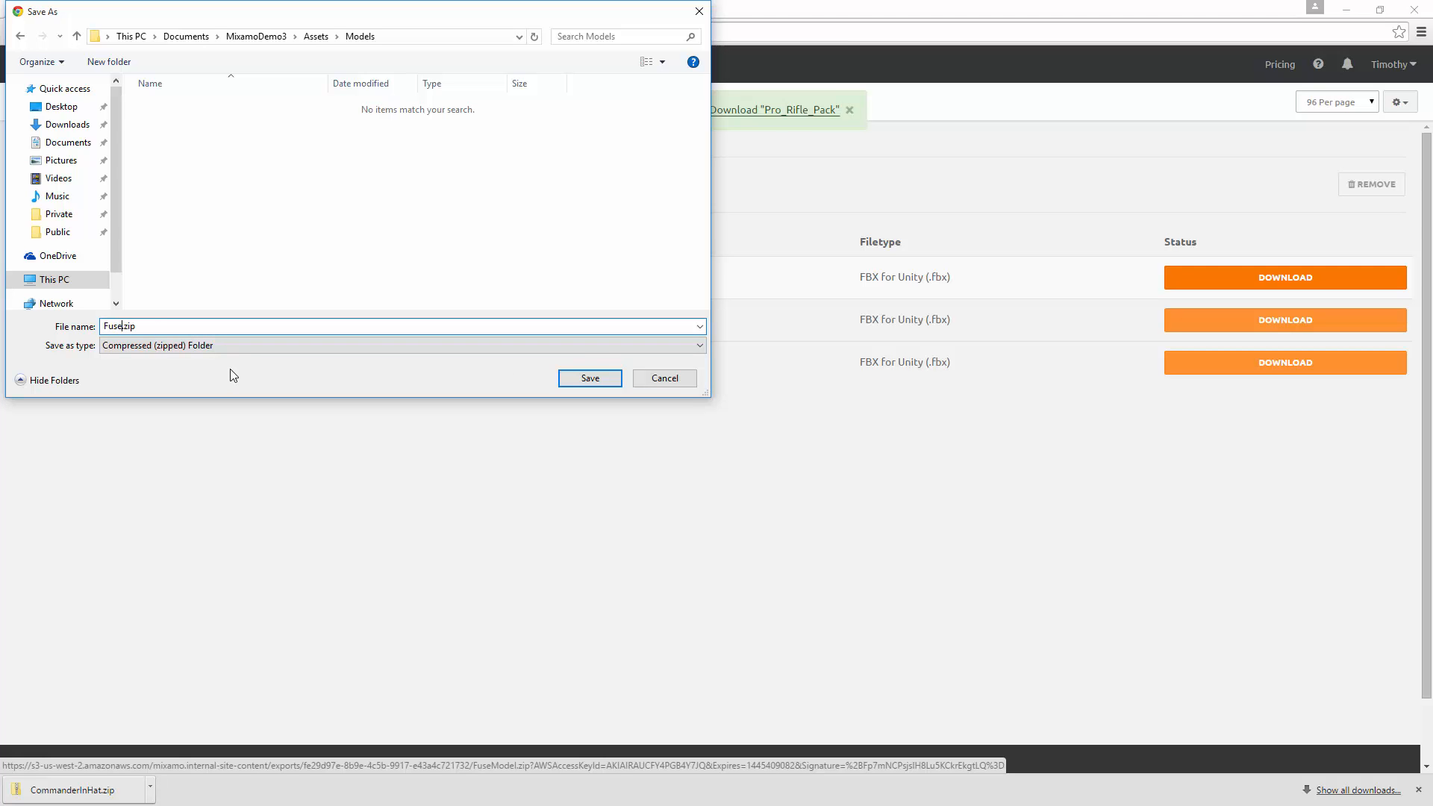
text(SoldierWithHa)
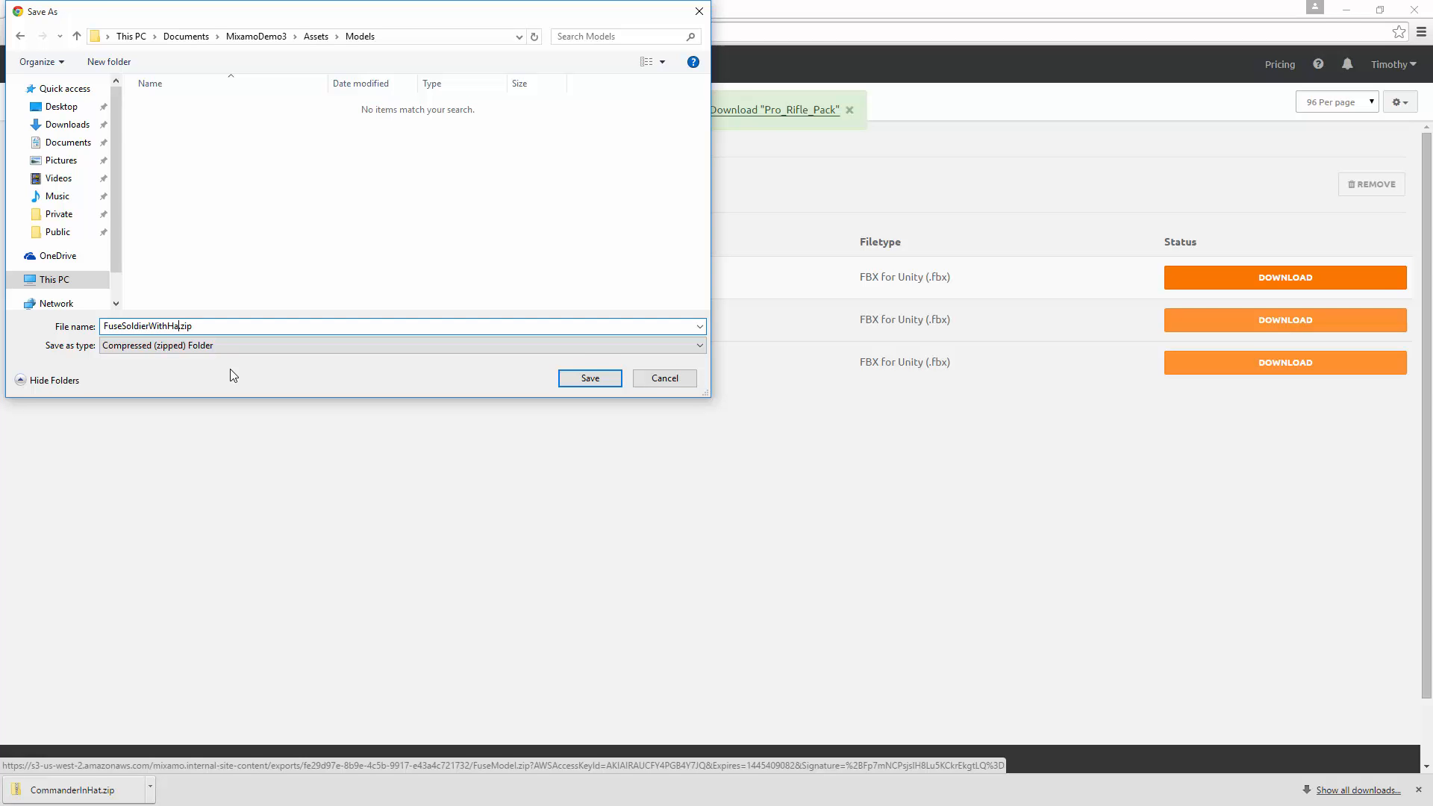
click(588, 378)
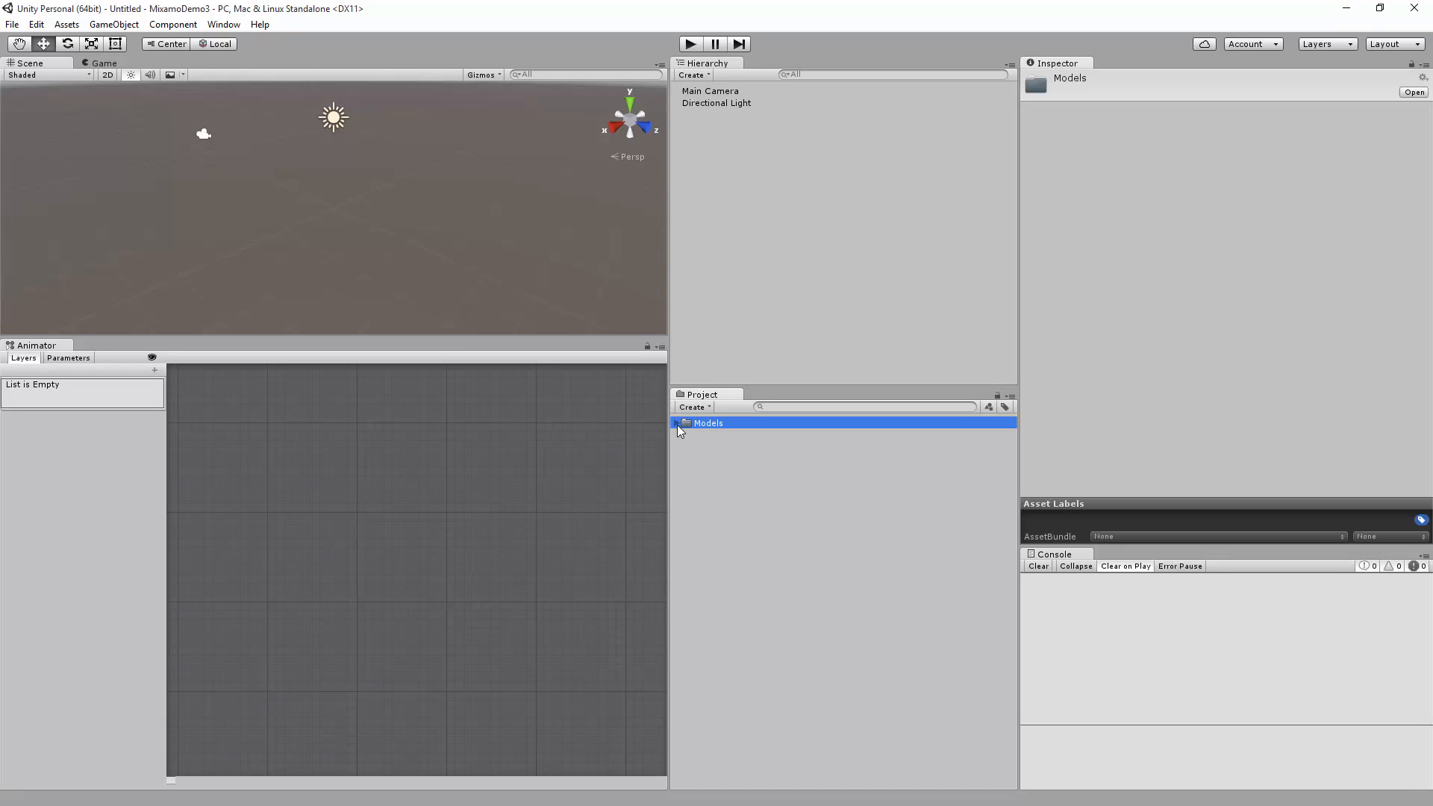
Reveal FuseSoldierWithHat.zip from Unity's Models folder in Windows Explorer
click(676, 422)
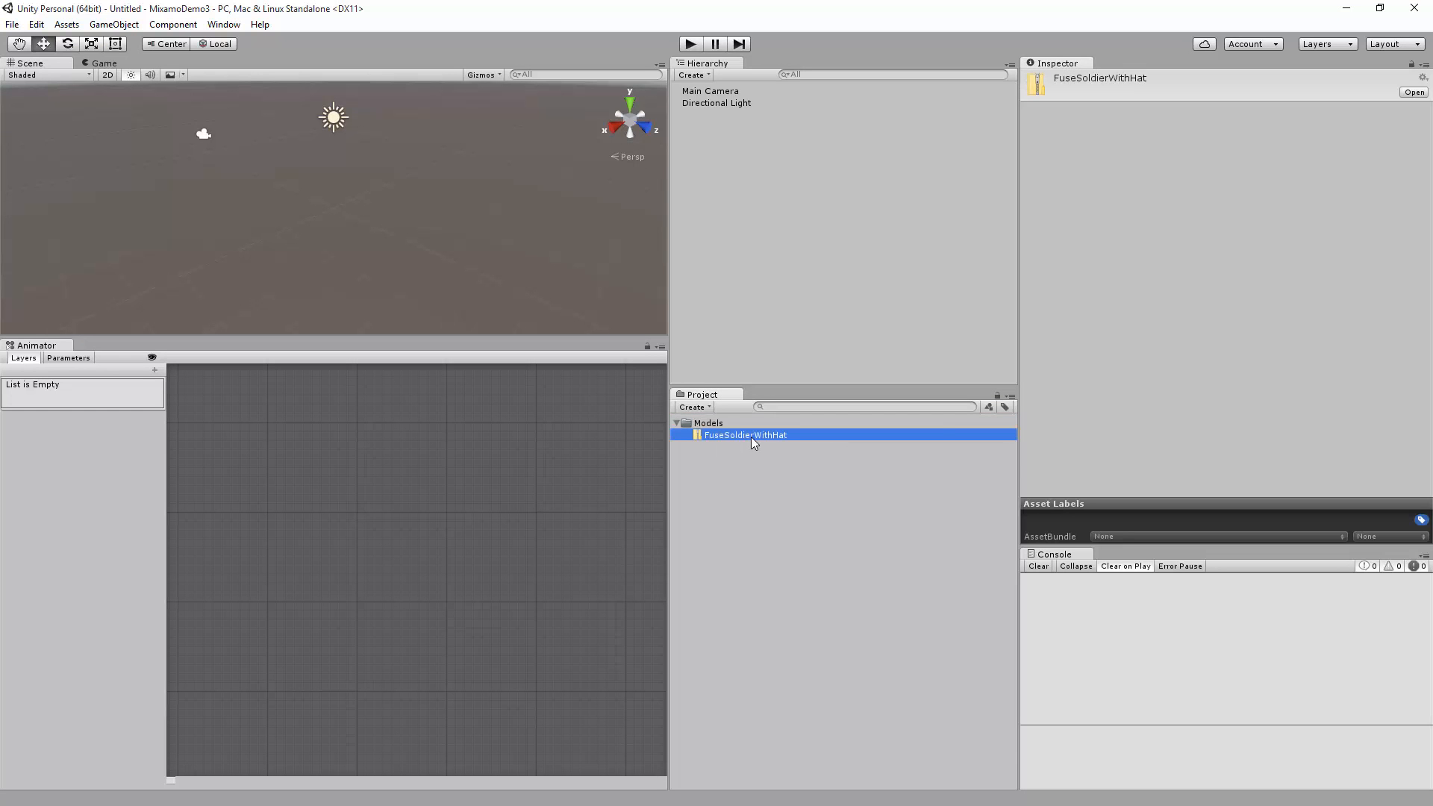
right_click(744, 435)
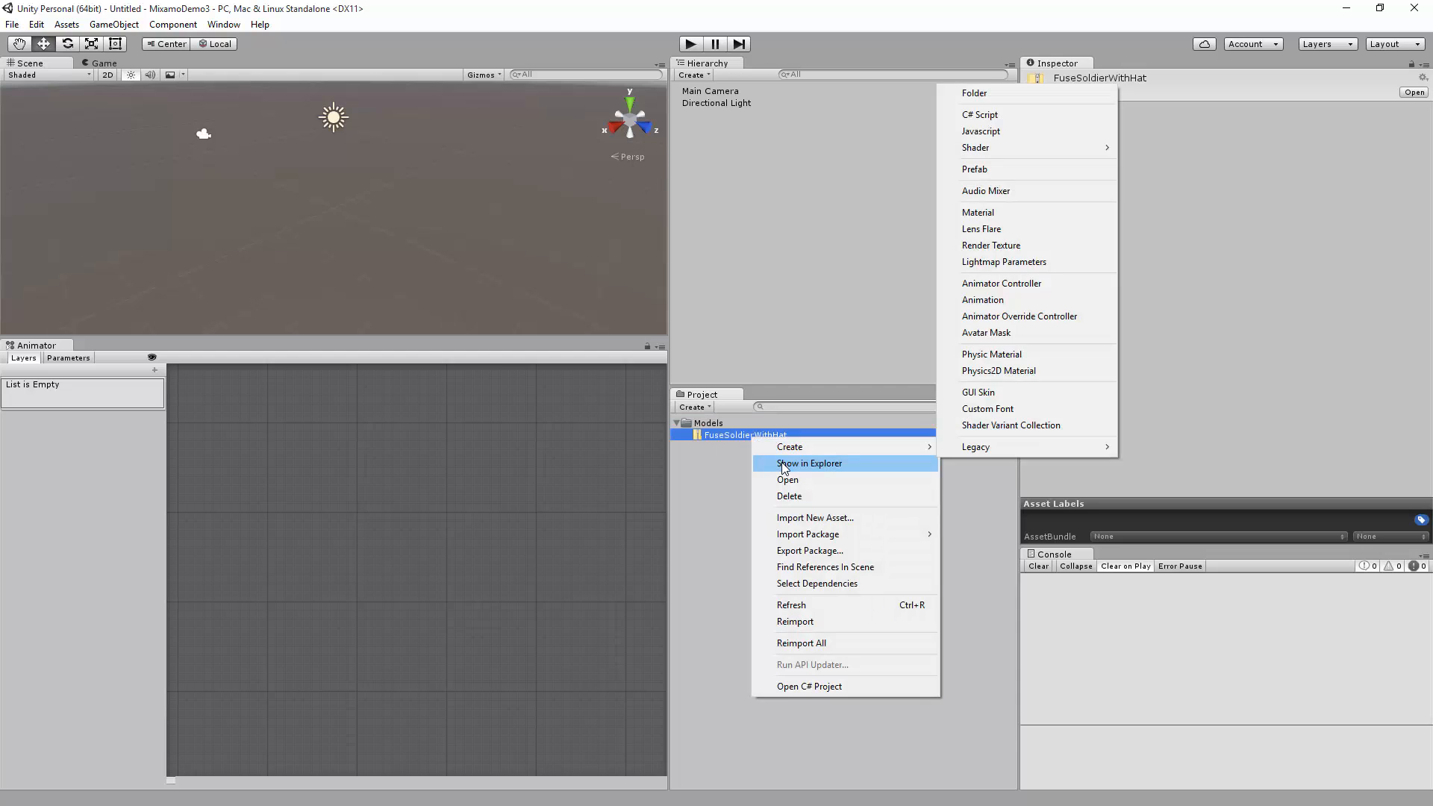
click(809, 463)
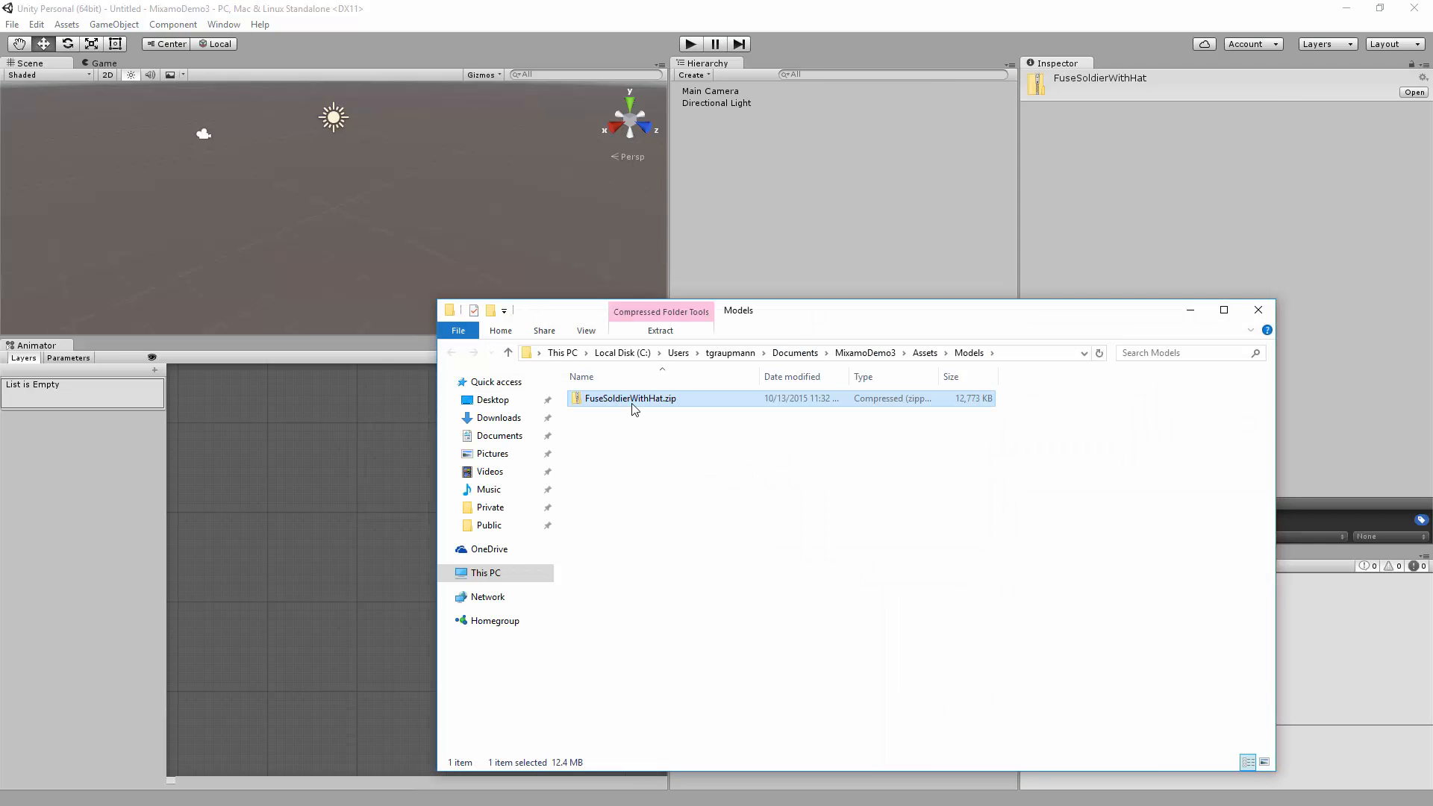
Extract the zip with 7-Zip into a FuseSoldierWithHat folder of FBX files, check it, and close Explorer
right_click(629, 397)
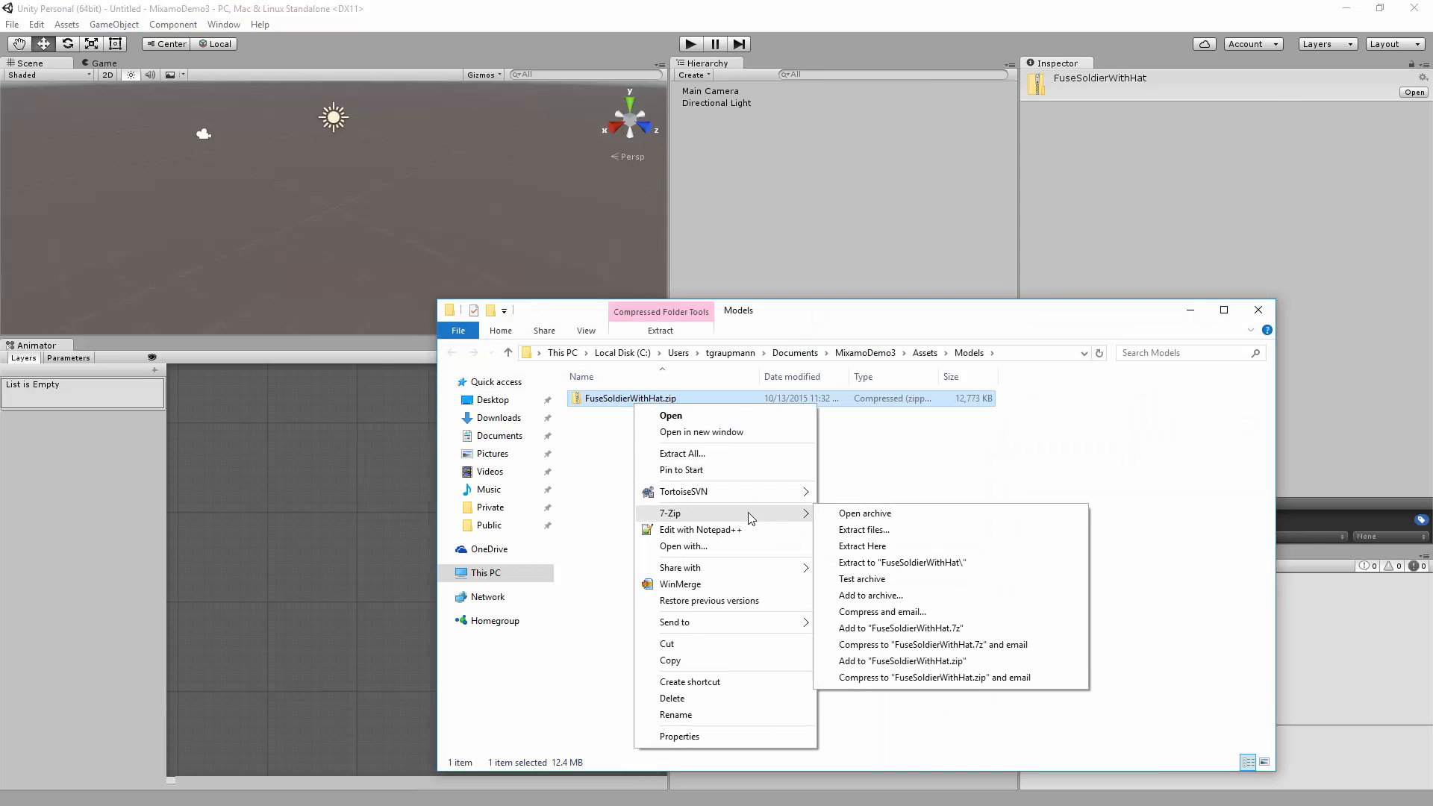
click(900, 562)
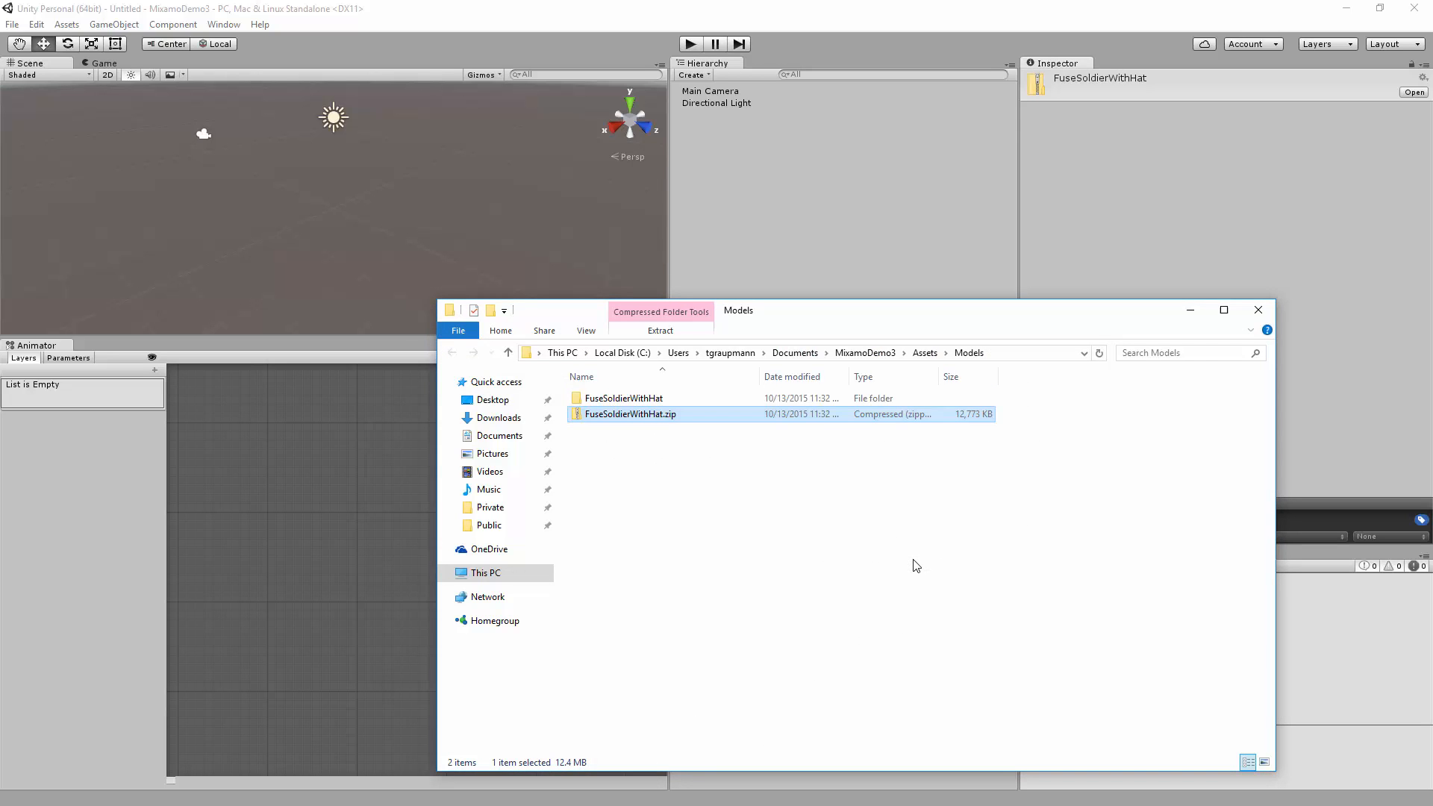
click(623, 397)
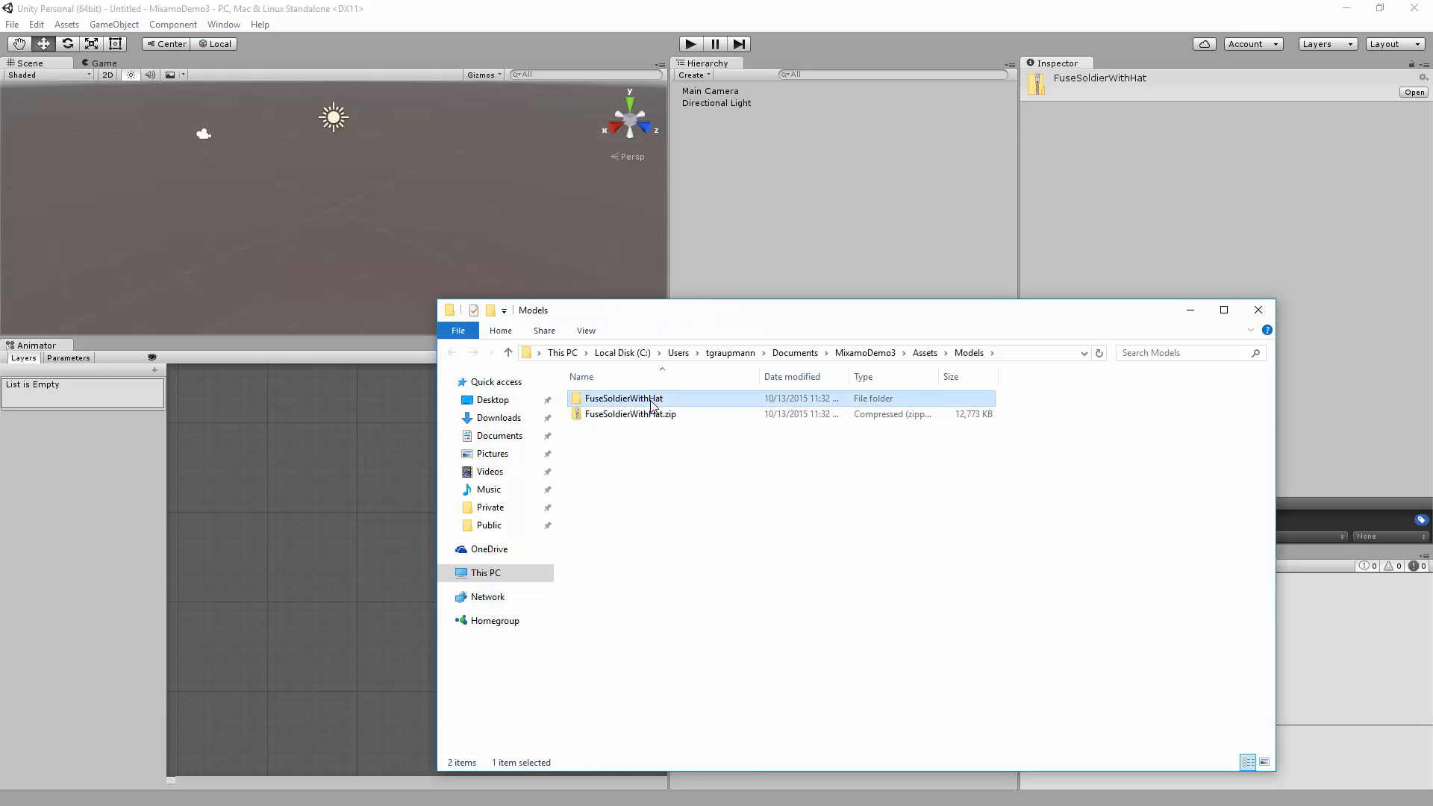
double_click(624, 397)
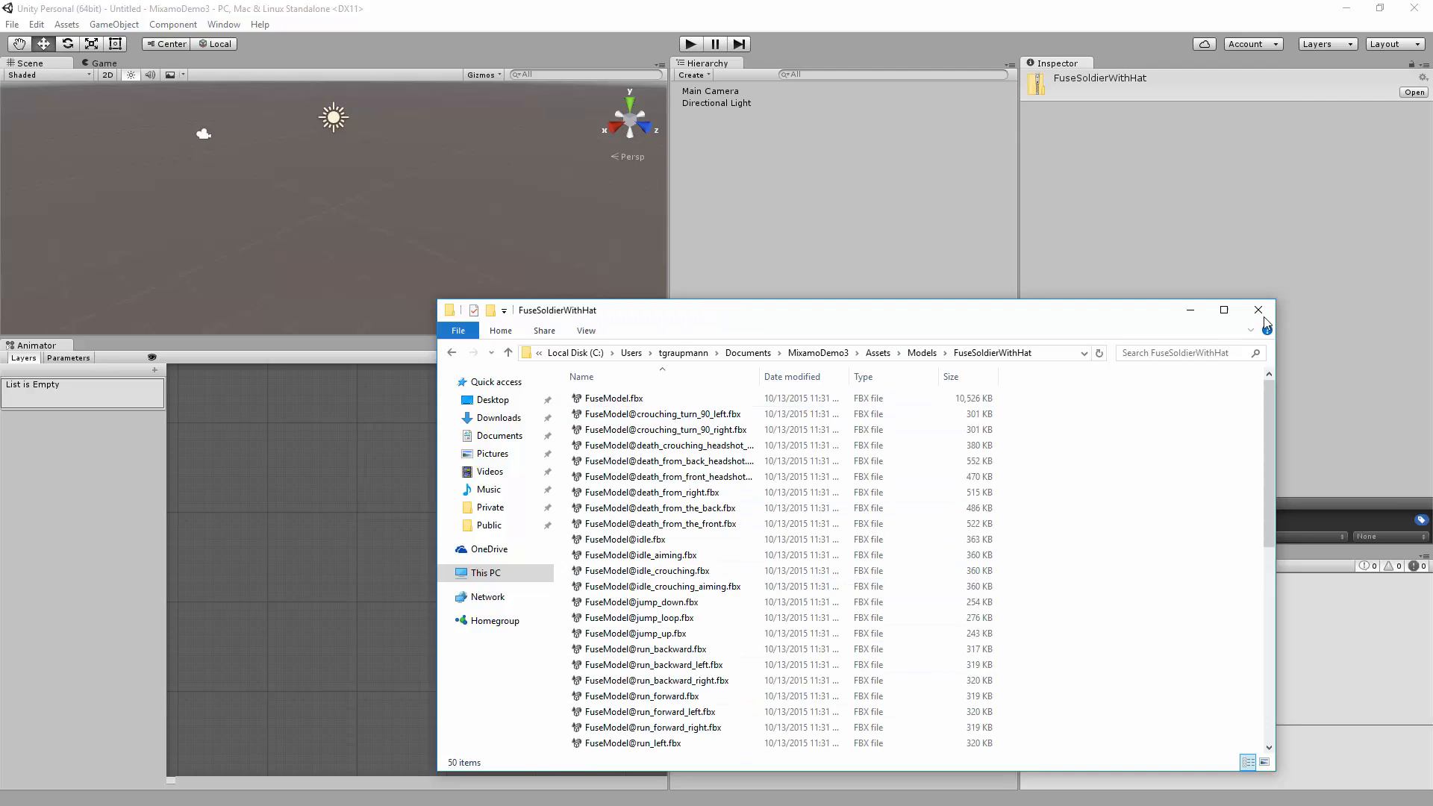
click(1260, 311)
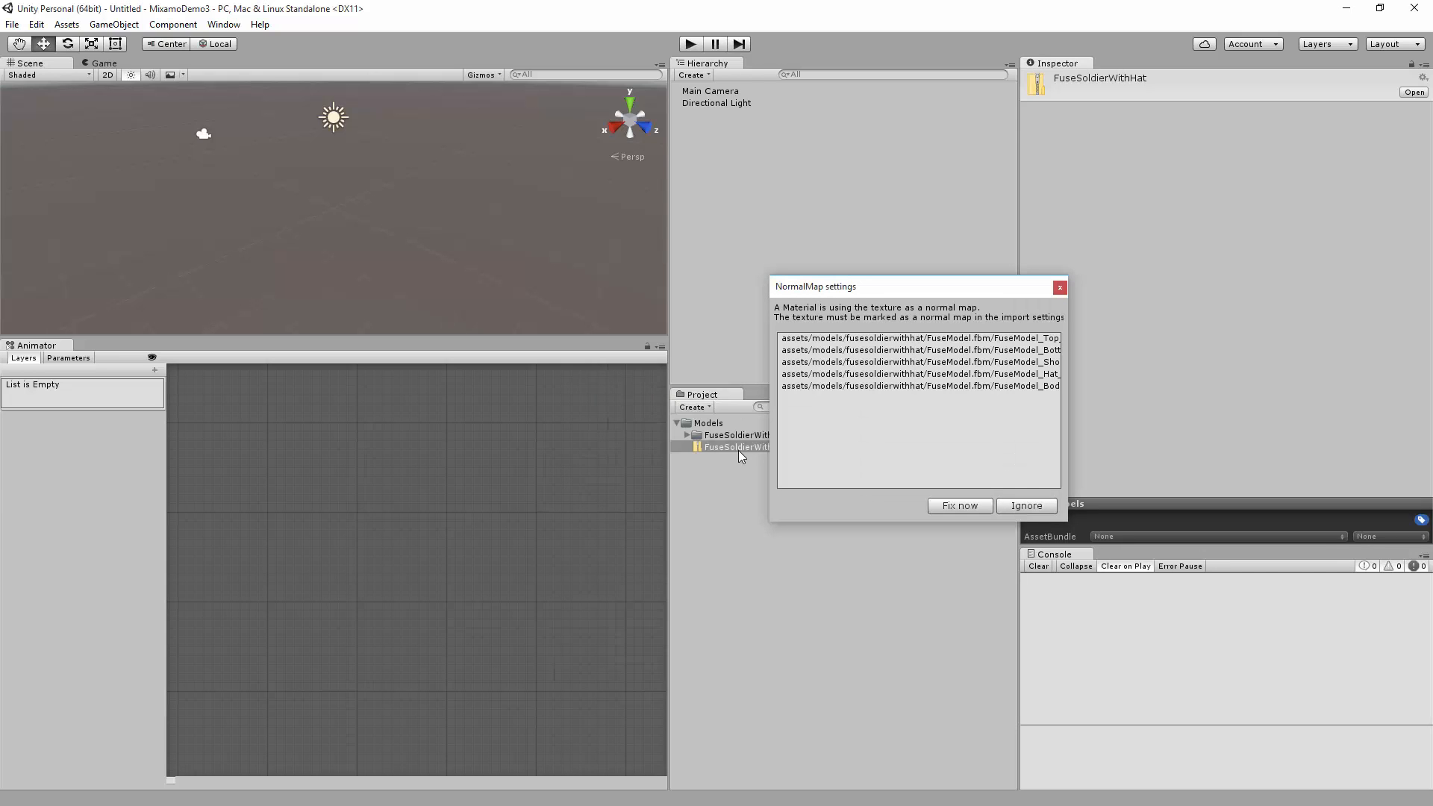
mouse_move(921, 504)
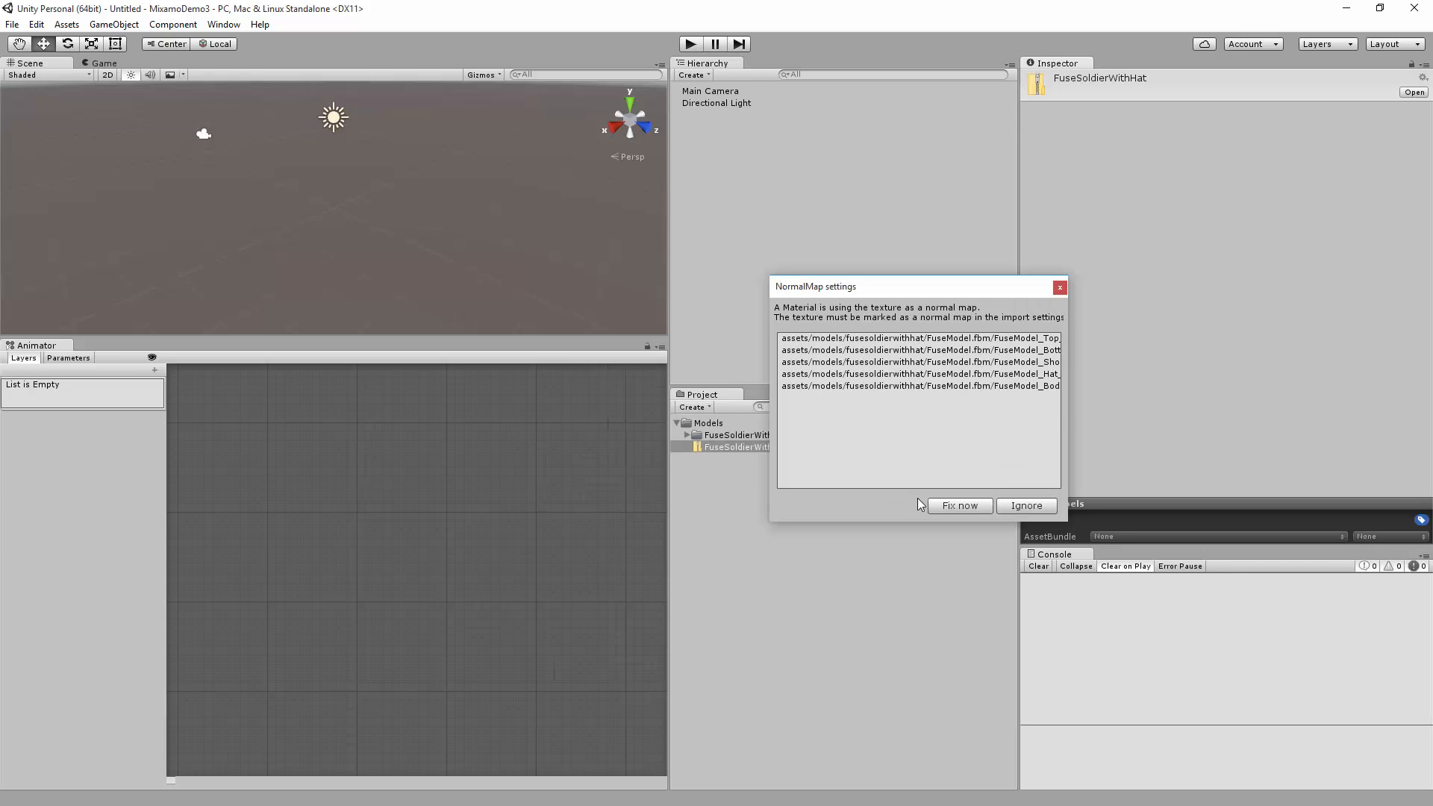
Fix the normal-map textures and expand FuseSoldierWithHat to show FuseModel, Materials and the animation FBX files
click(960, 506)
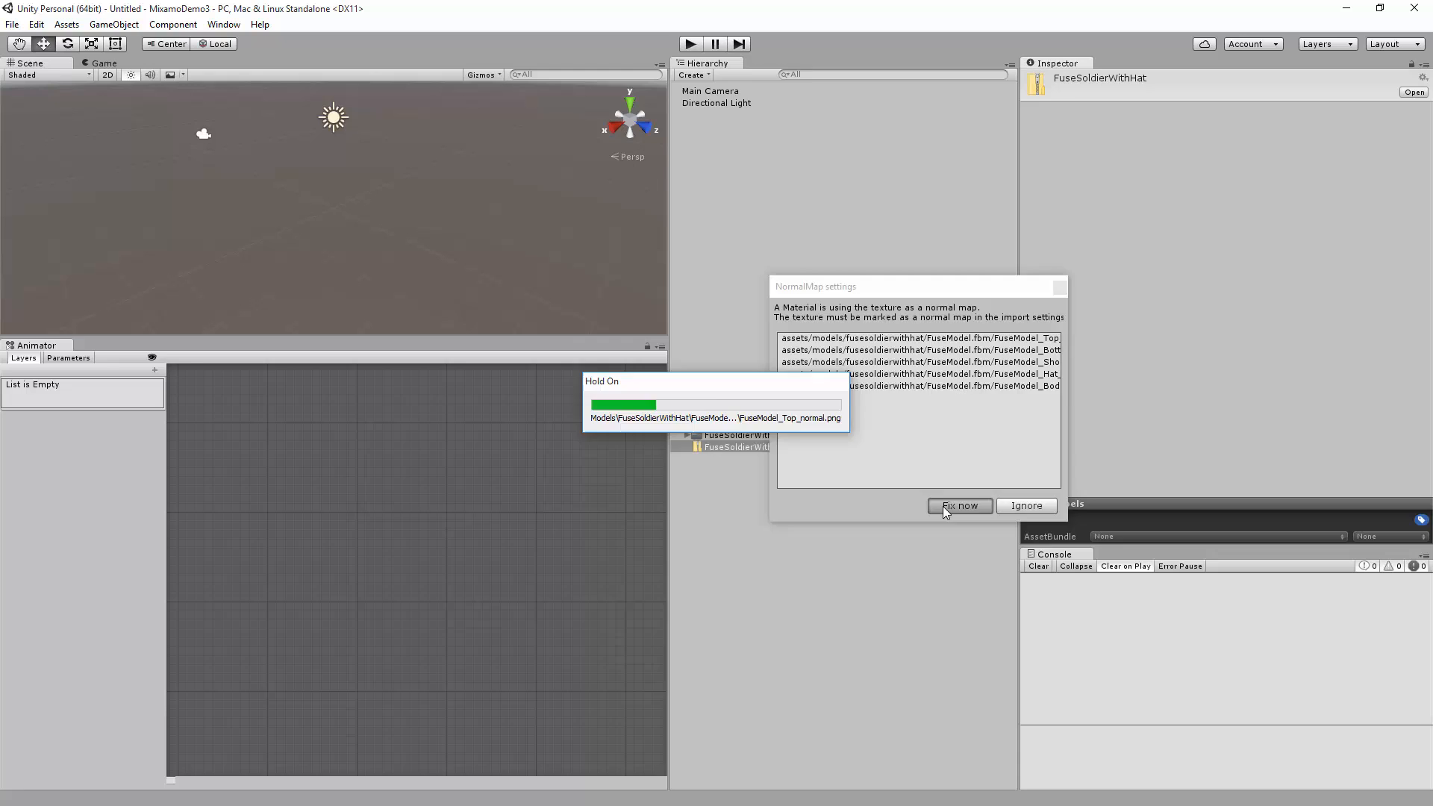
click(958, 506)
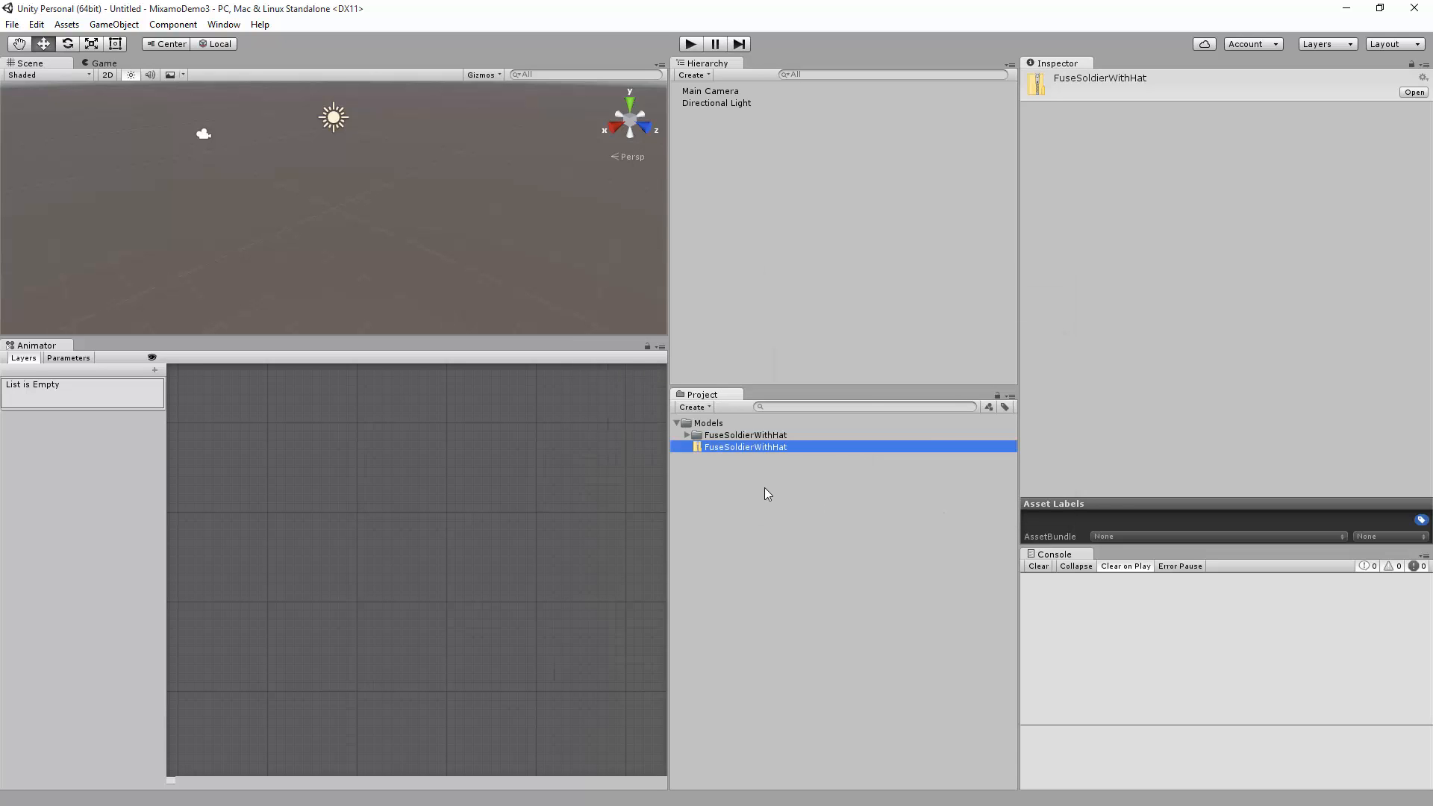
click(684, 434)
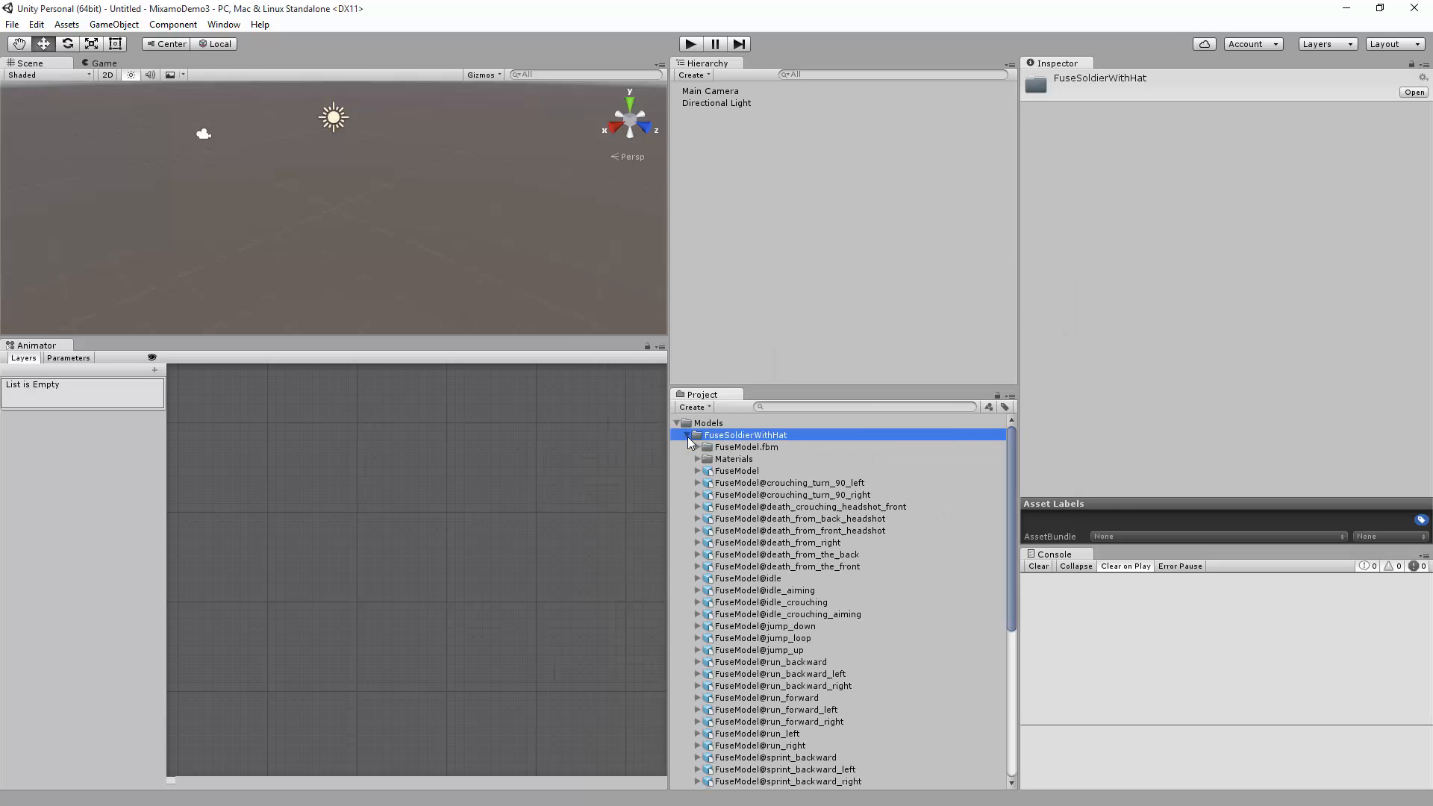
mouse_move(743, 477)
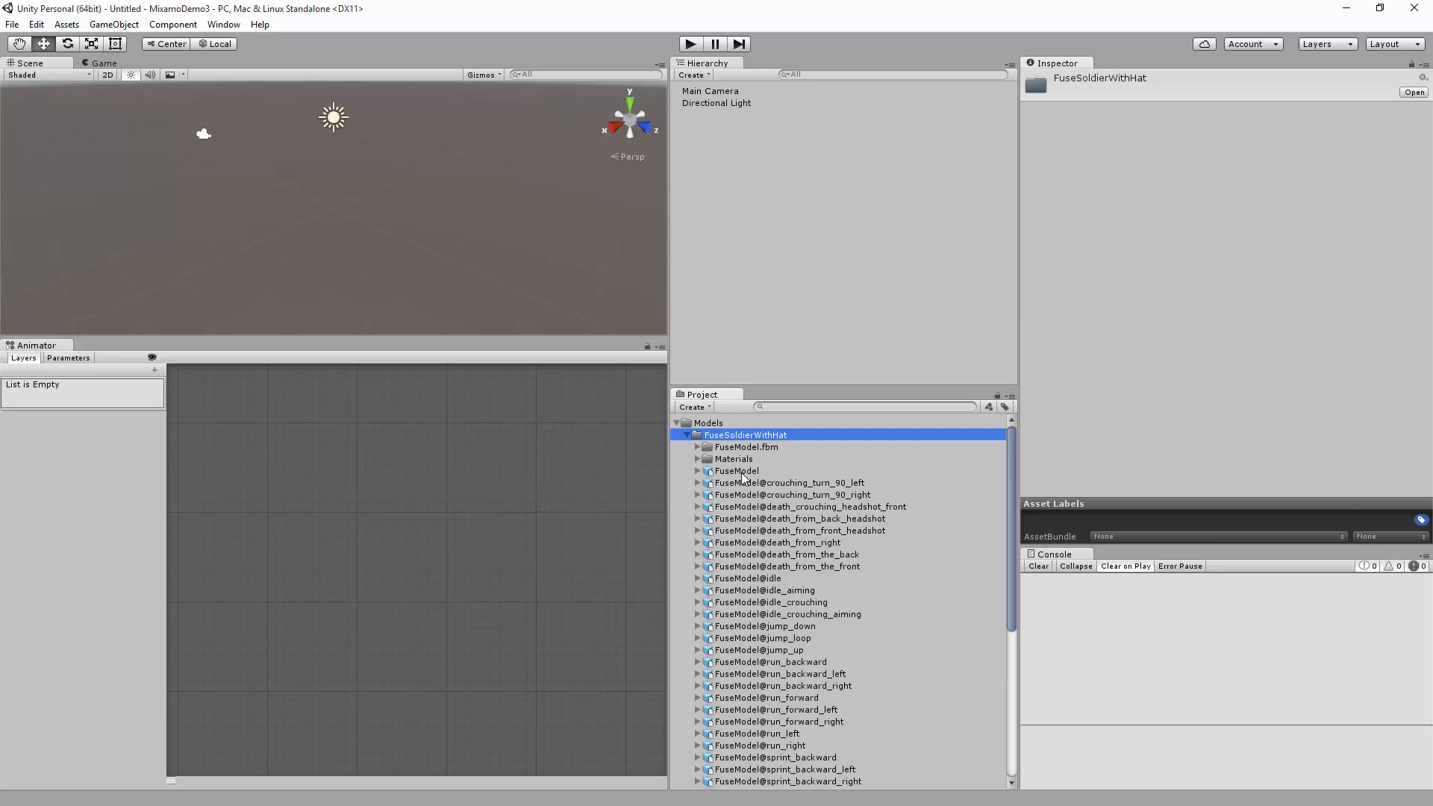
click(736, 470)
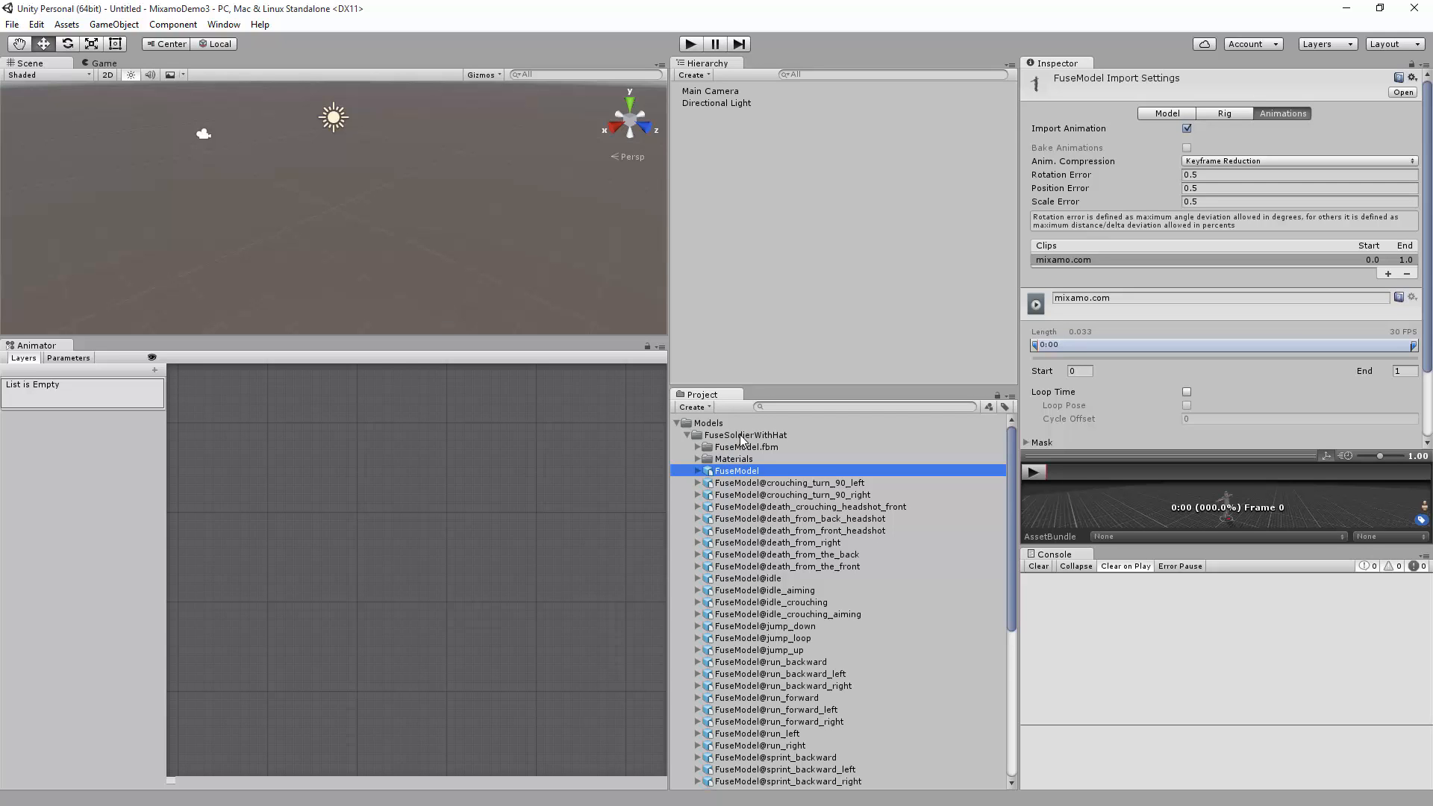
click(746, 435)
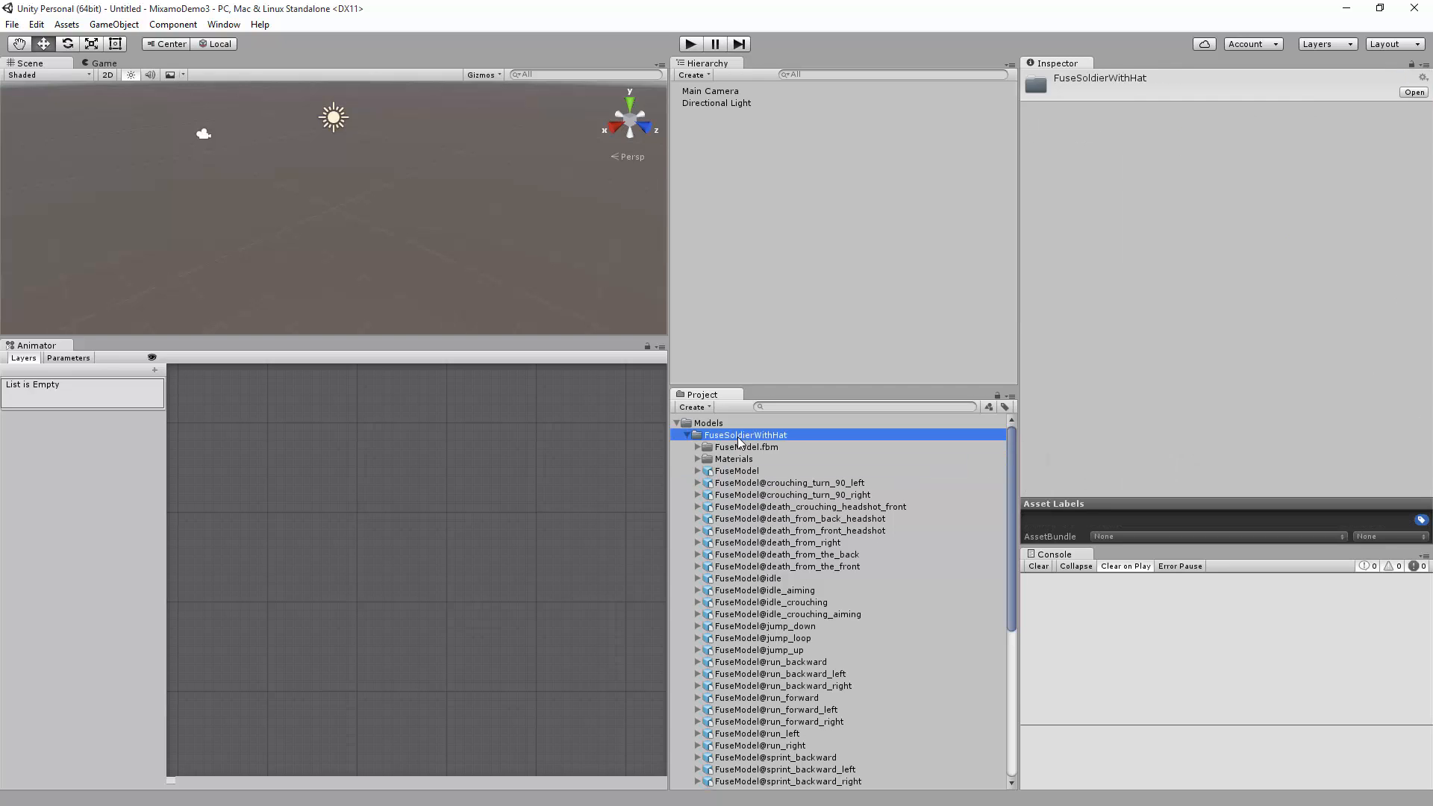
Create an animator controller named FuseSoldierWithHat Animator Controller in the soldier folder
right_click(744, 435)
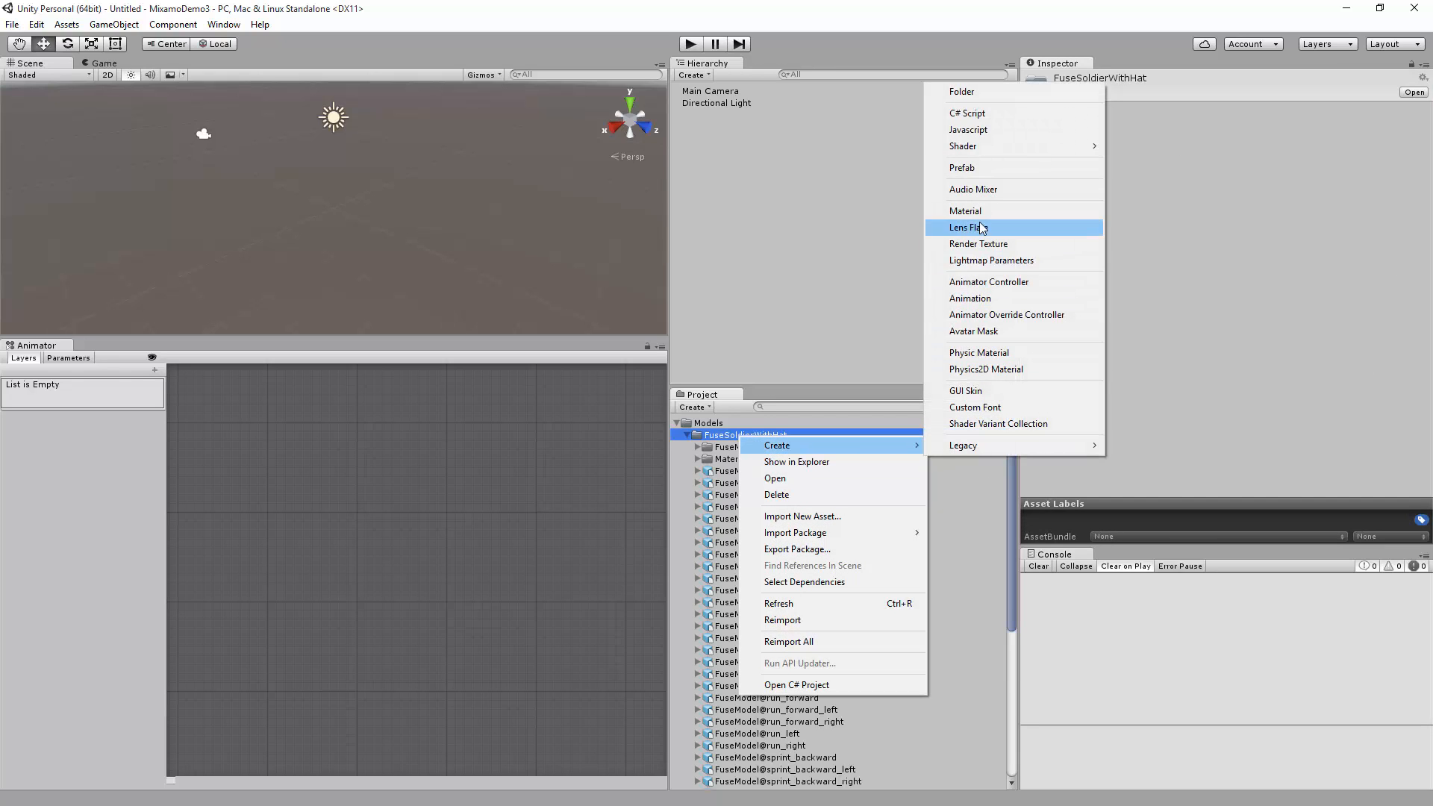
mouse_move(986, 282)
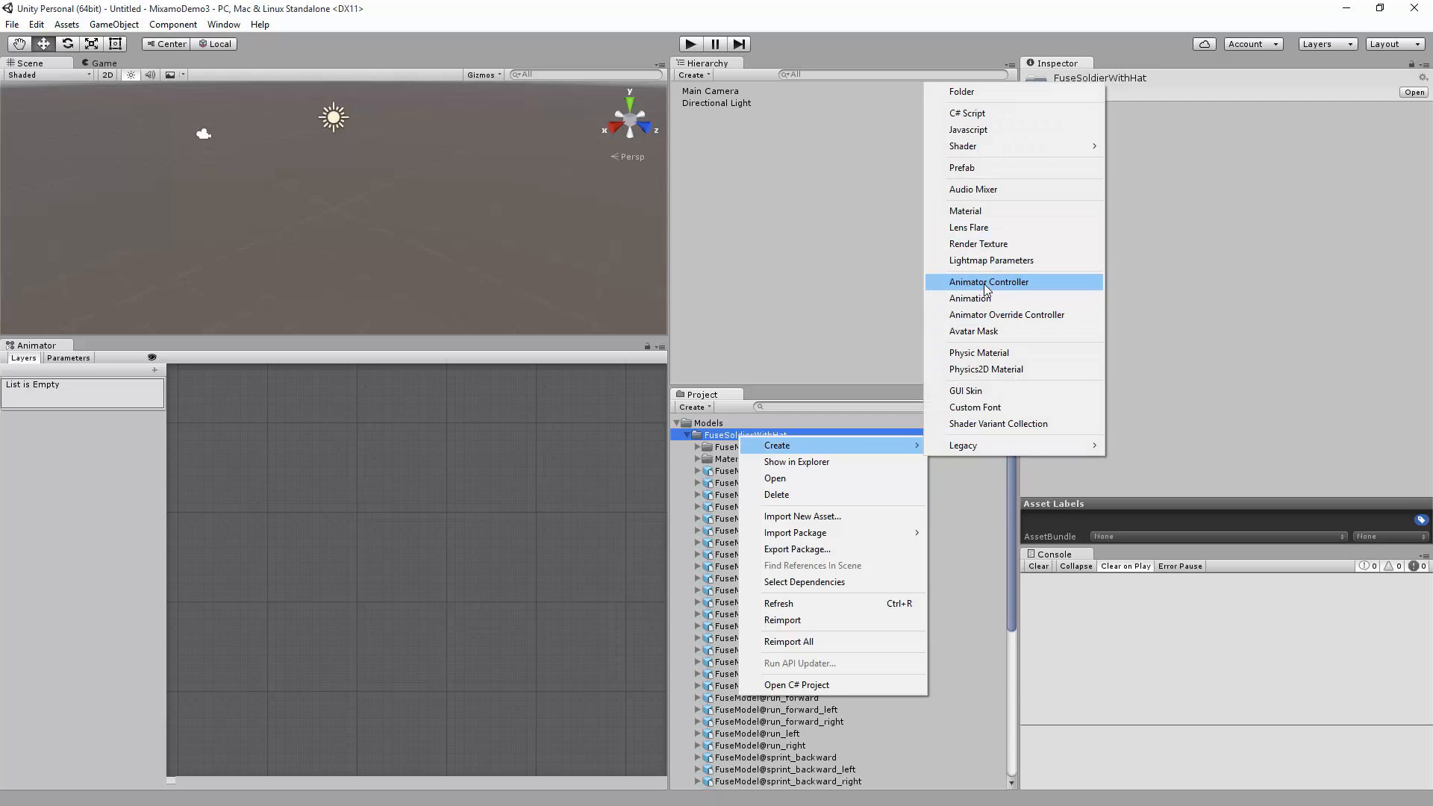
click(988, 282)
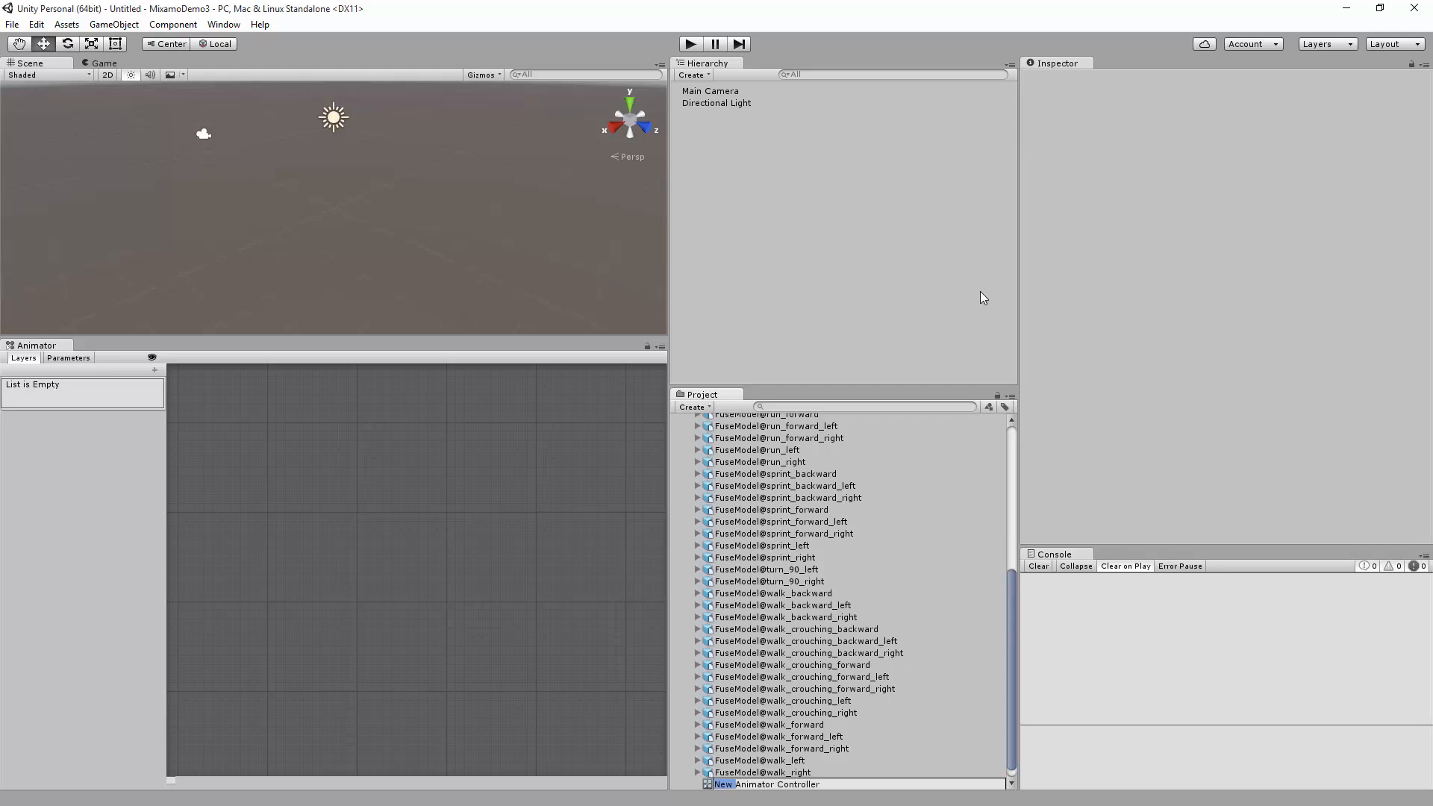
text(FuseSoldierWithHat)
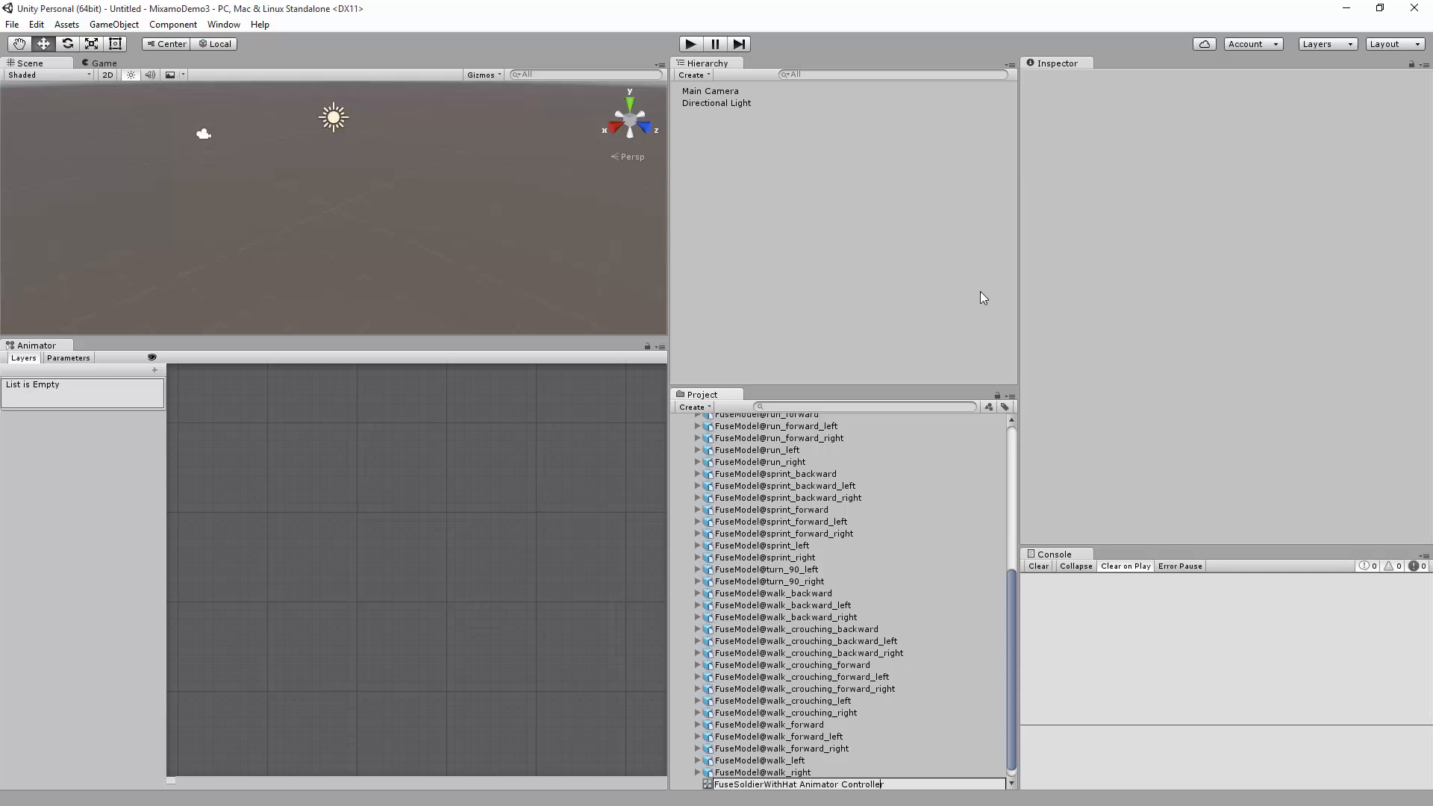
click(797, 784)
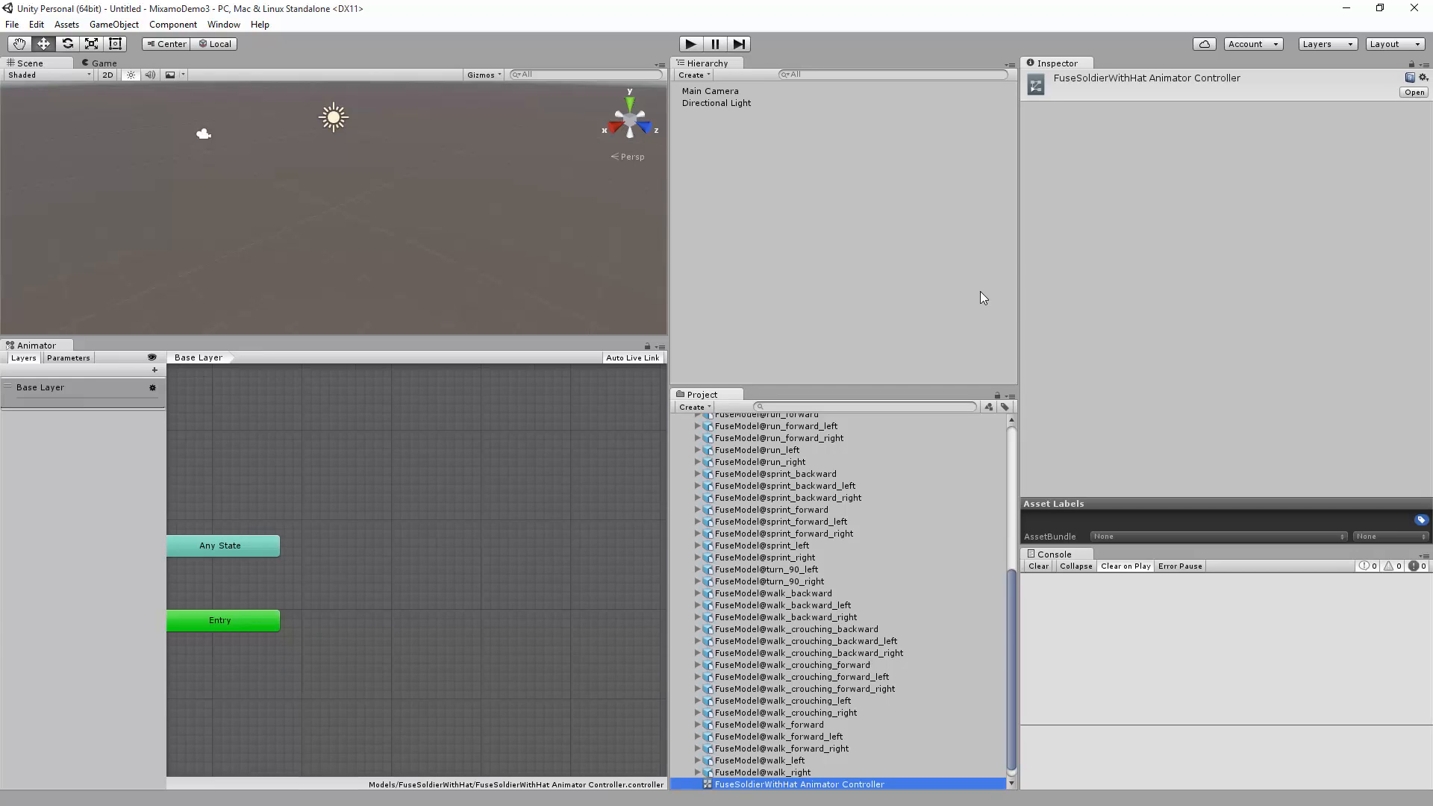
Drag the FuseModel soldier into the scene Hierarchy
scroll(down, 3)
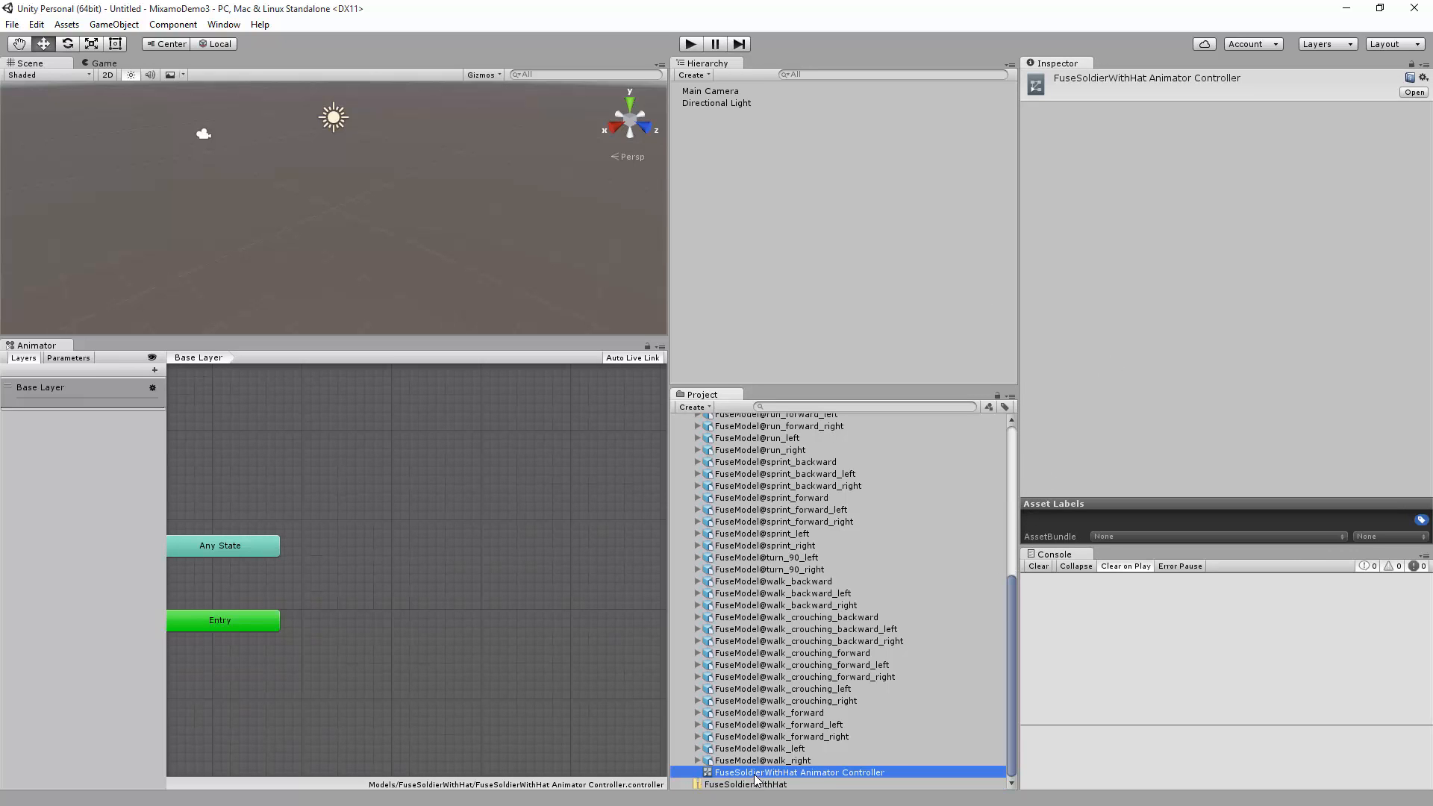
mouse_move(788, 699)
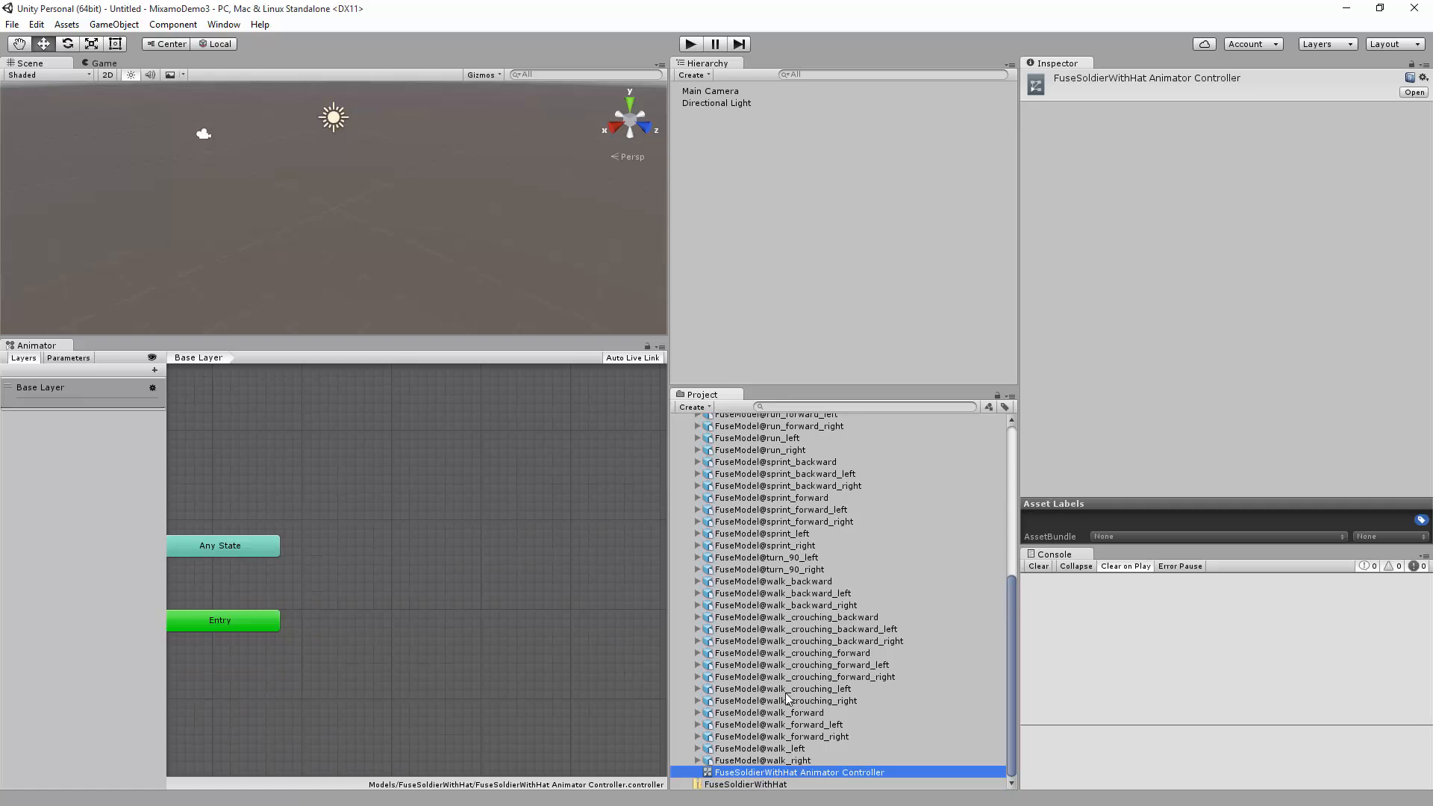
scroll(up, 3)
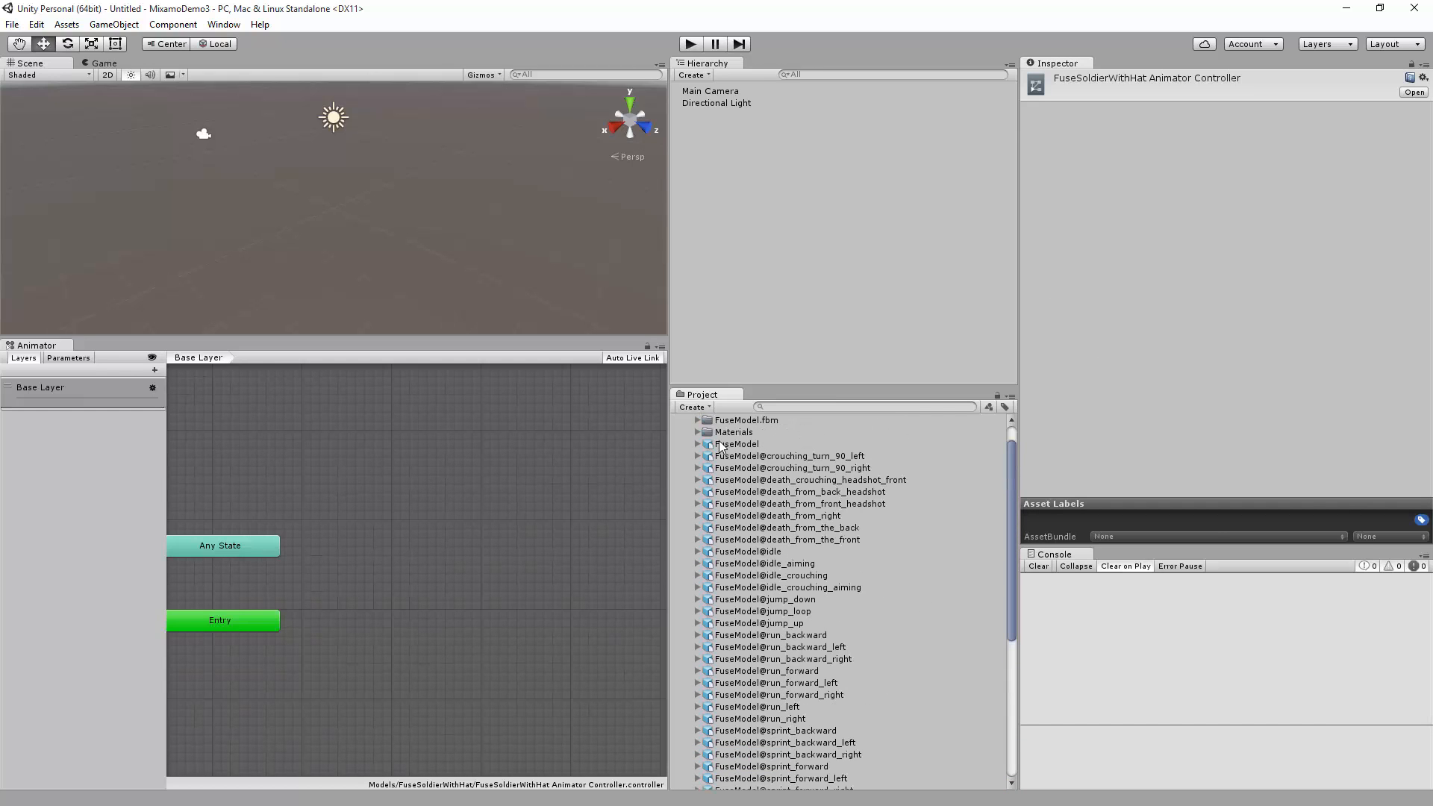
click(735, 443)
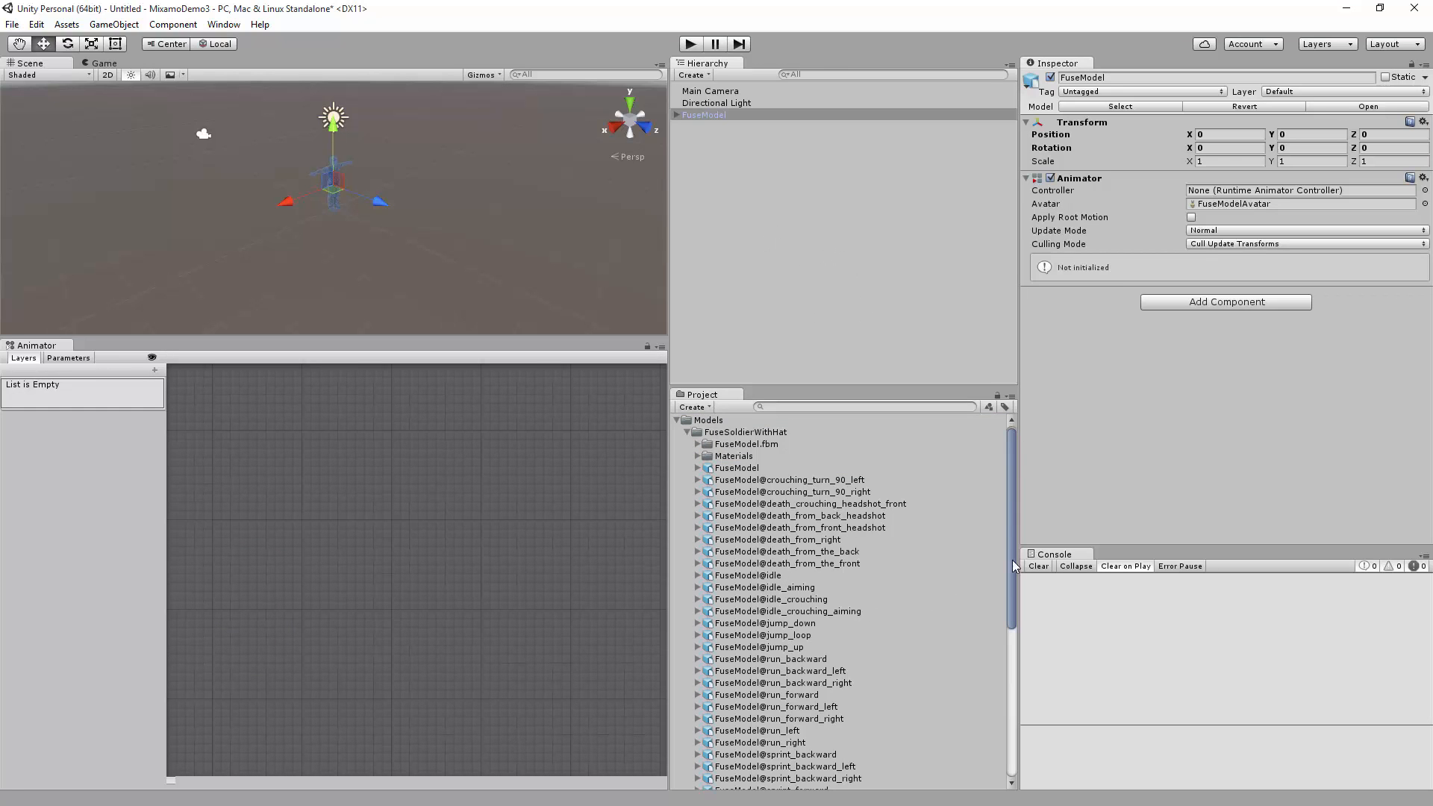
mouse_move(1045, 413)
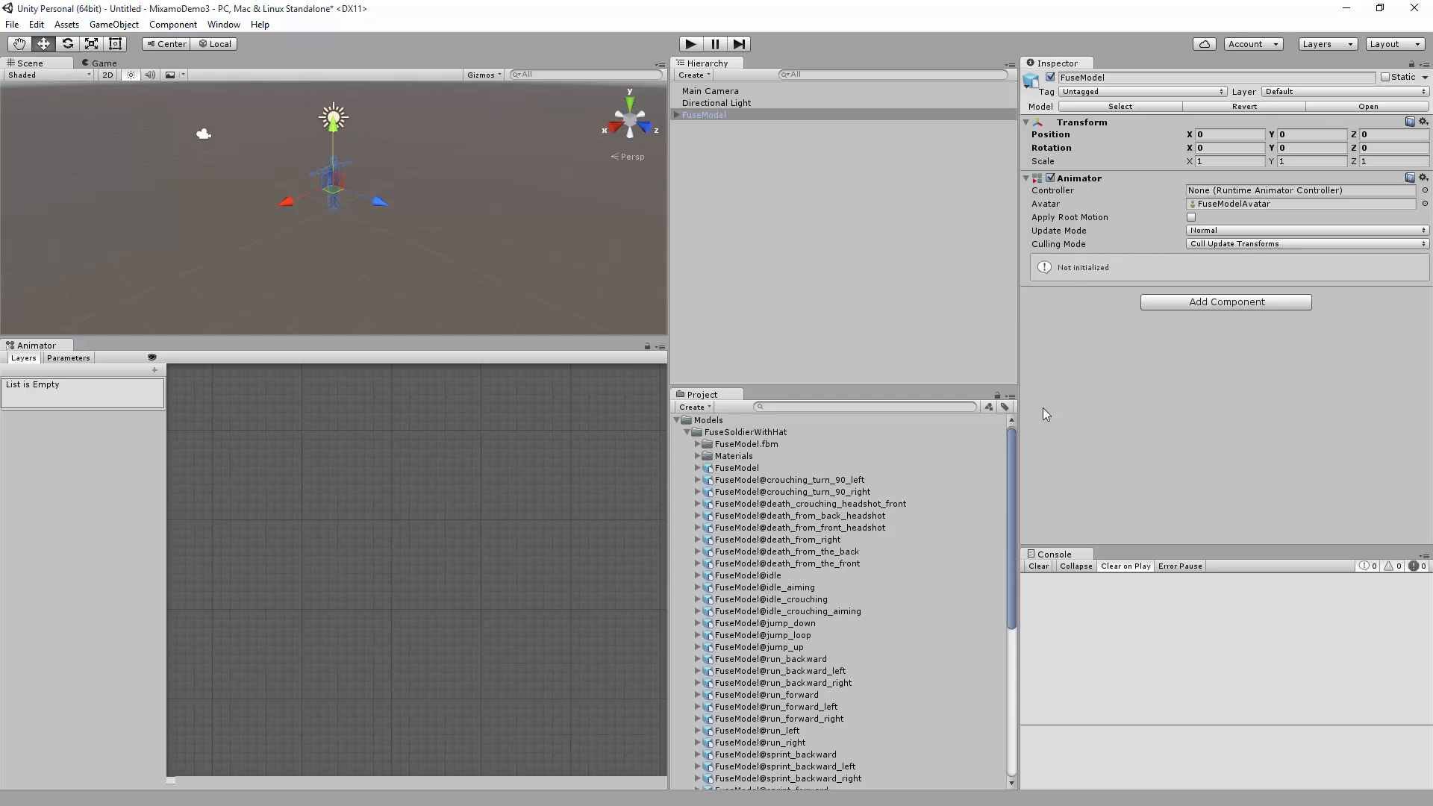
Assign the FuseSoldierWithHat controller to the FuseModel's Animator Controller field
scroll(down, 3)
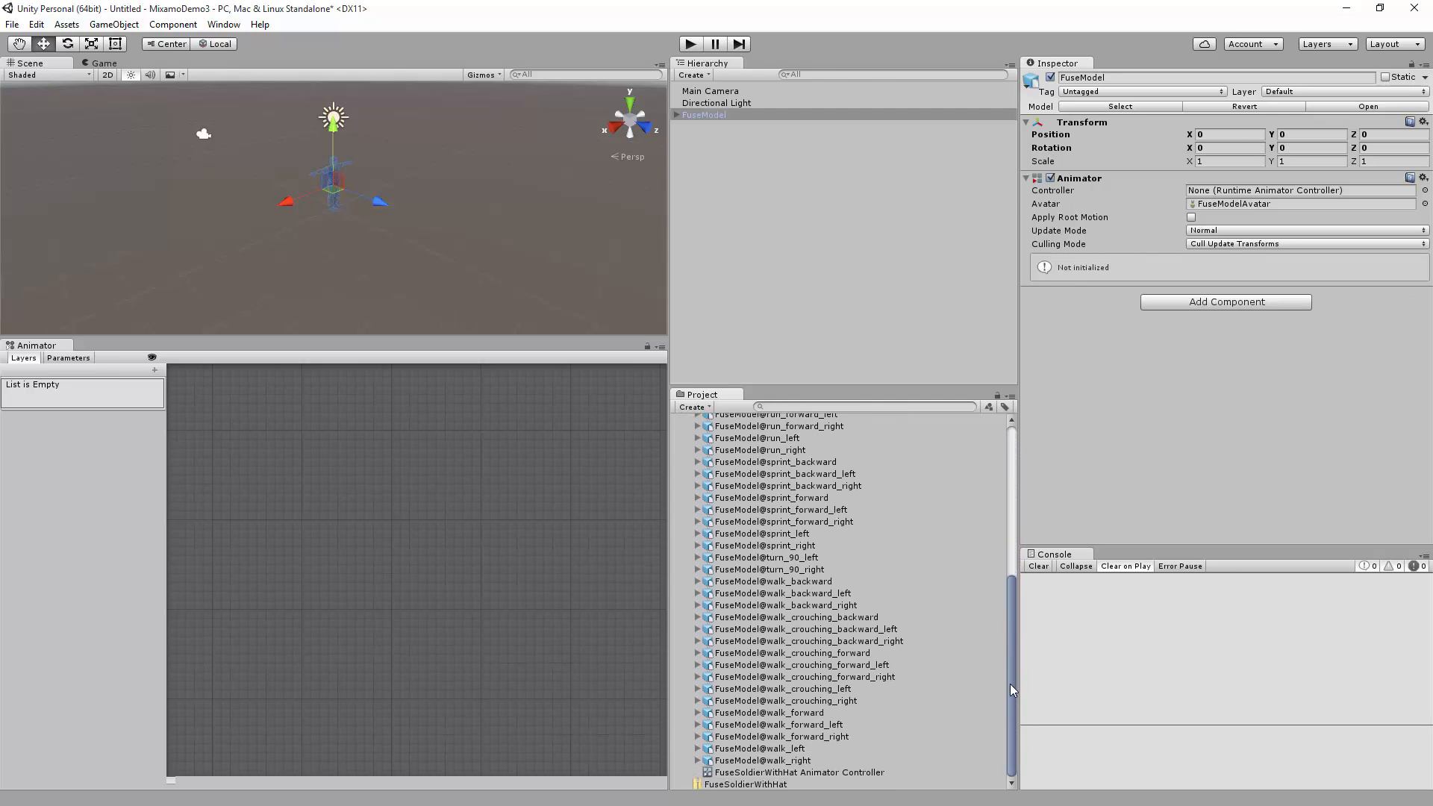
mouse_move(766, 779)
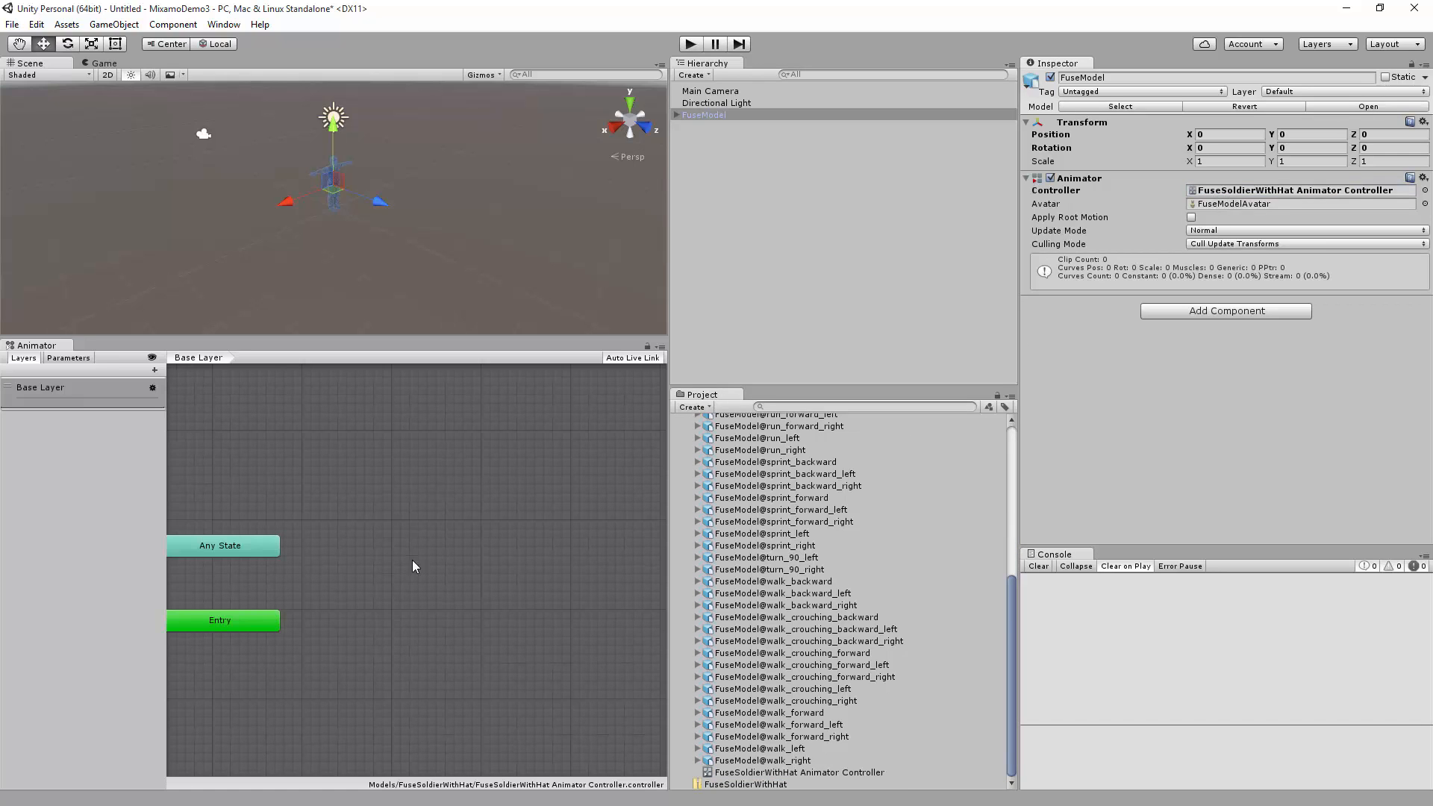
mouse_move(1015, 619)
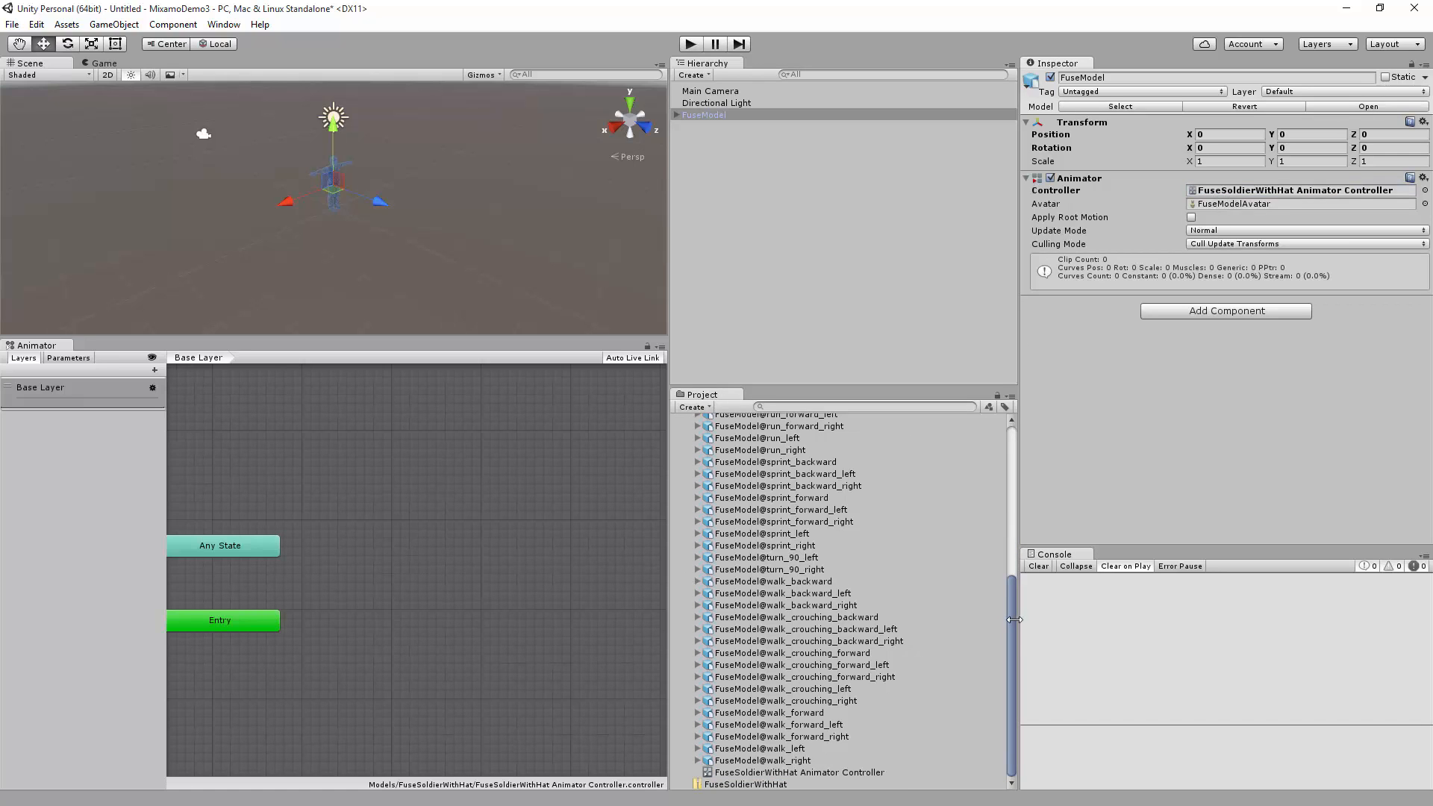
click(758, 578)
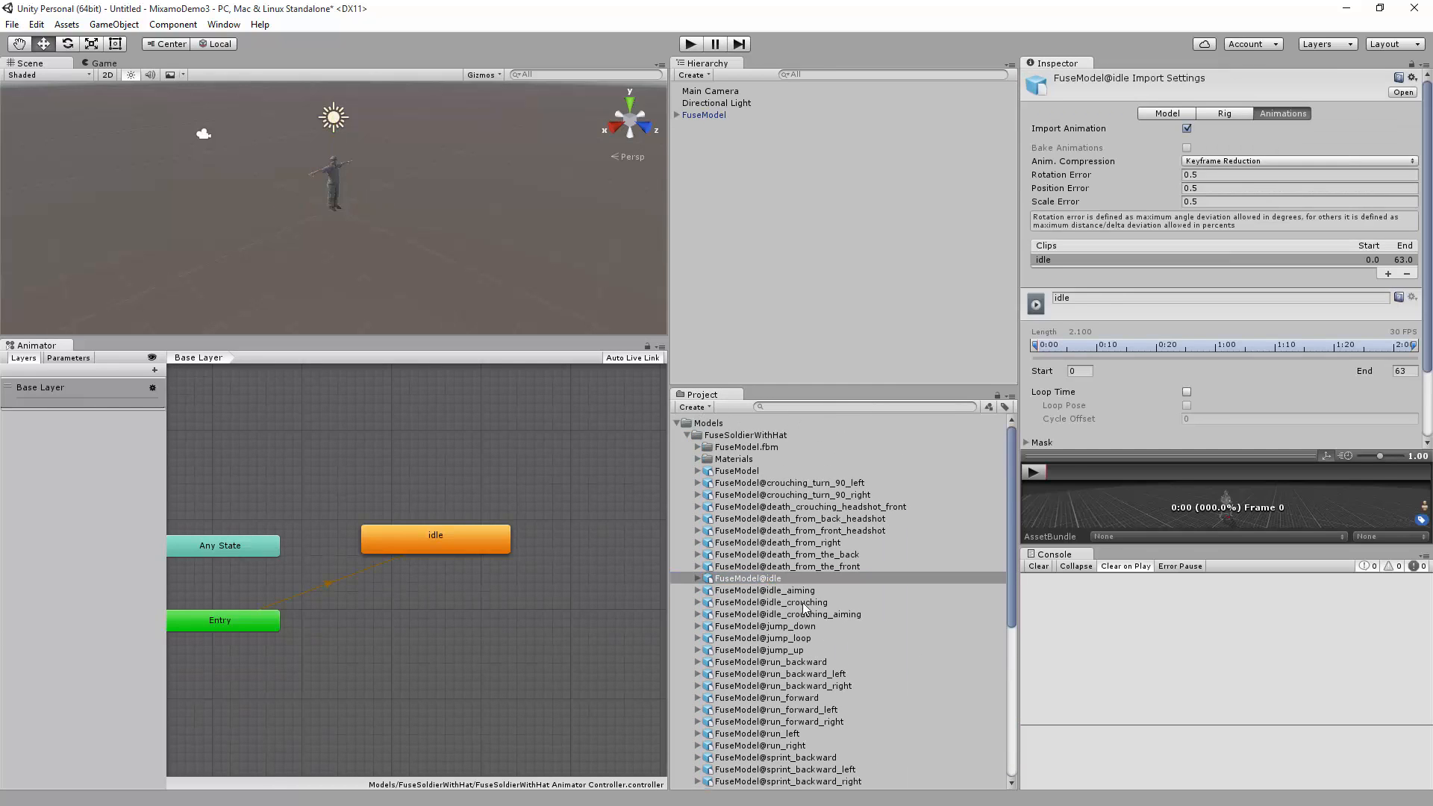
Add the crouch-aim and sprint-backward clips as states in the base layer
click(787, 614)
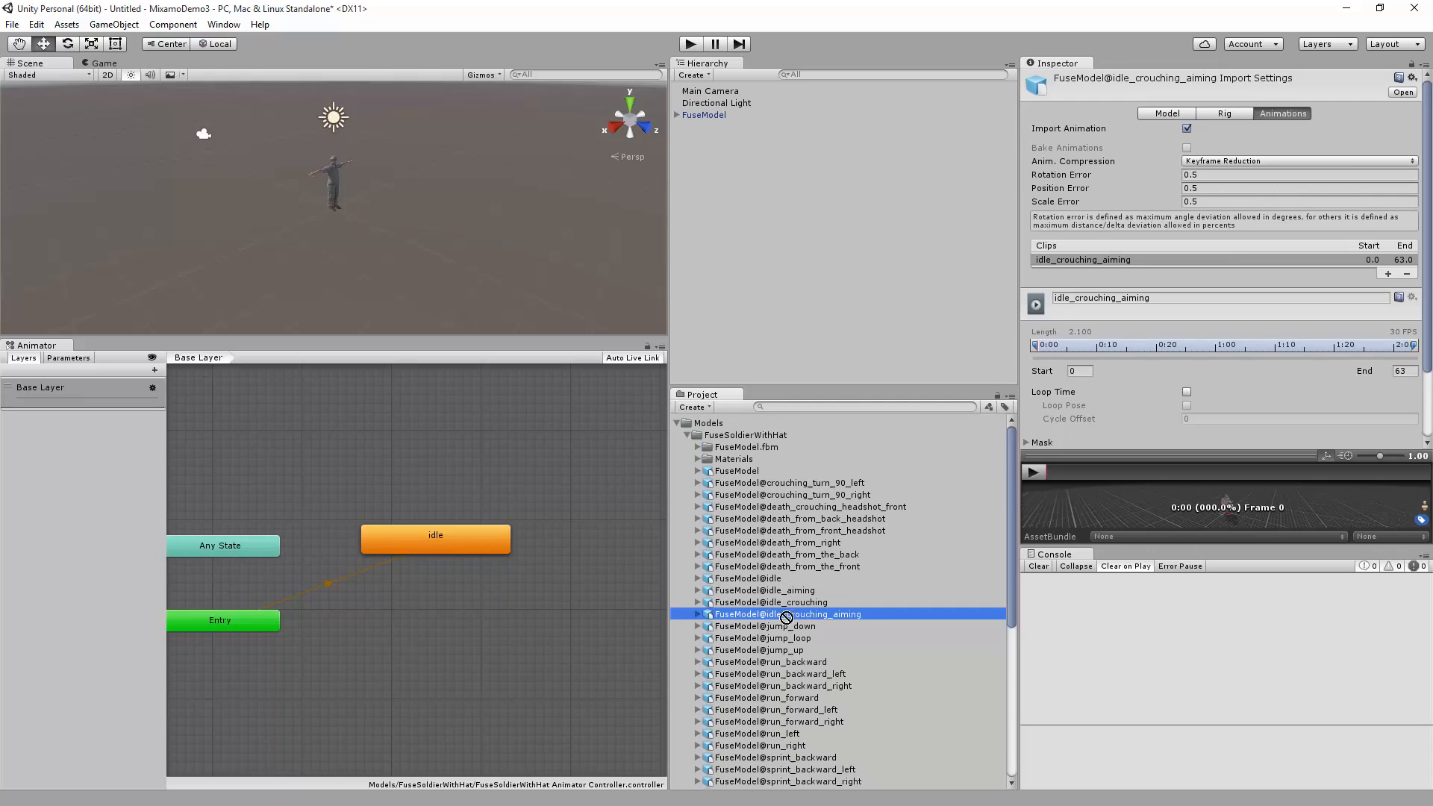
click(765, 697)
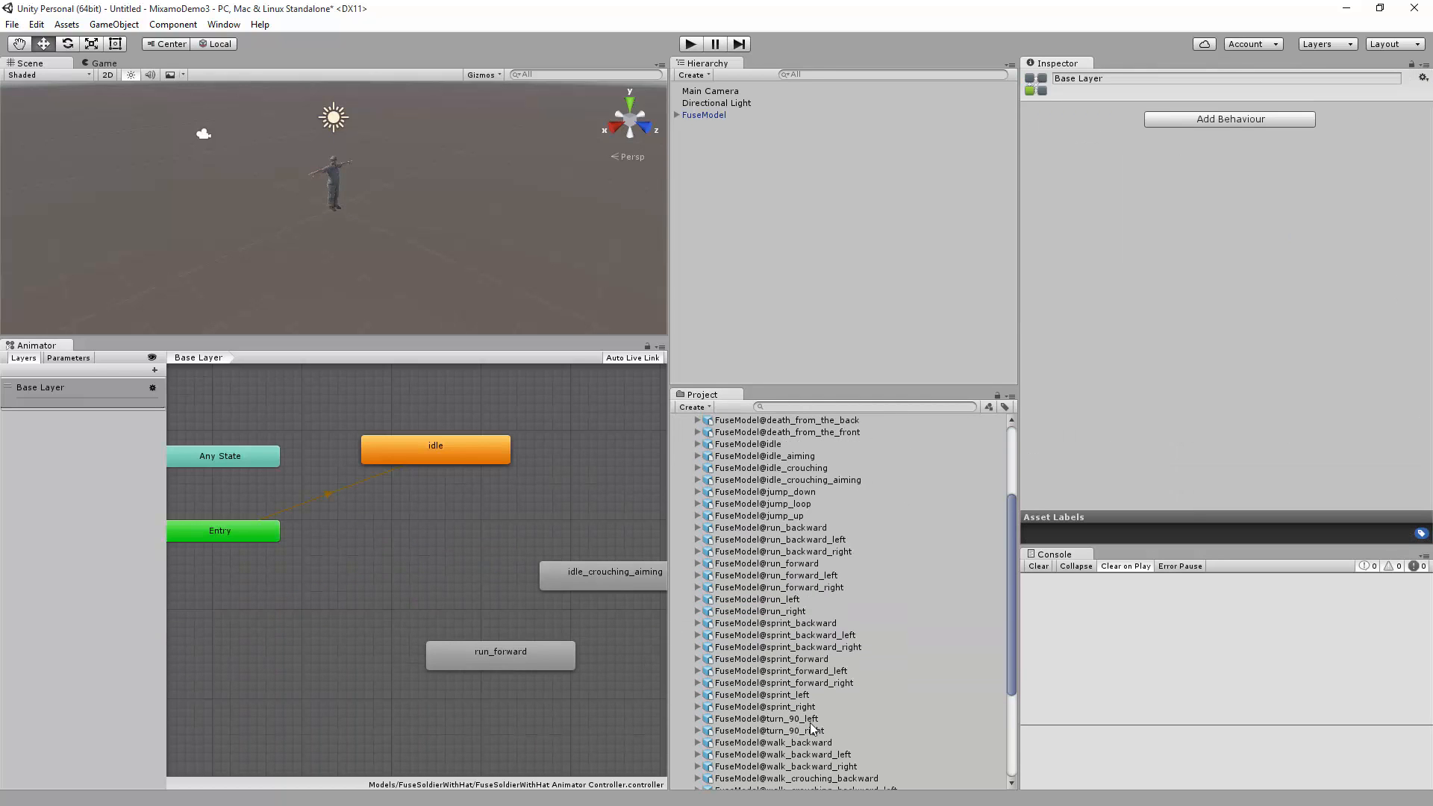
click(436, 450)
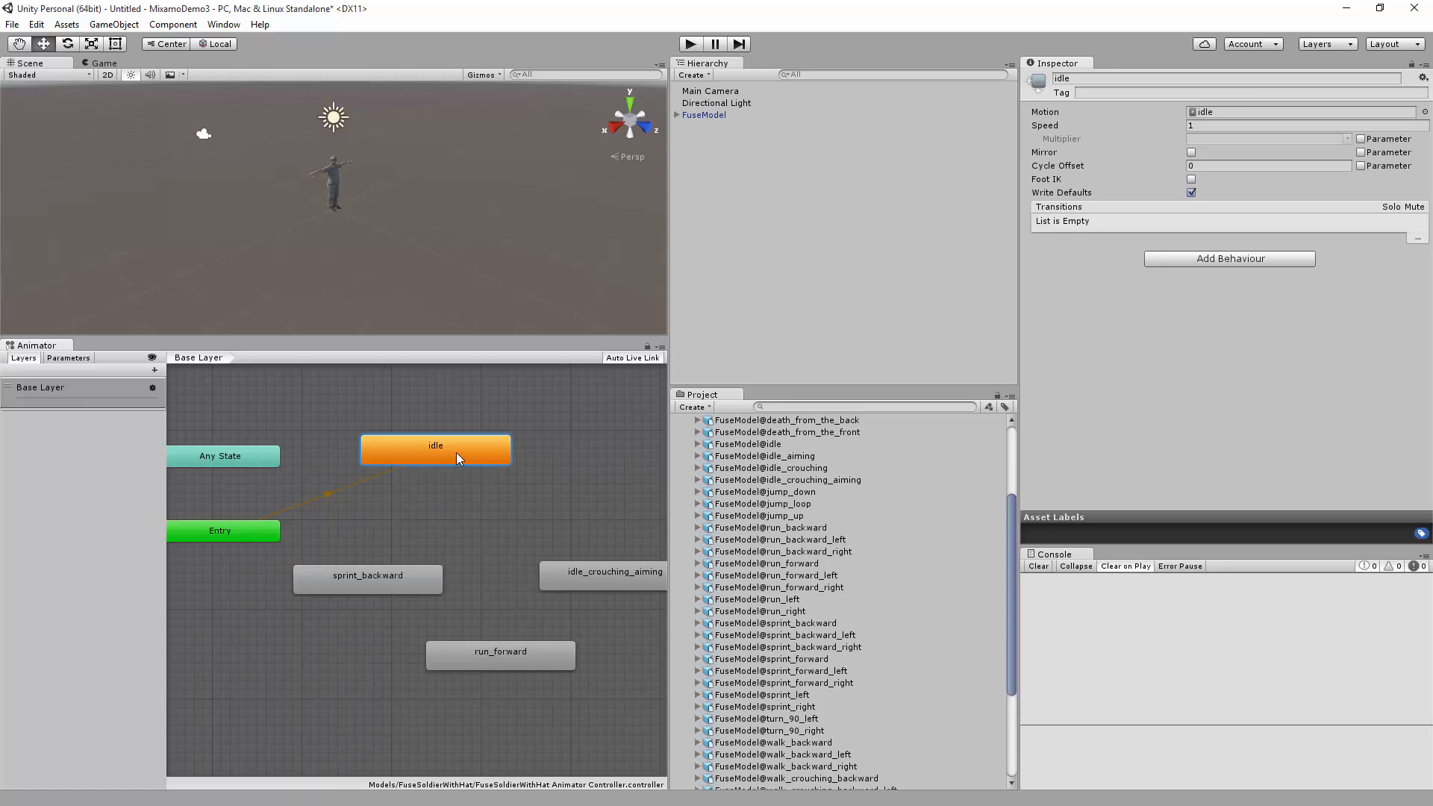
Chain transitions idle → crouch-aim → run forward → sprint backward in a loop
right_click(436, 449)
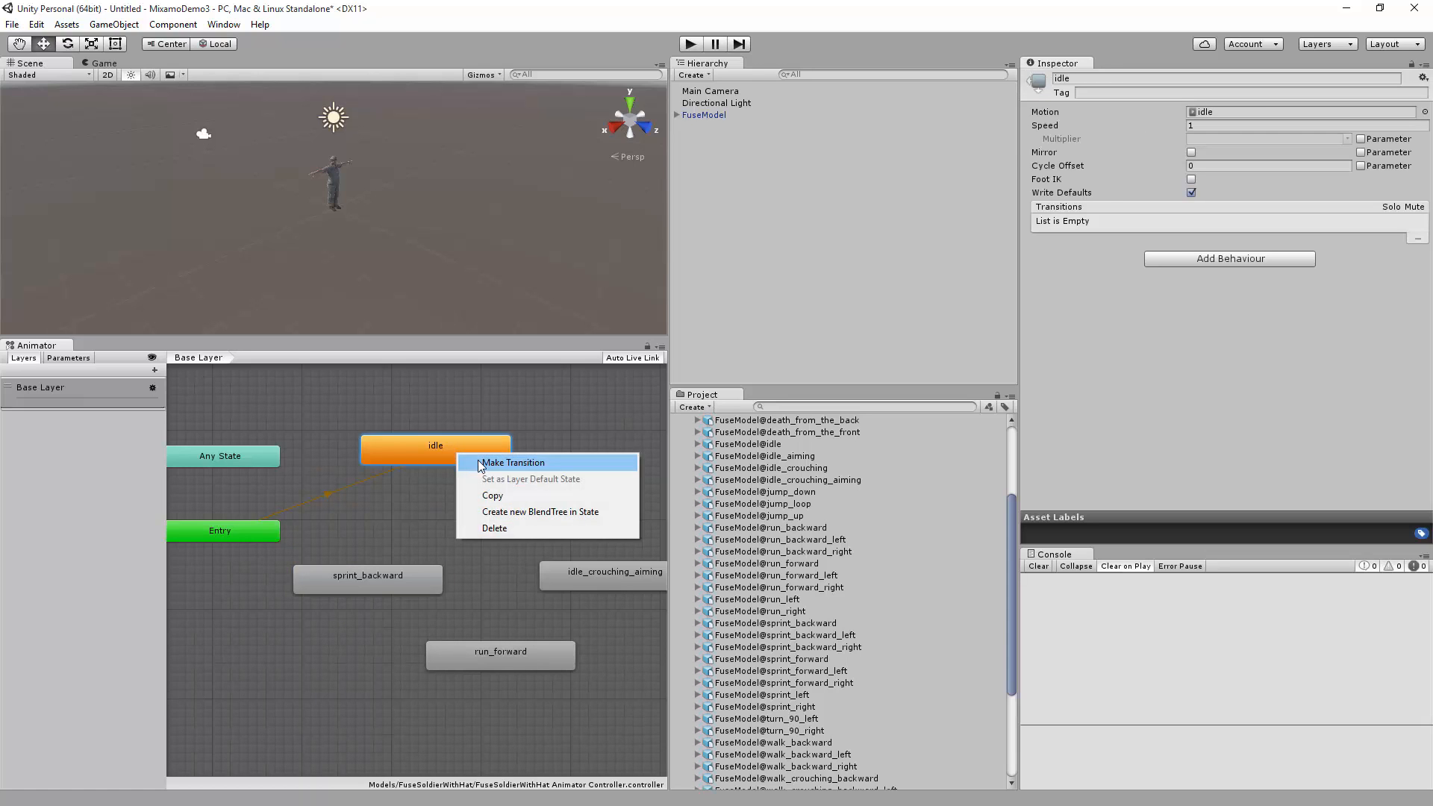
click(512, 462)
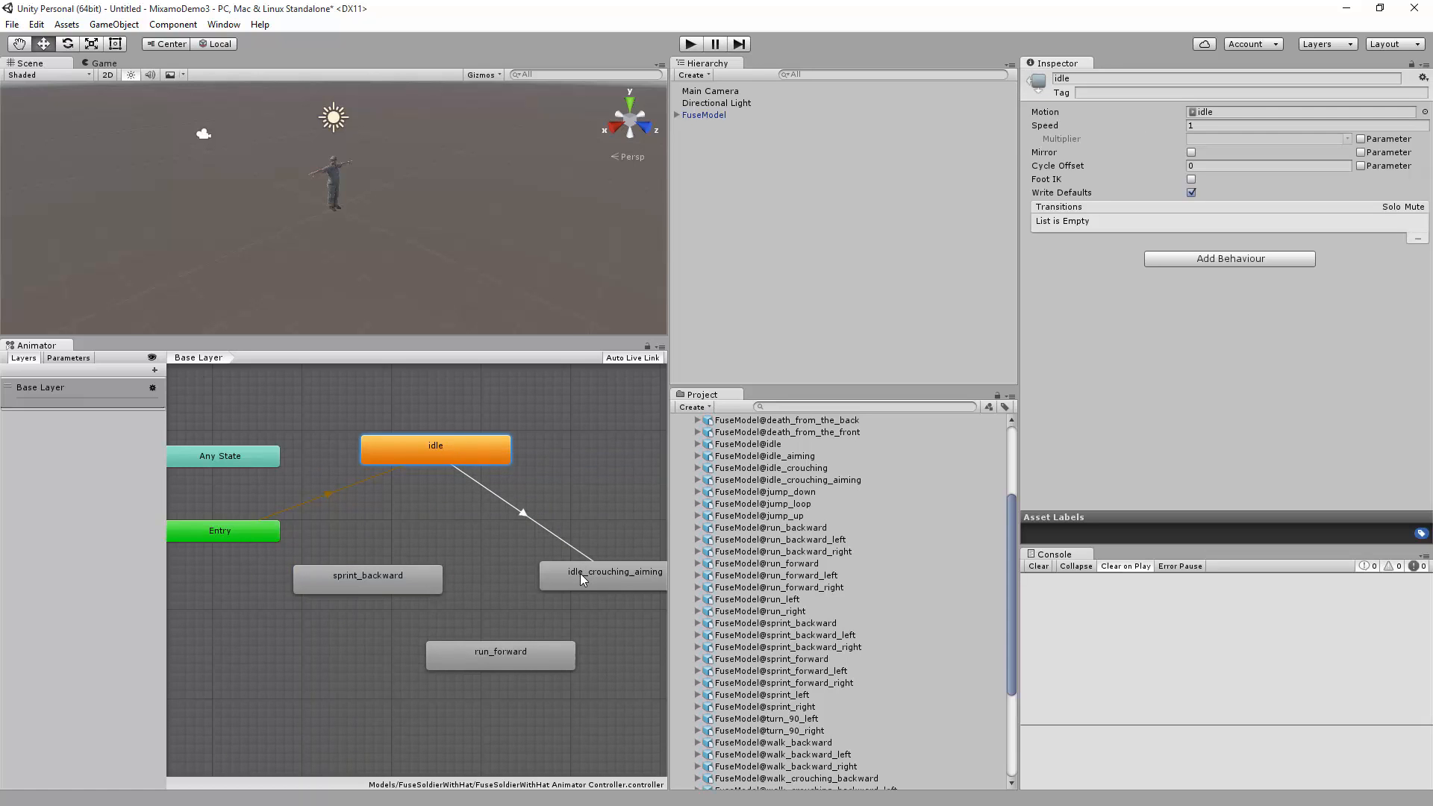
click(603, 571)
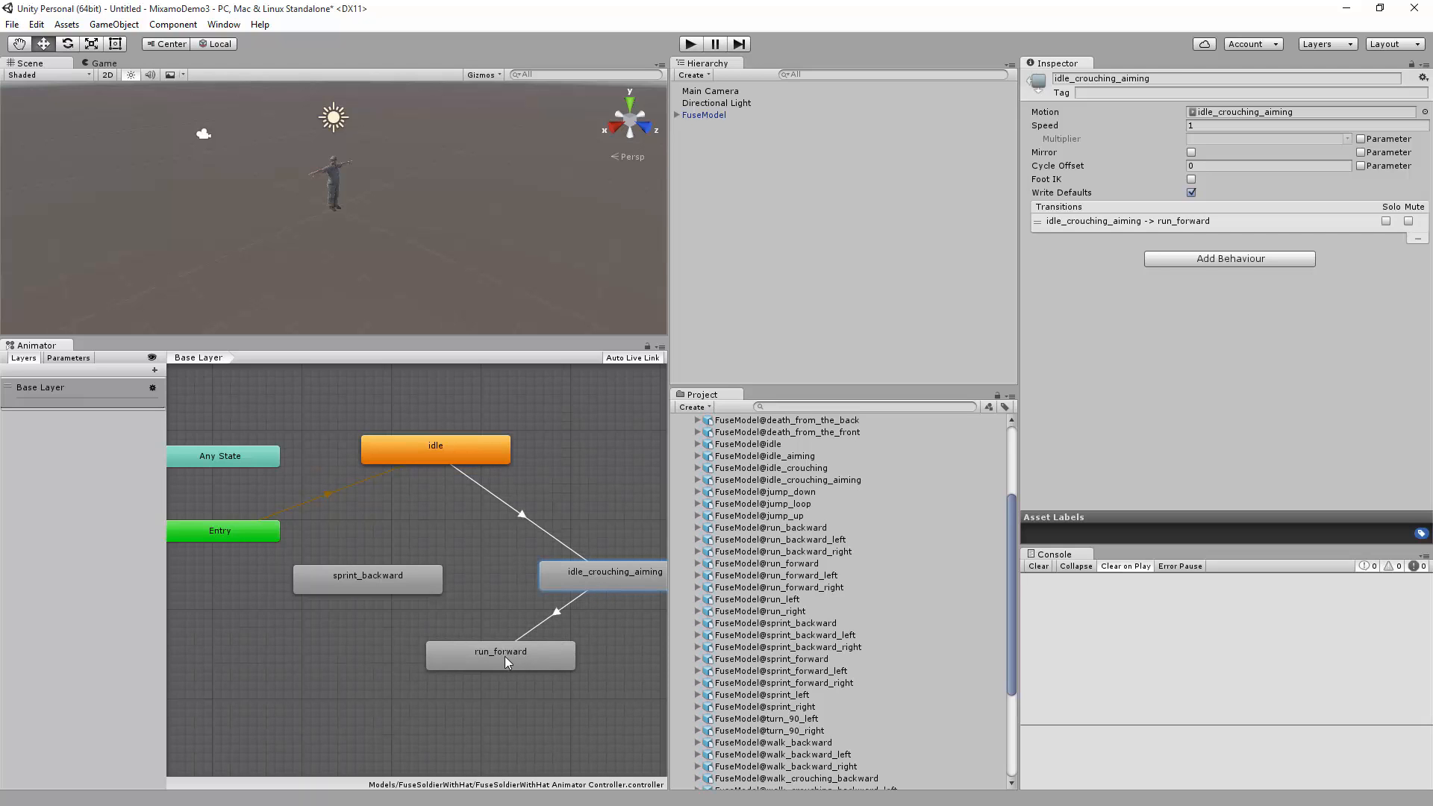
click(501, 652)
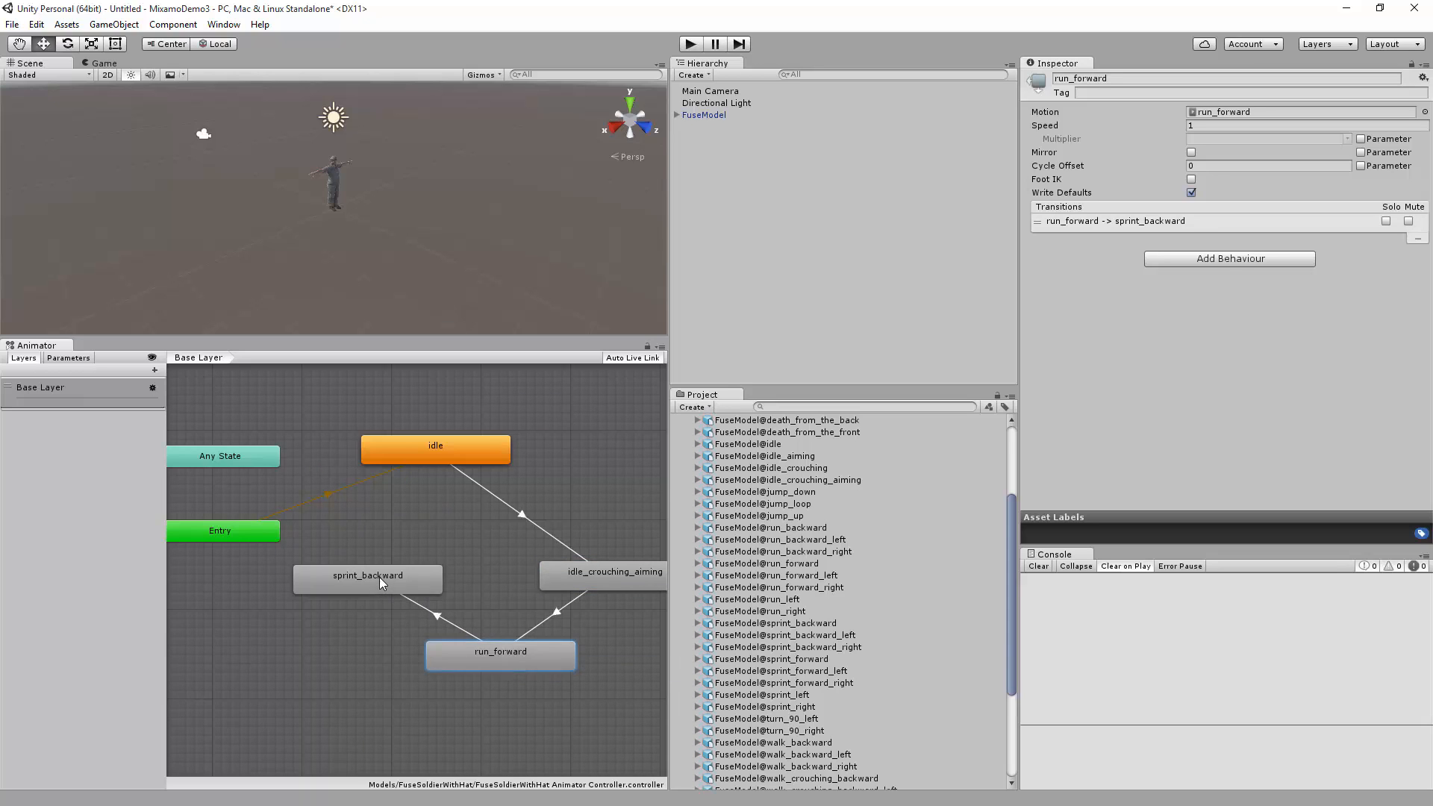
click(368, 576)
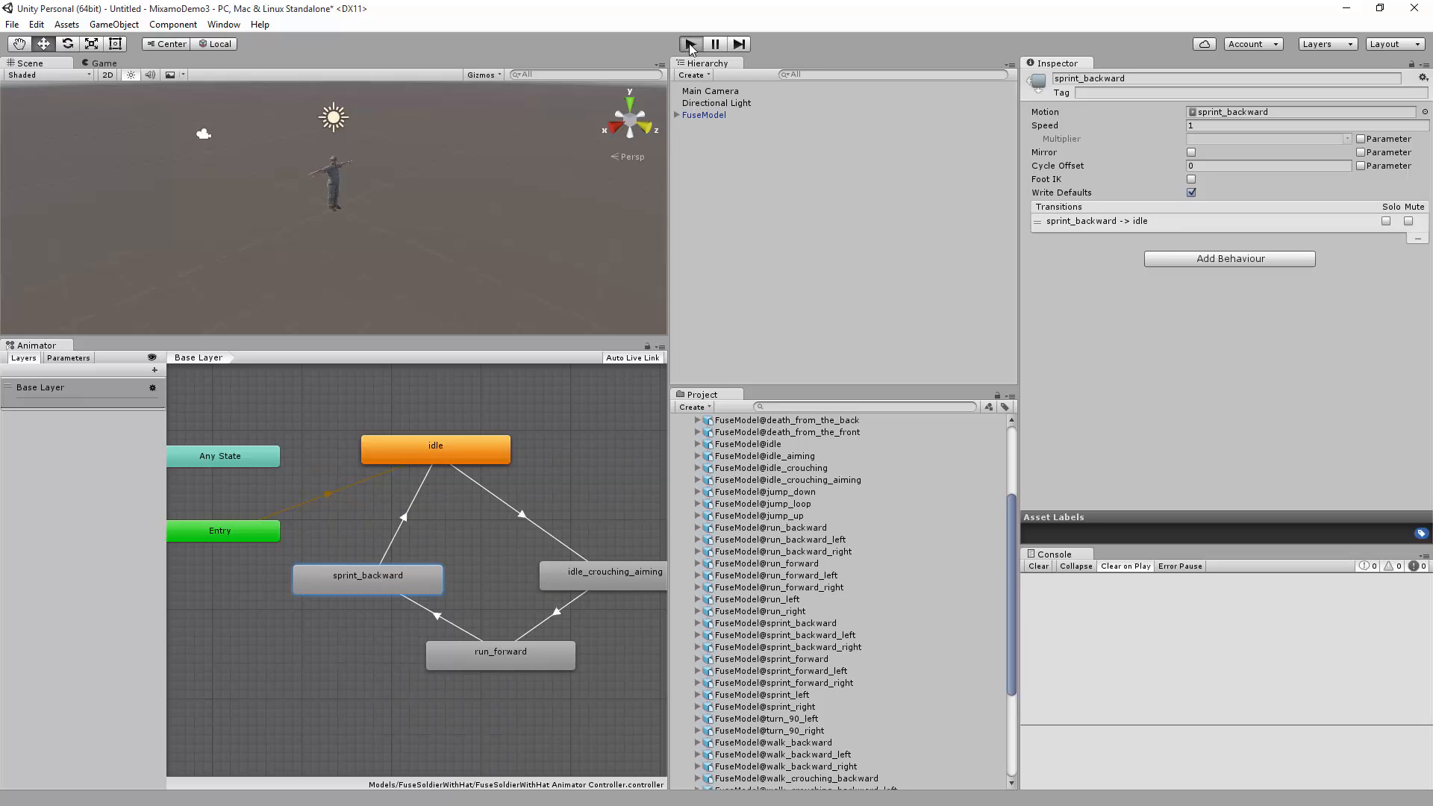
Align the Main Camera with the current scene view so it faces the soldier
click(690, 43)
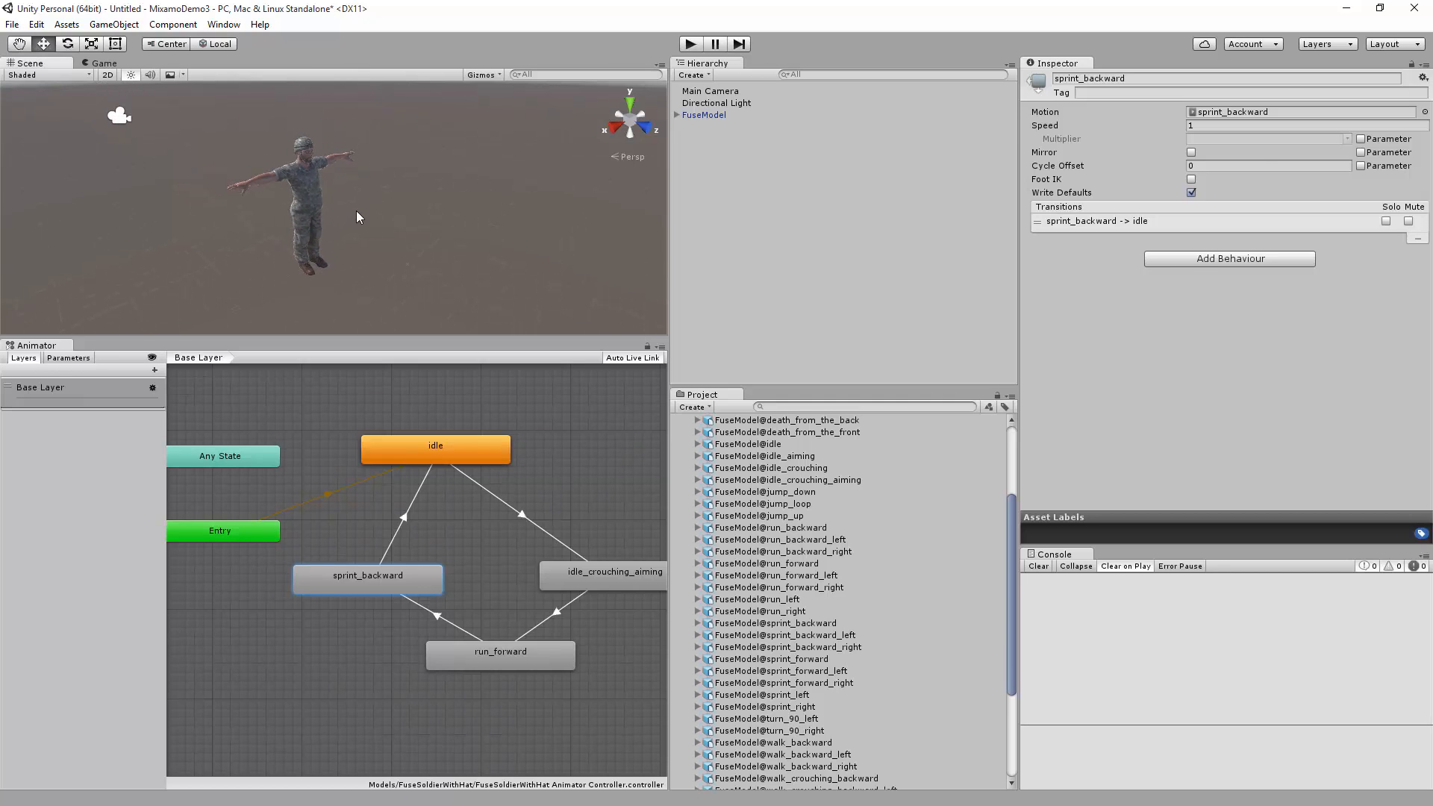
click(711, 91)
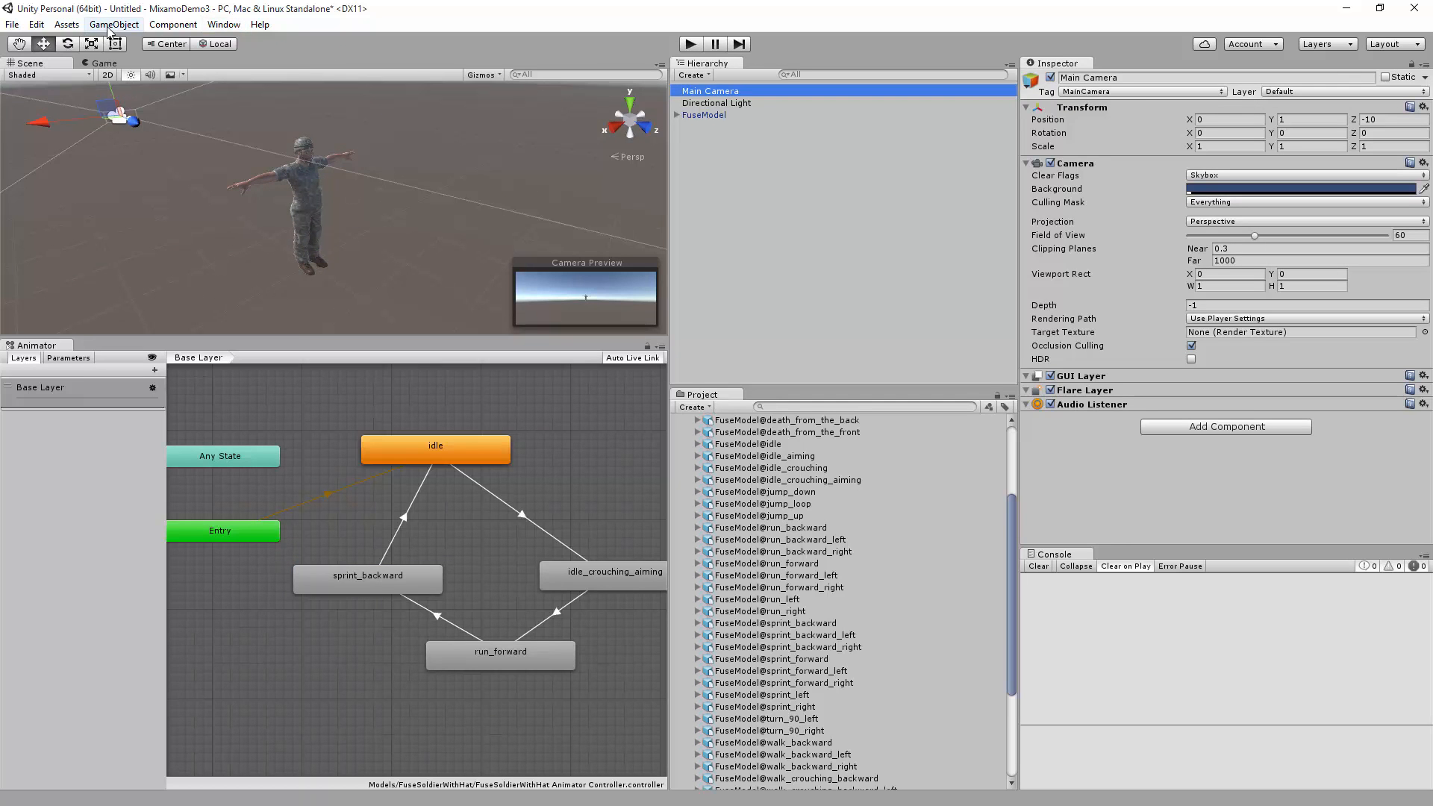
click(114, 23)
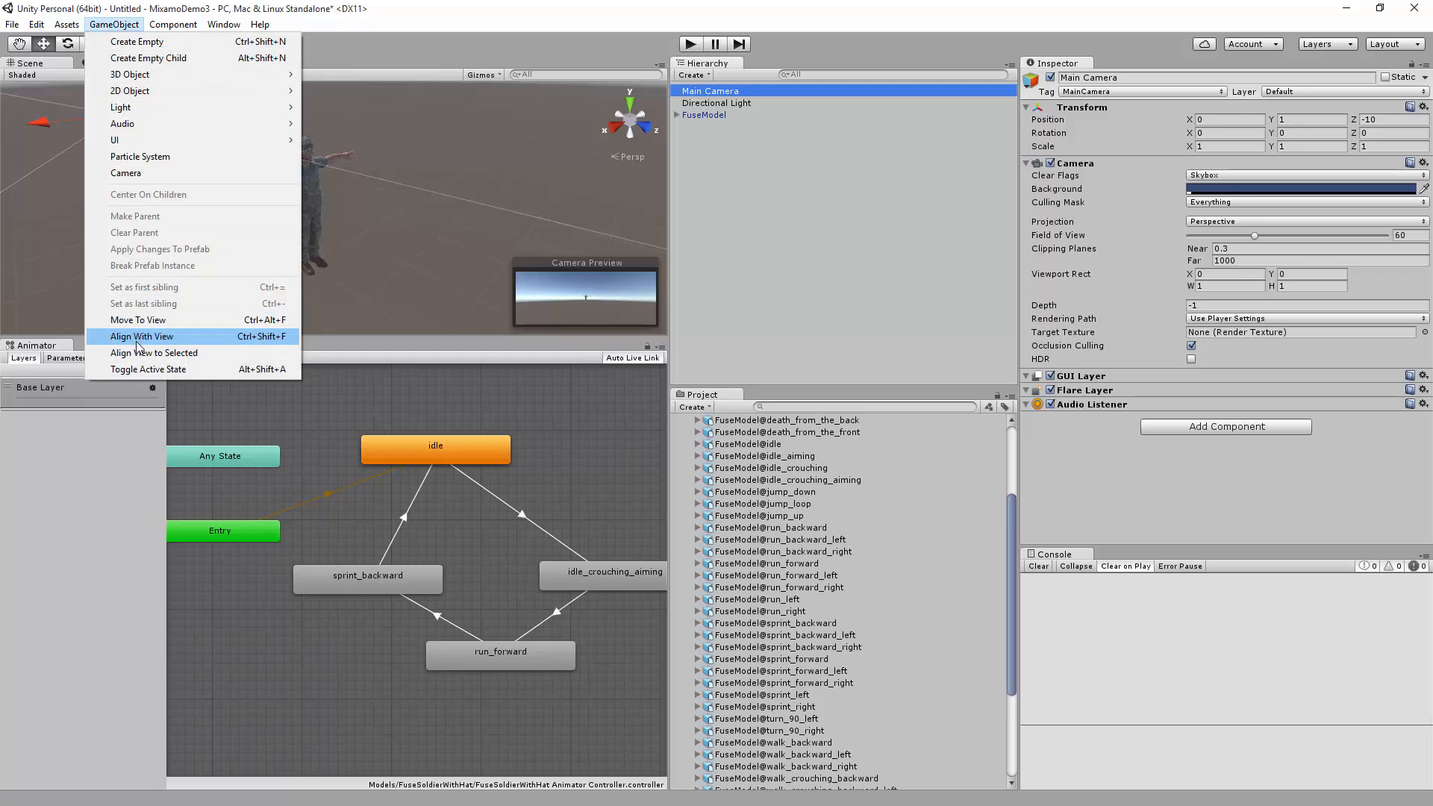
click(141, 336)
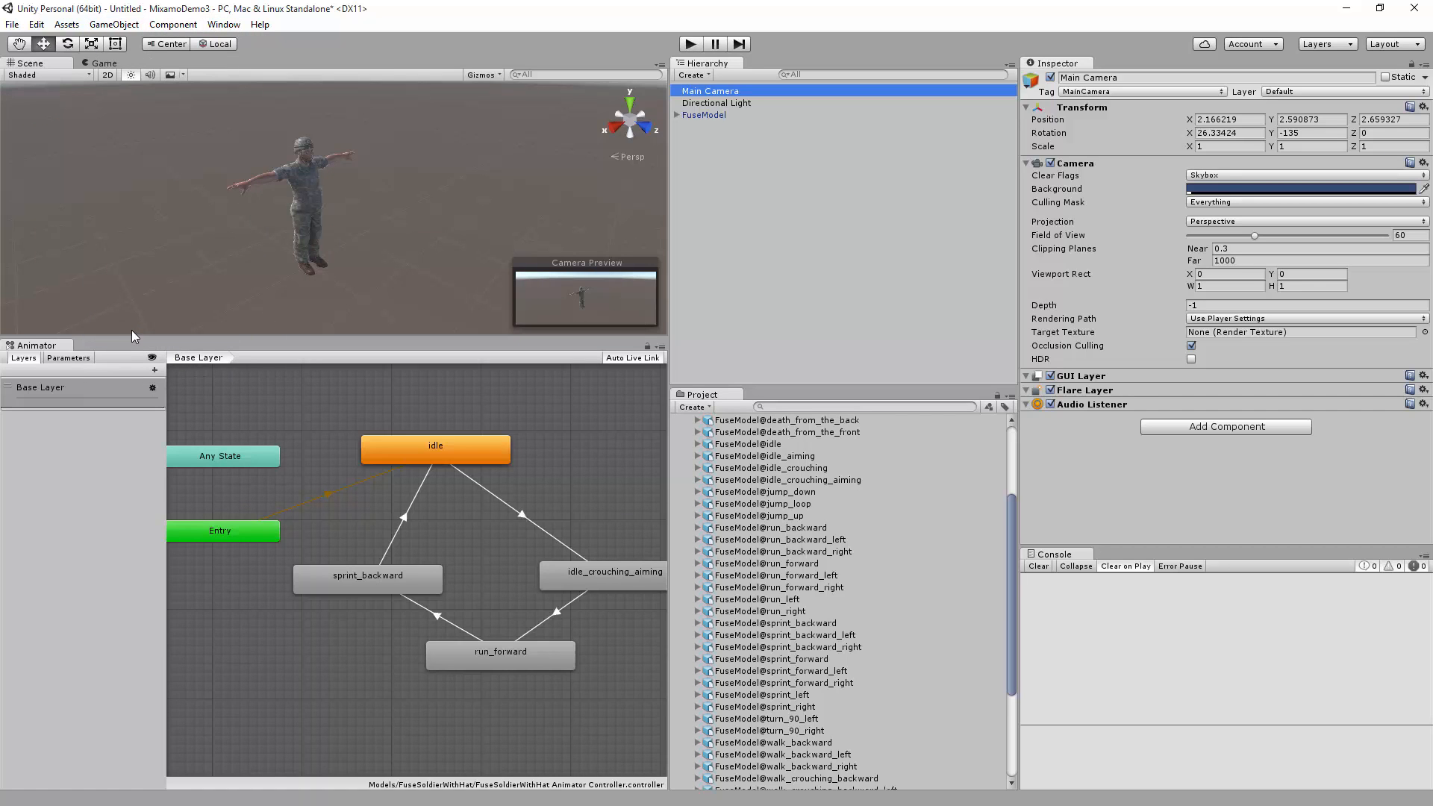
mouse_move(509, 183)
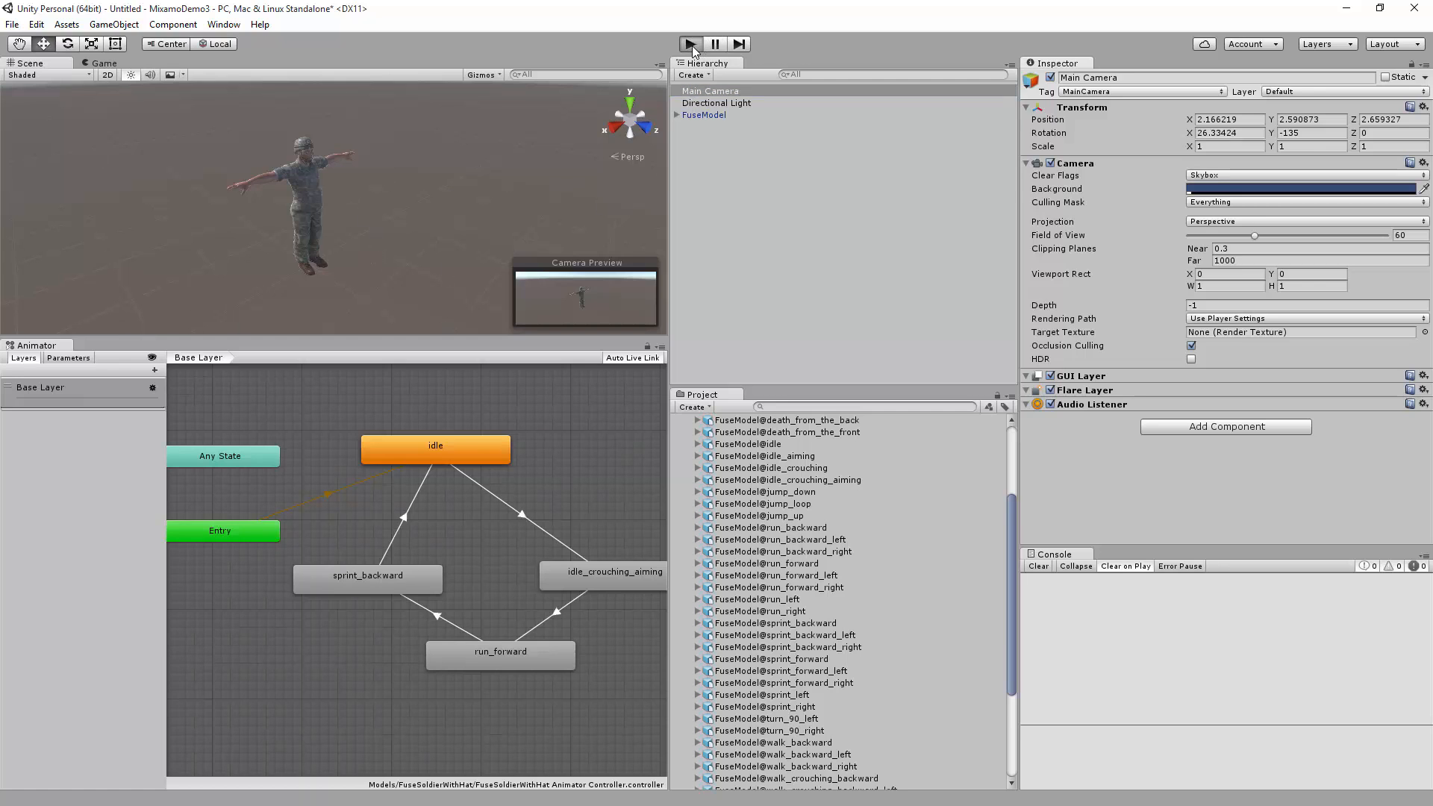
Play the scene to watch the soldier animate from idle into crouch-aim
click(689, 43)
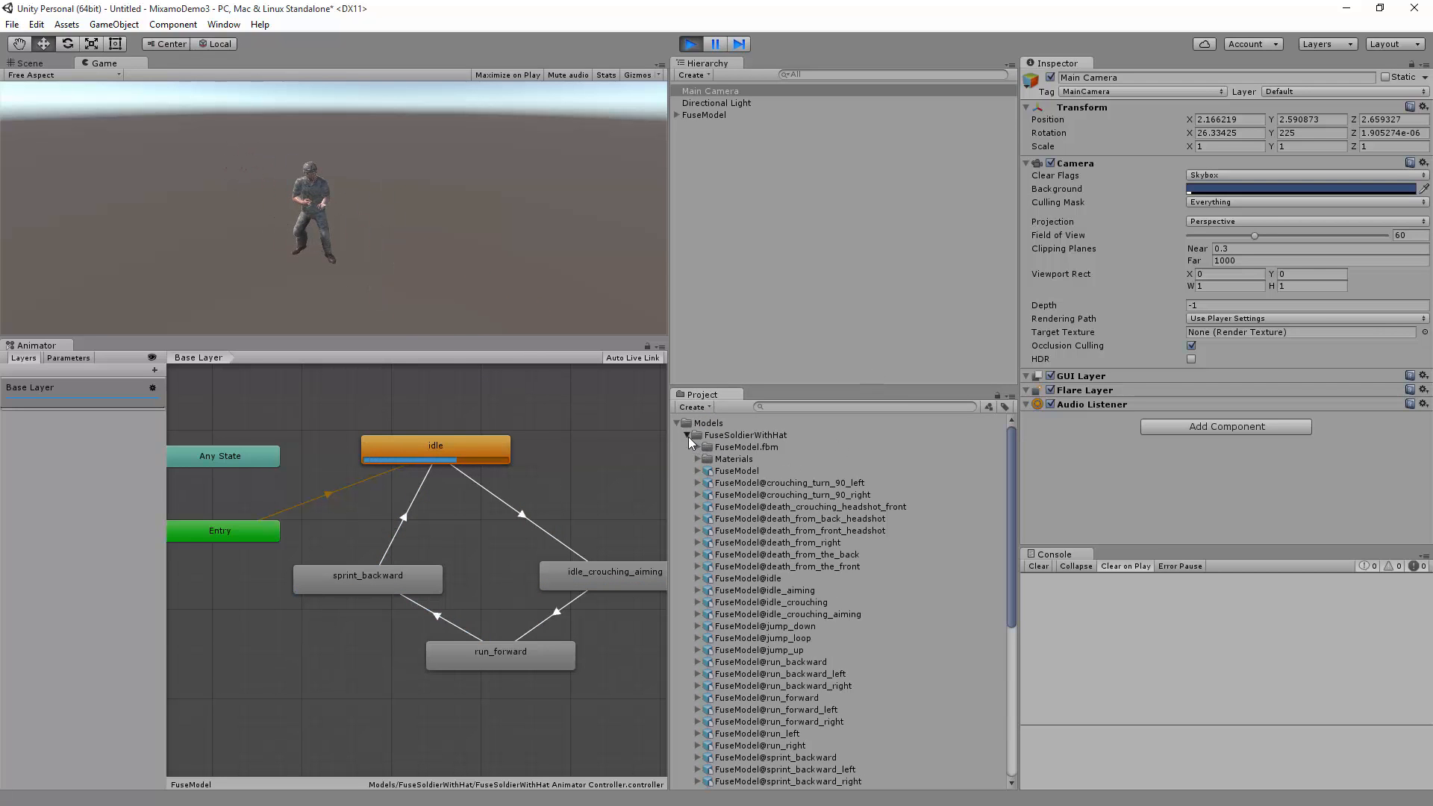
click(686, 434)
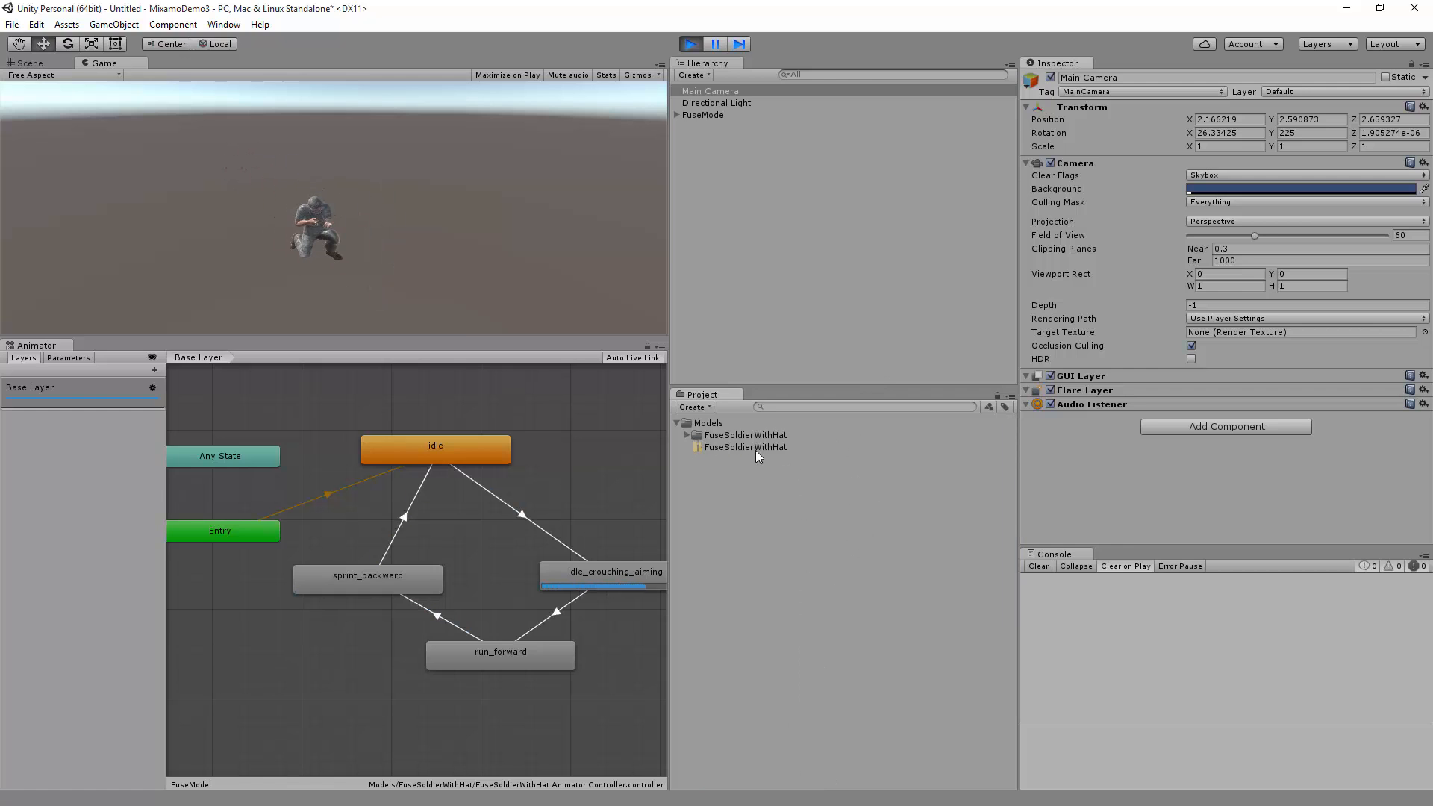